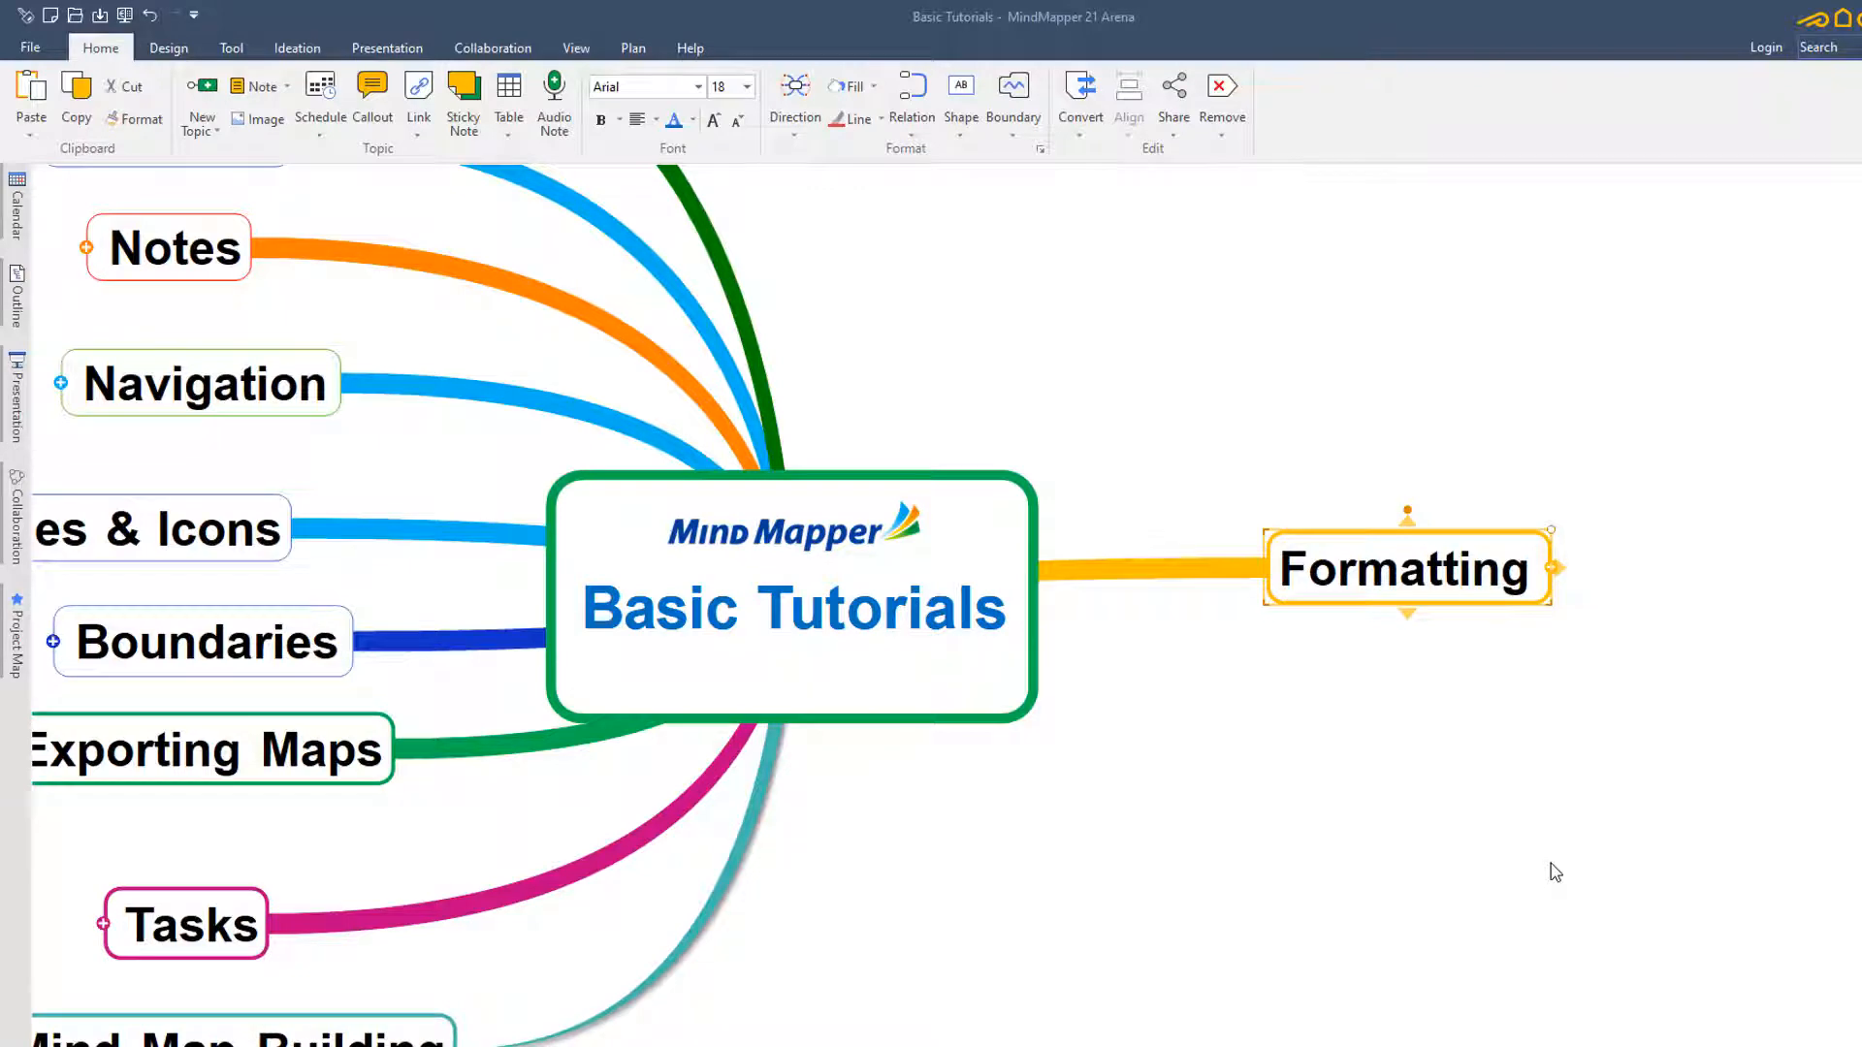
mouse_move(1473, 646)
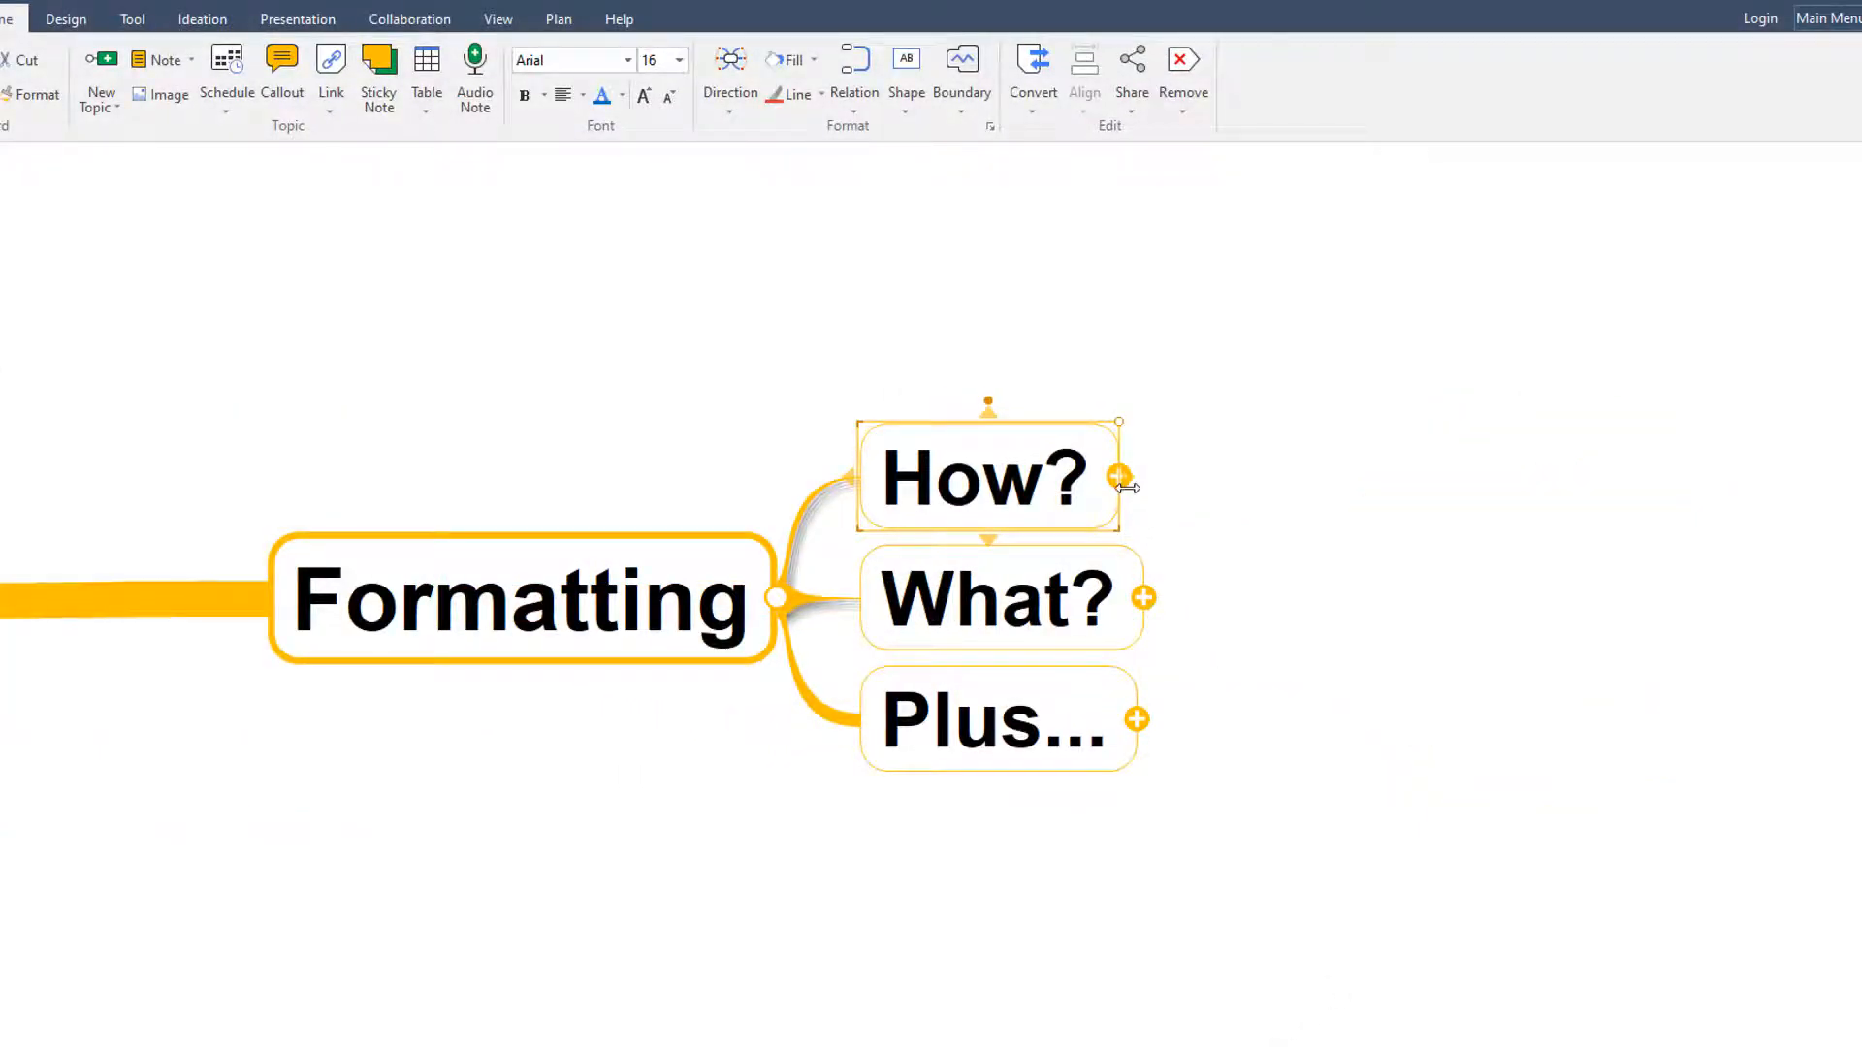
Step: Expand the How? subtopic to reveal its child topics
left_click(1117, 480)
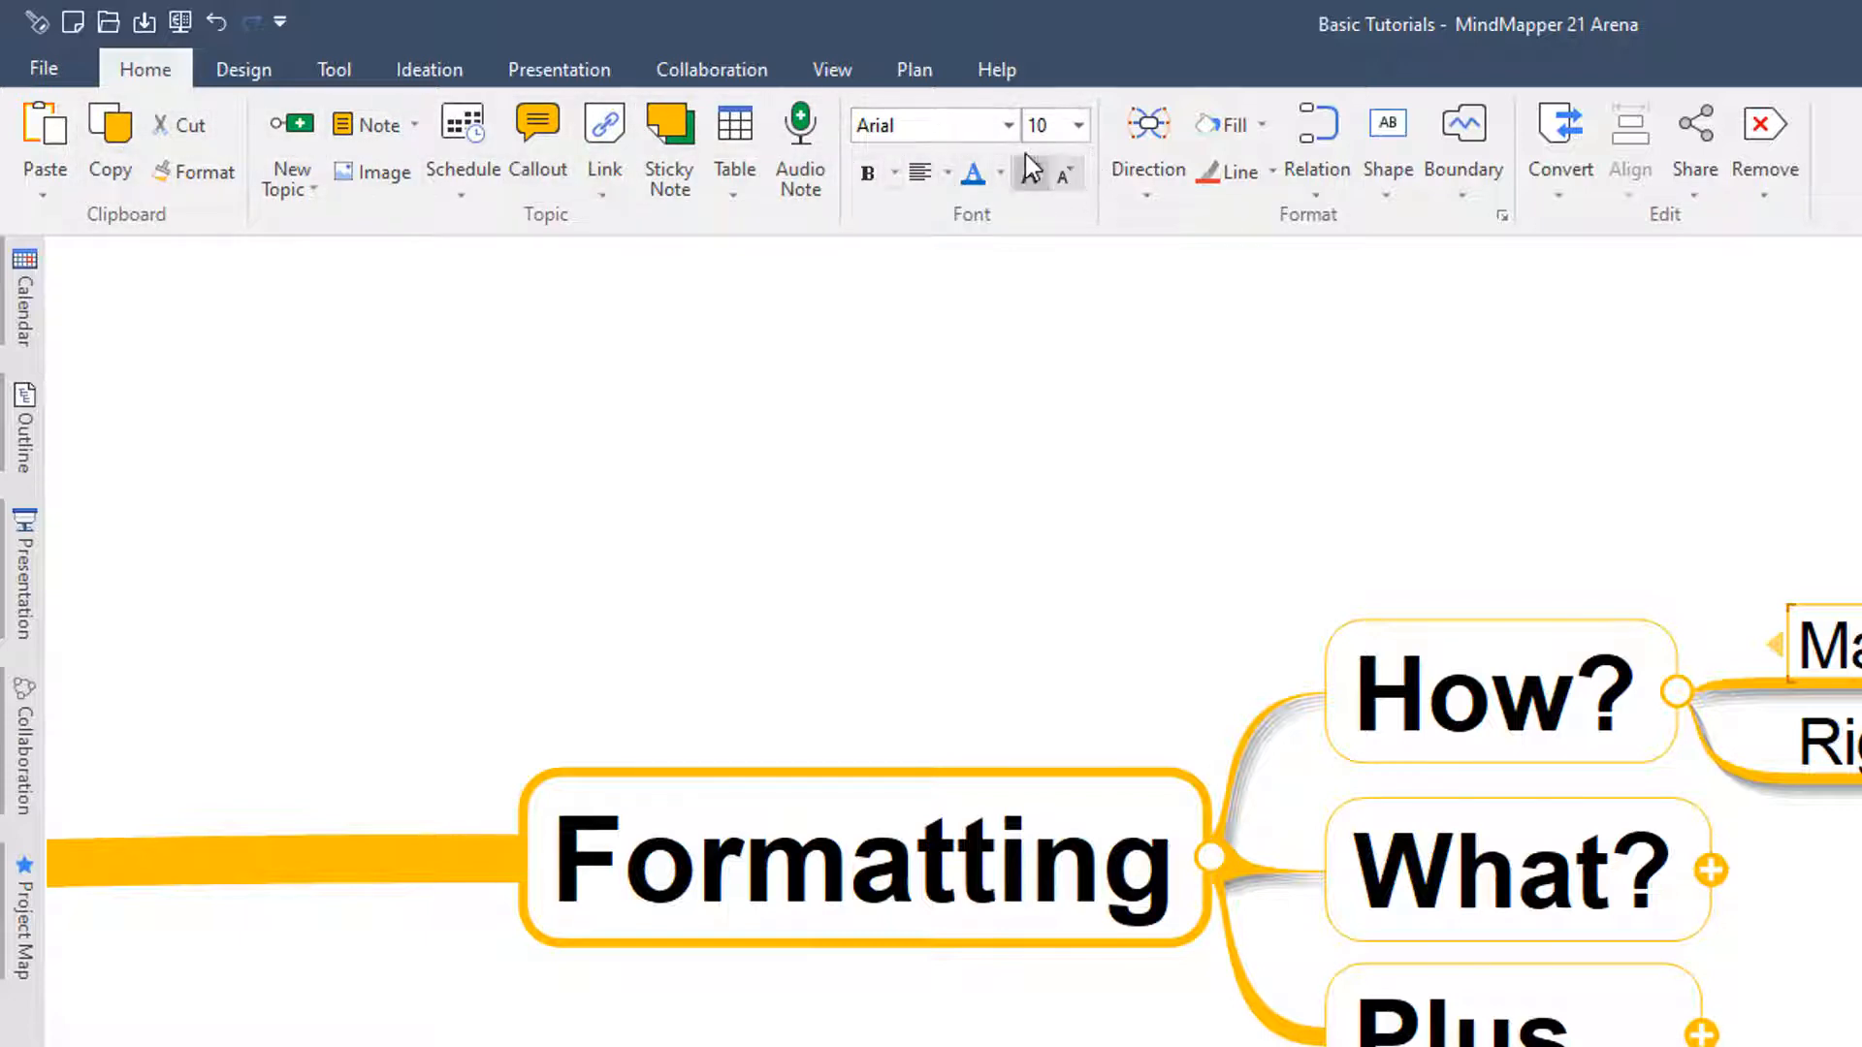
mouse_move(1365, 142)
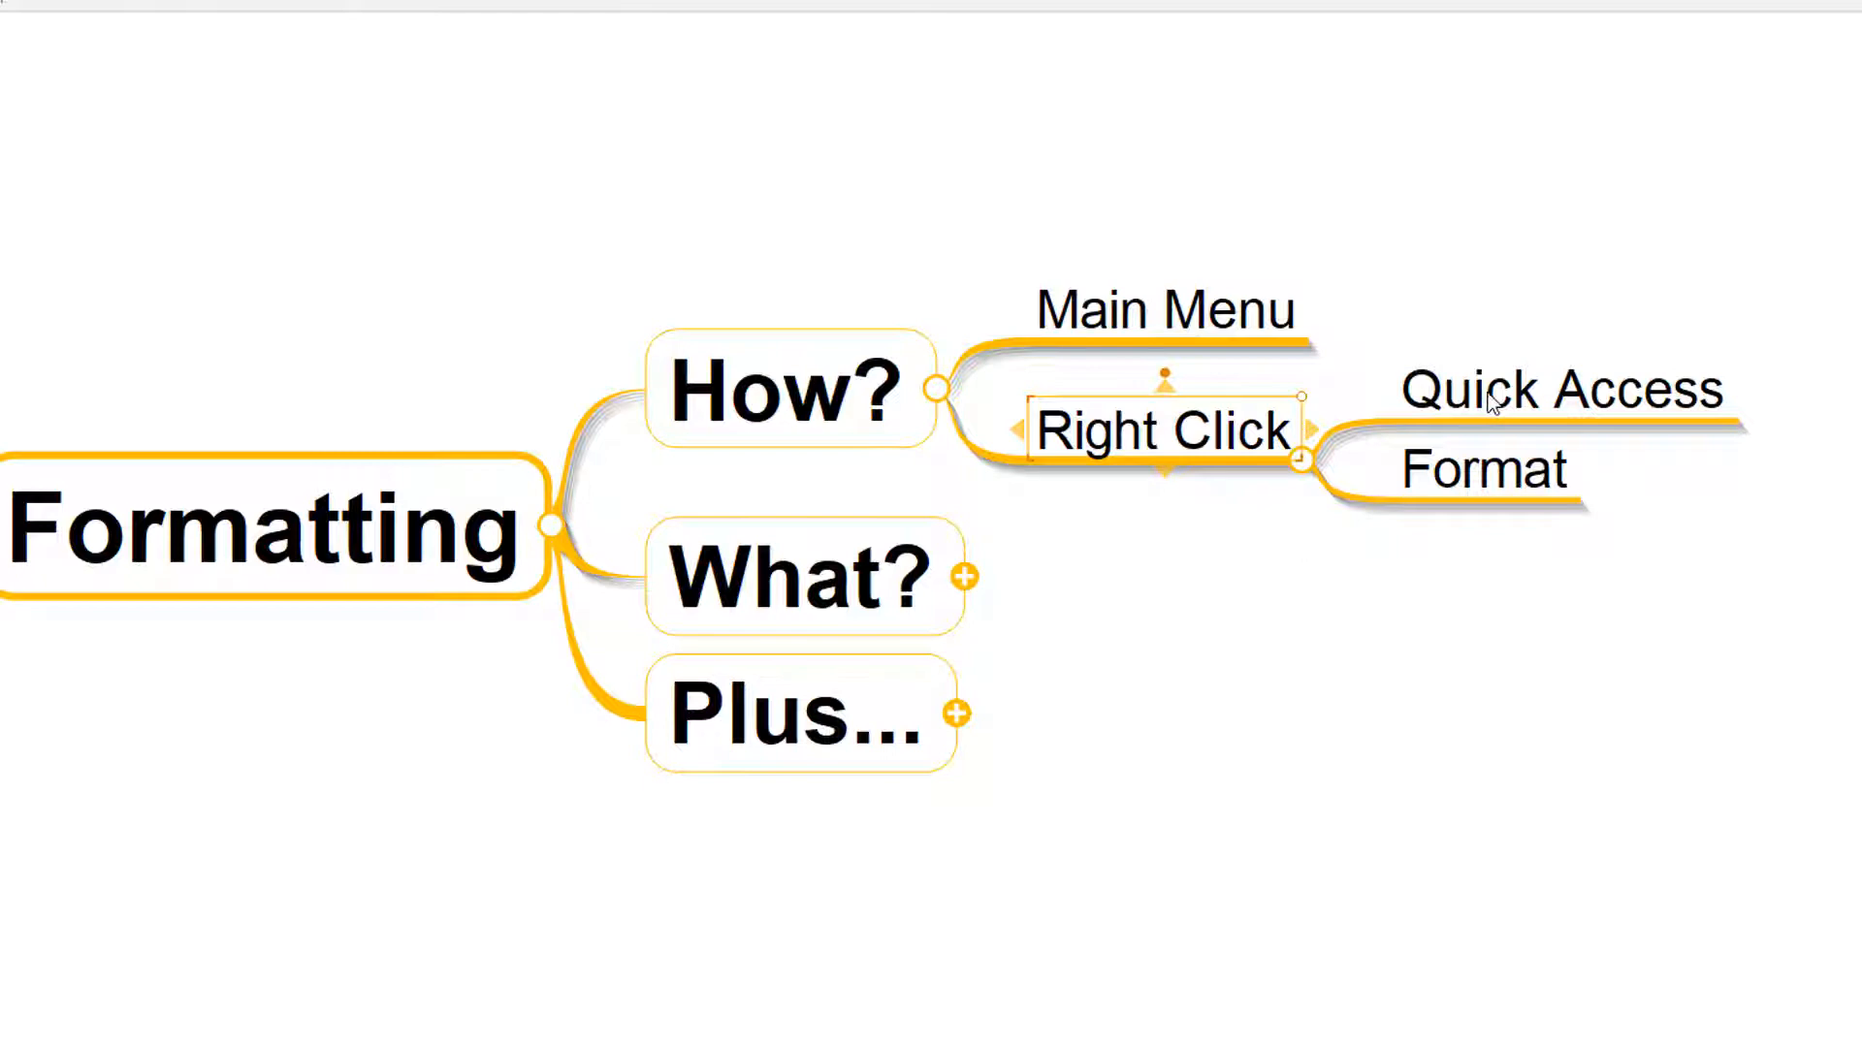
right_click(1556, 389)
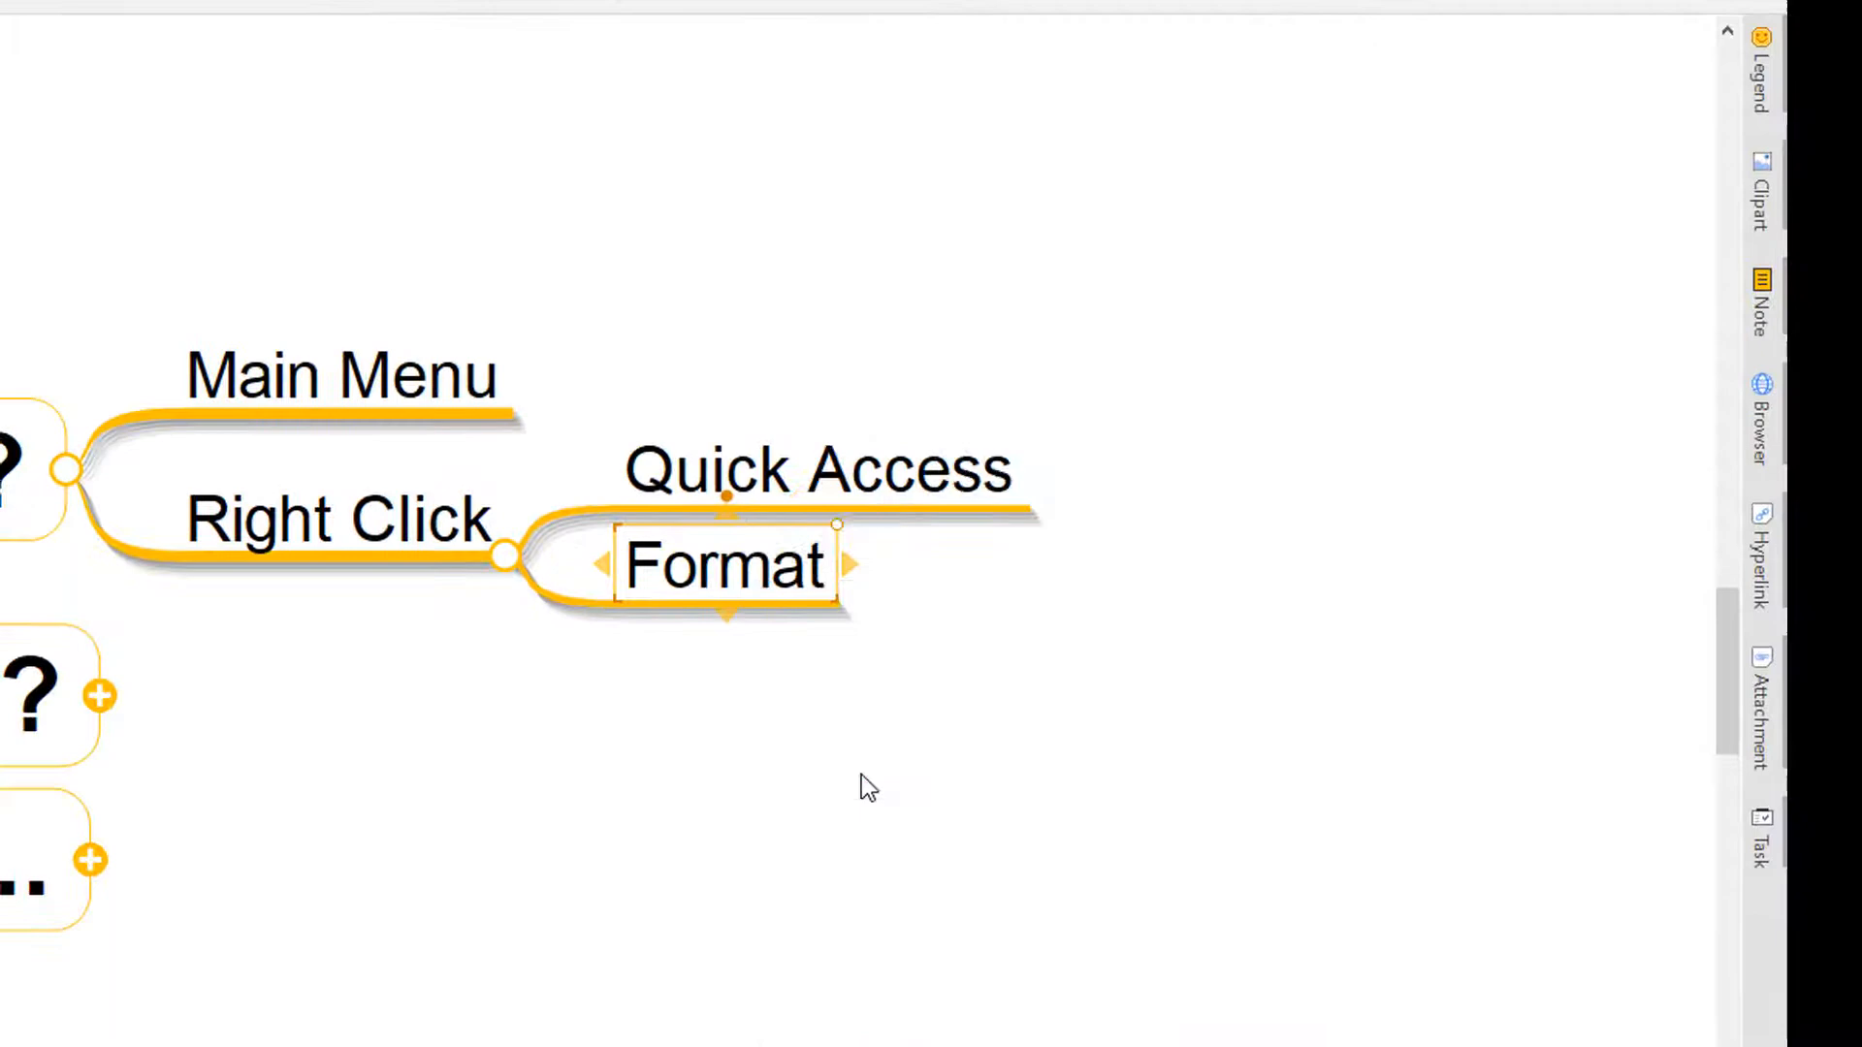
Step: Browse the Format subtopic's Font, Direction, Branch and Boundary properties, then cancel without changes
double_click(724, 565)
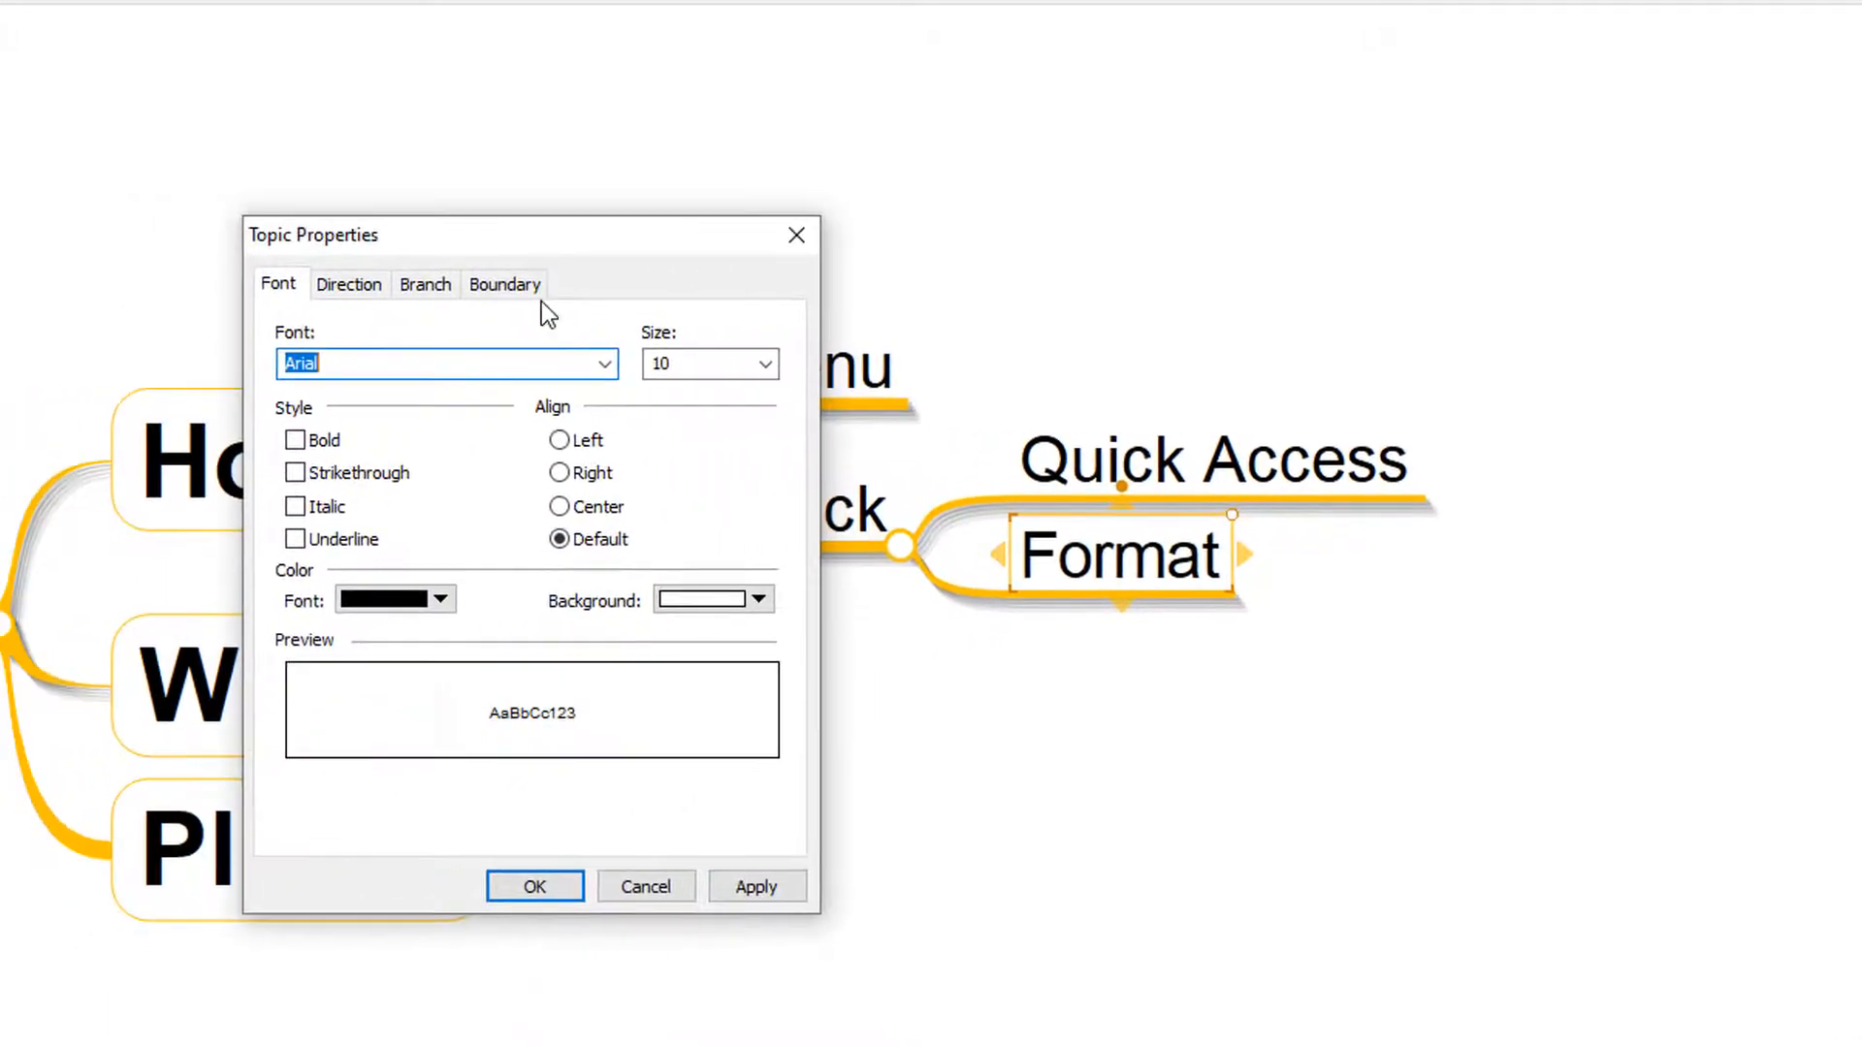
left_click(349, 284)
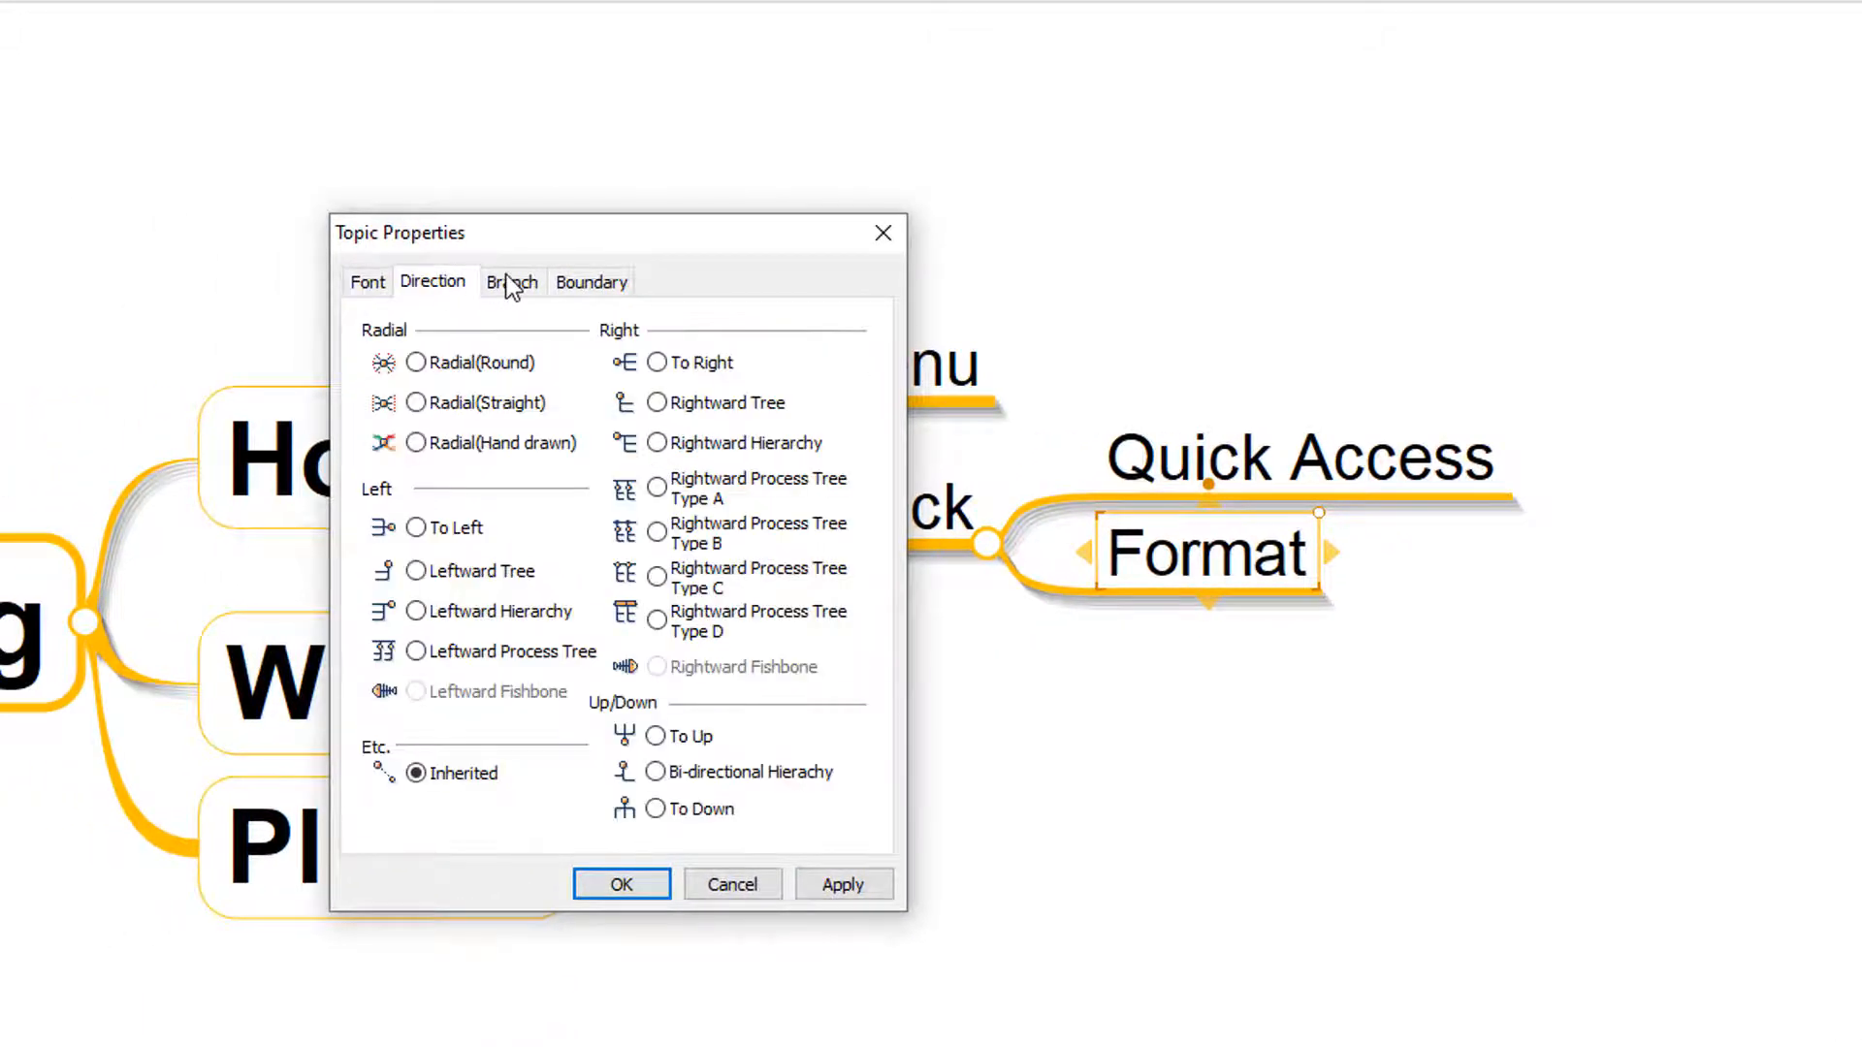
left_click(509, 281)
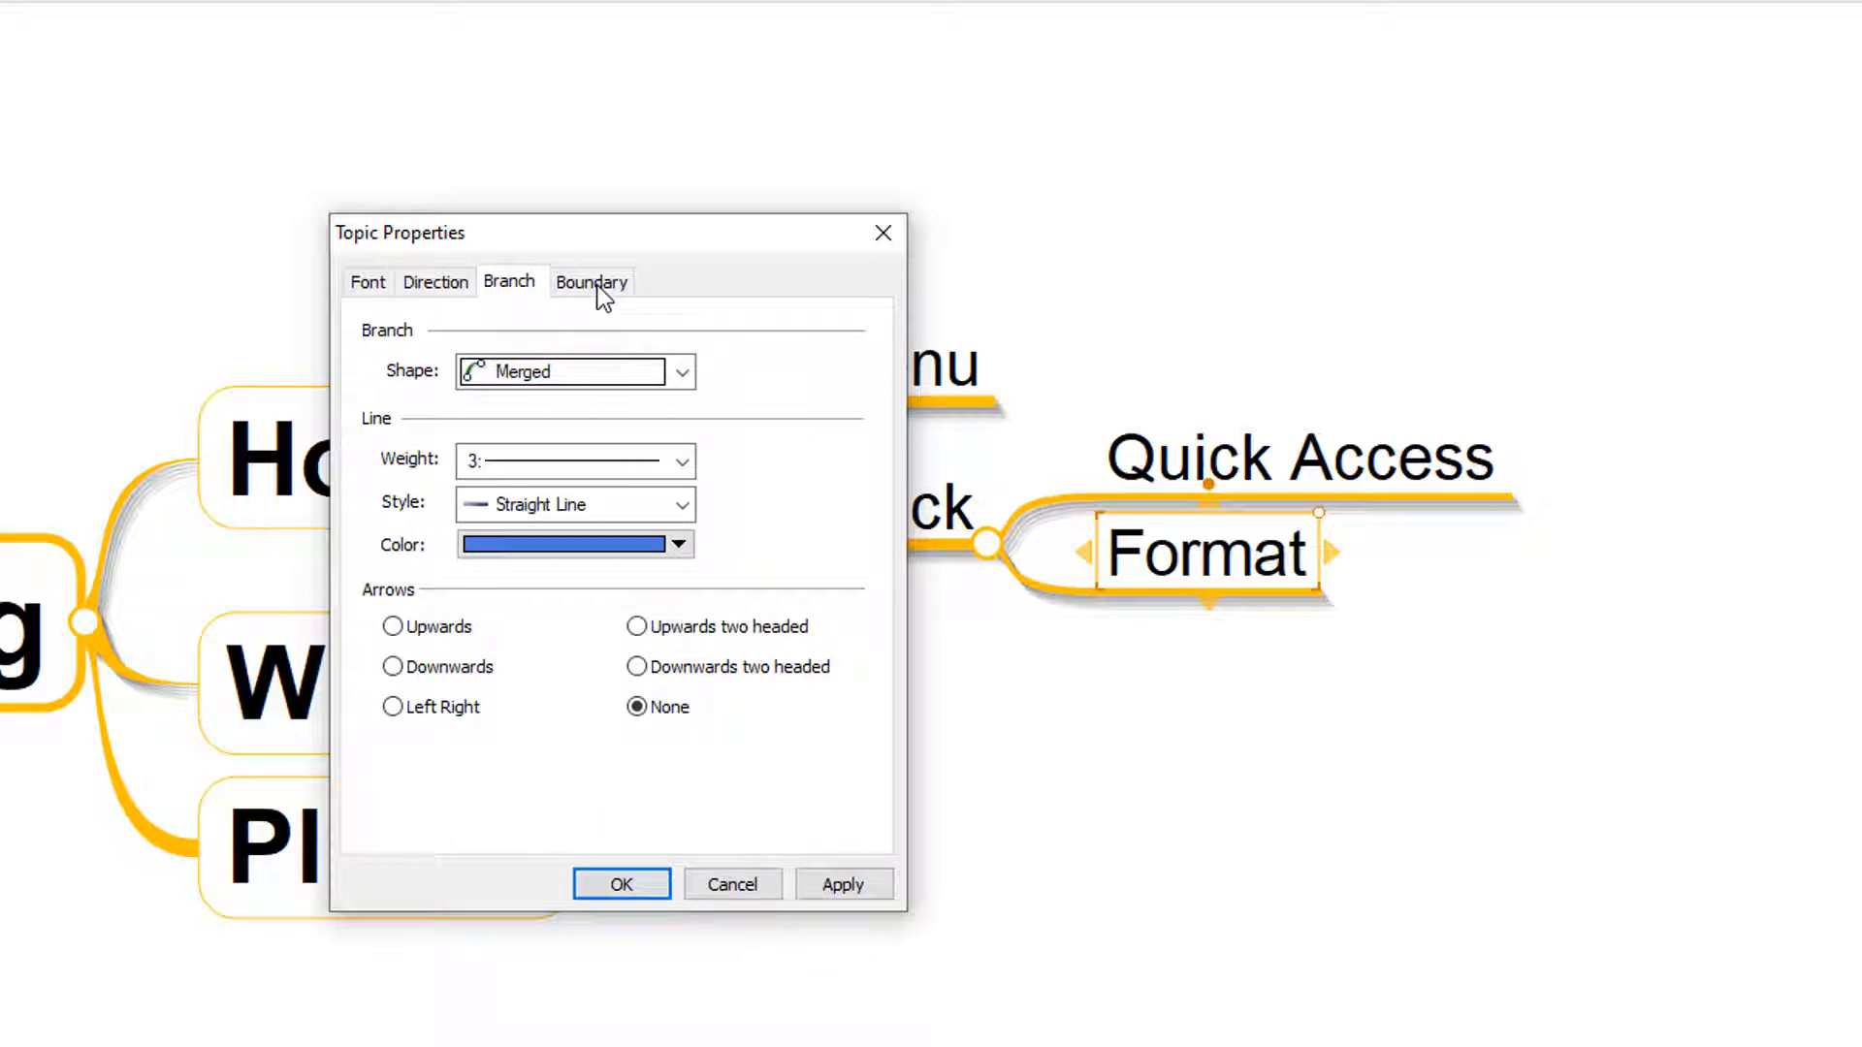
left_click(592, 281)
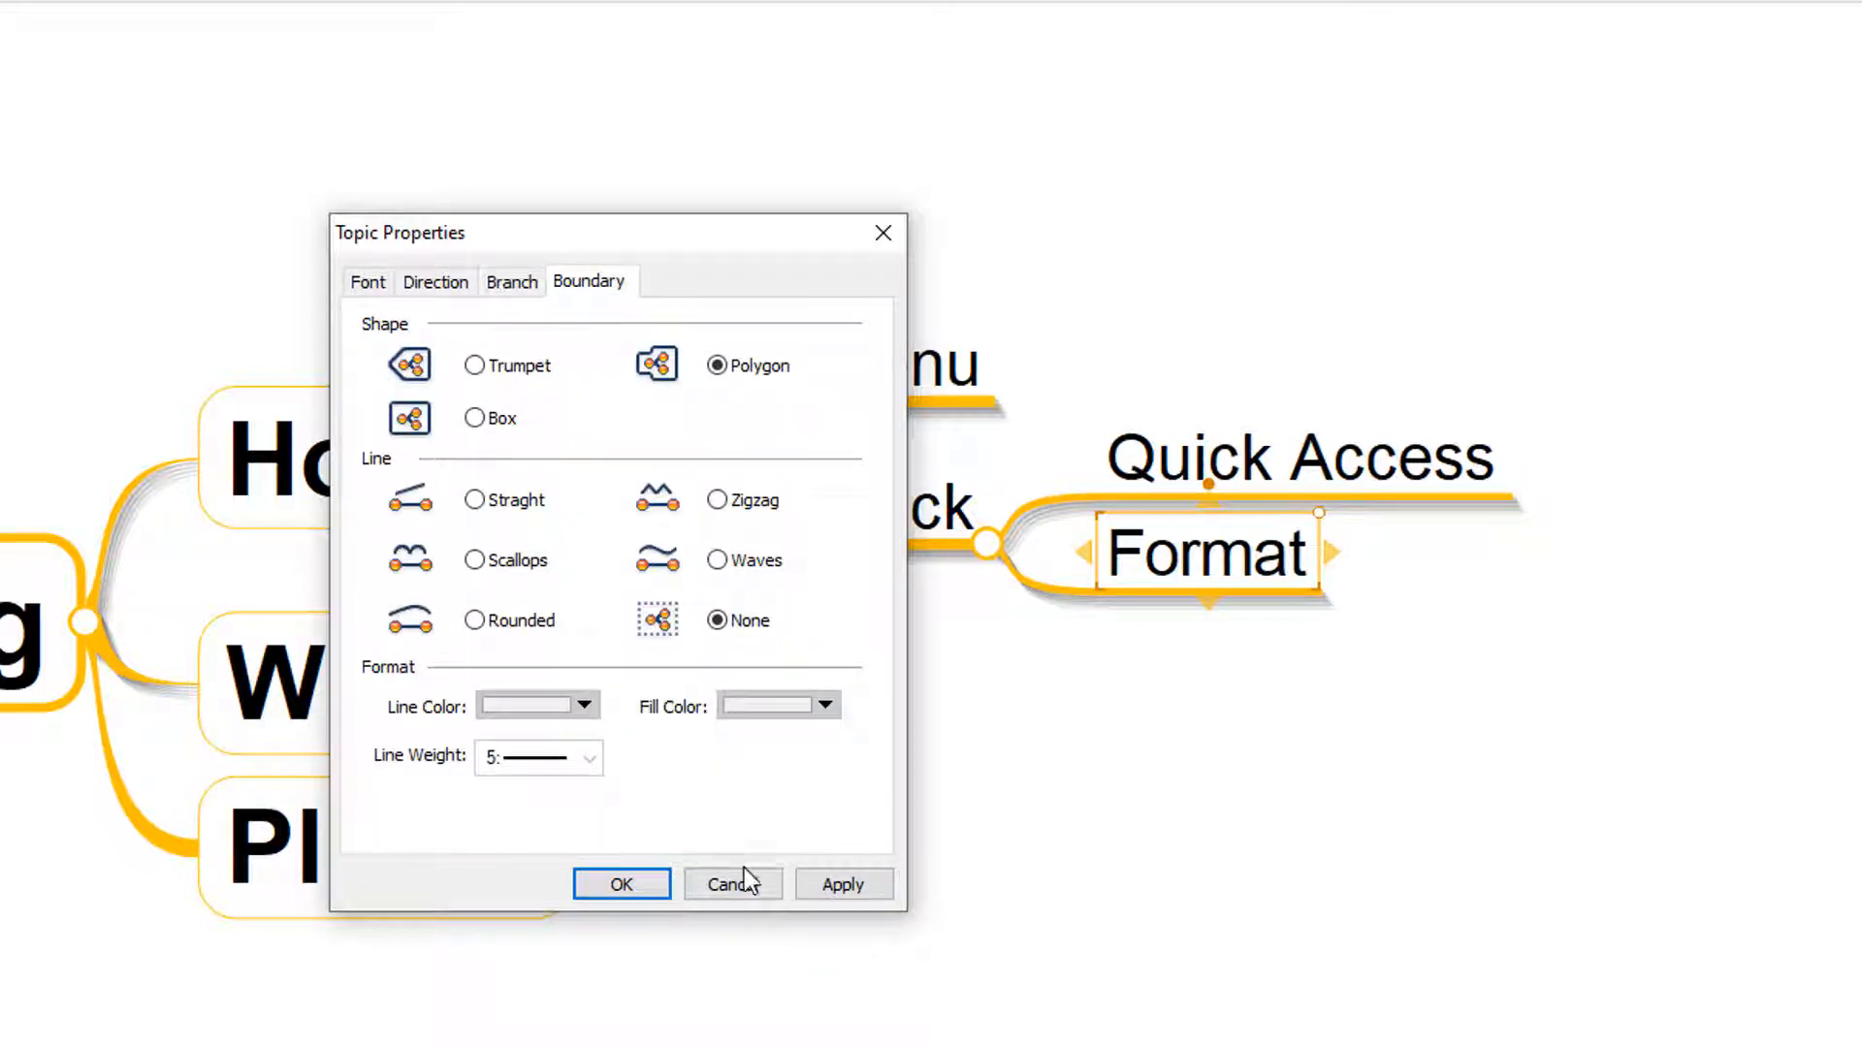
left_click(731, 883)
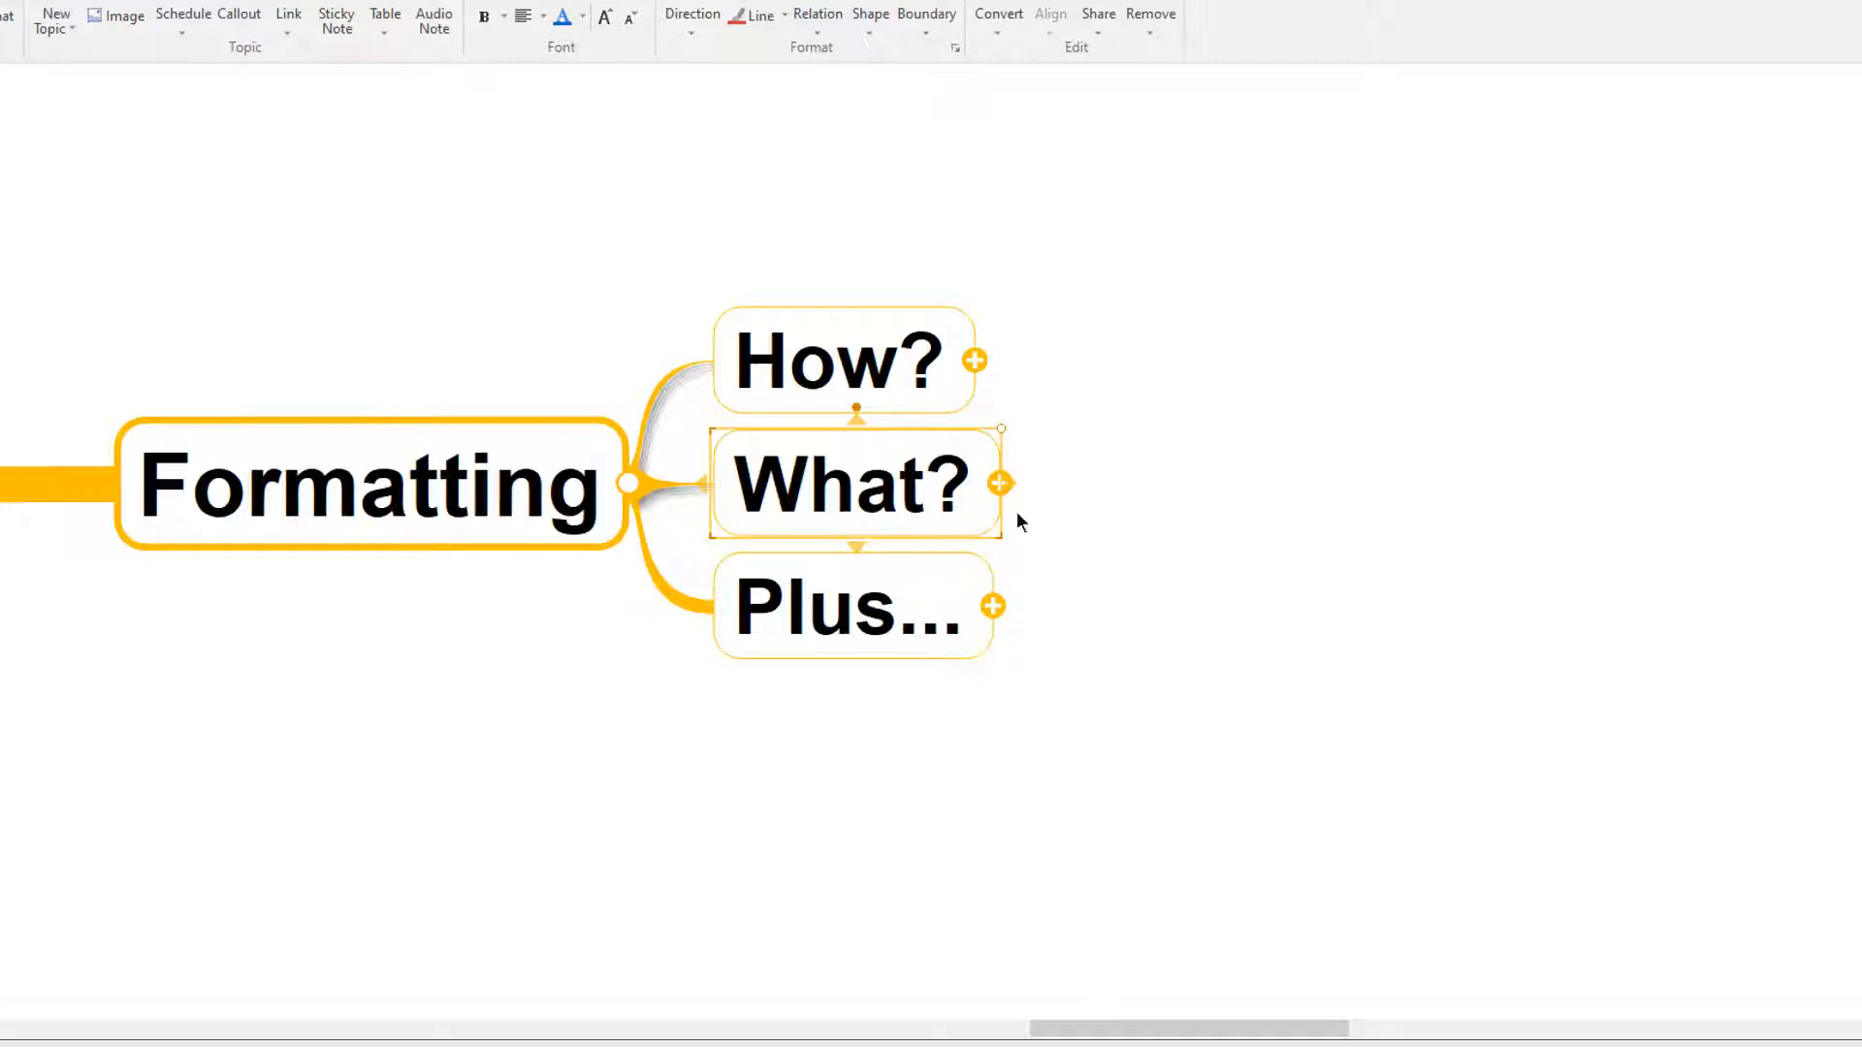
Step: Expand What? to reveal Colour, Shape, Lines and Font, and select Colour
left_click(1000, 482)
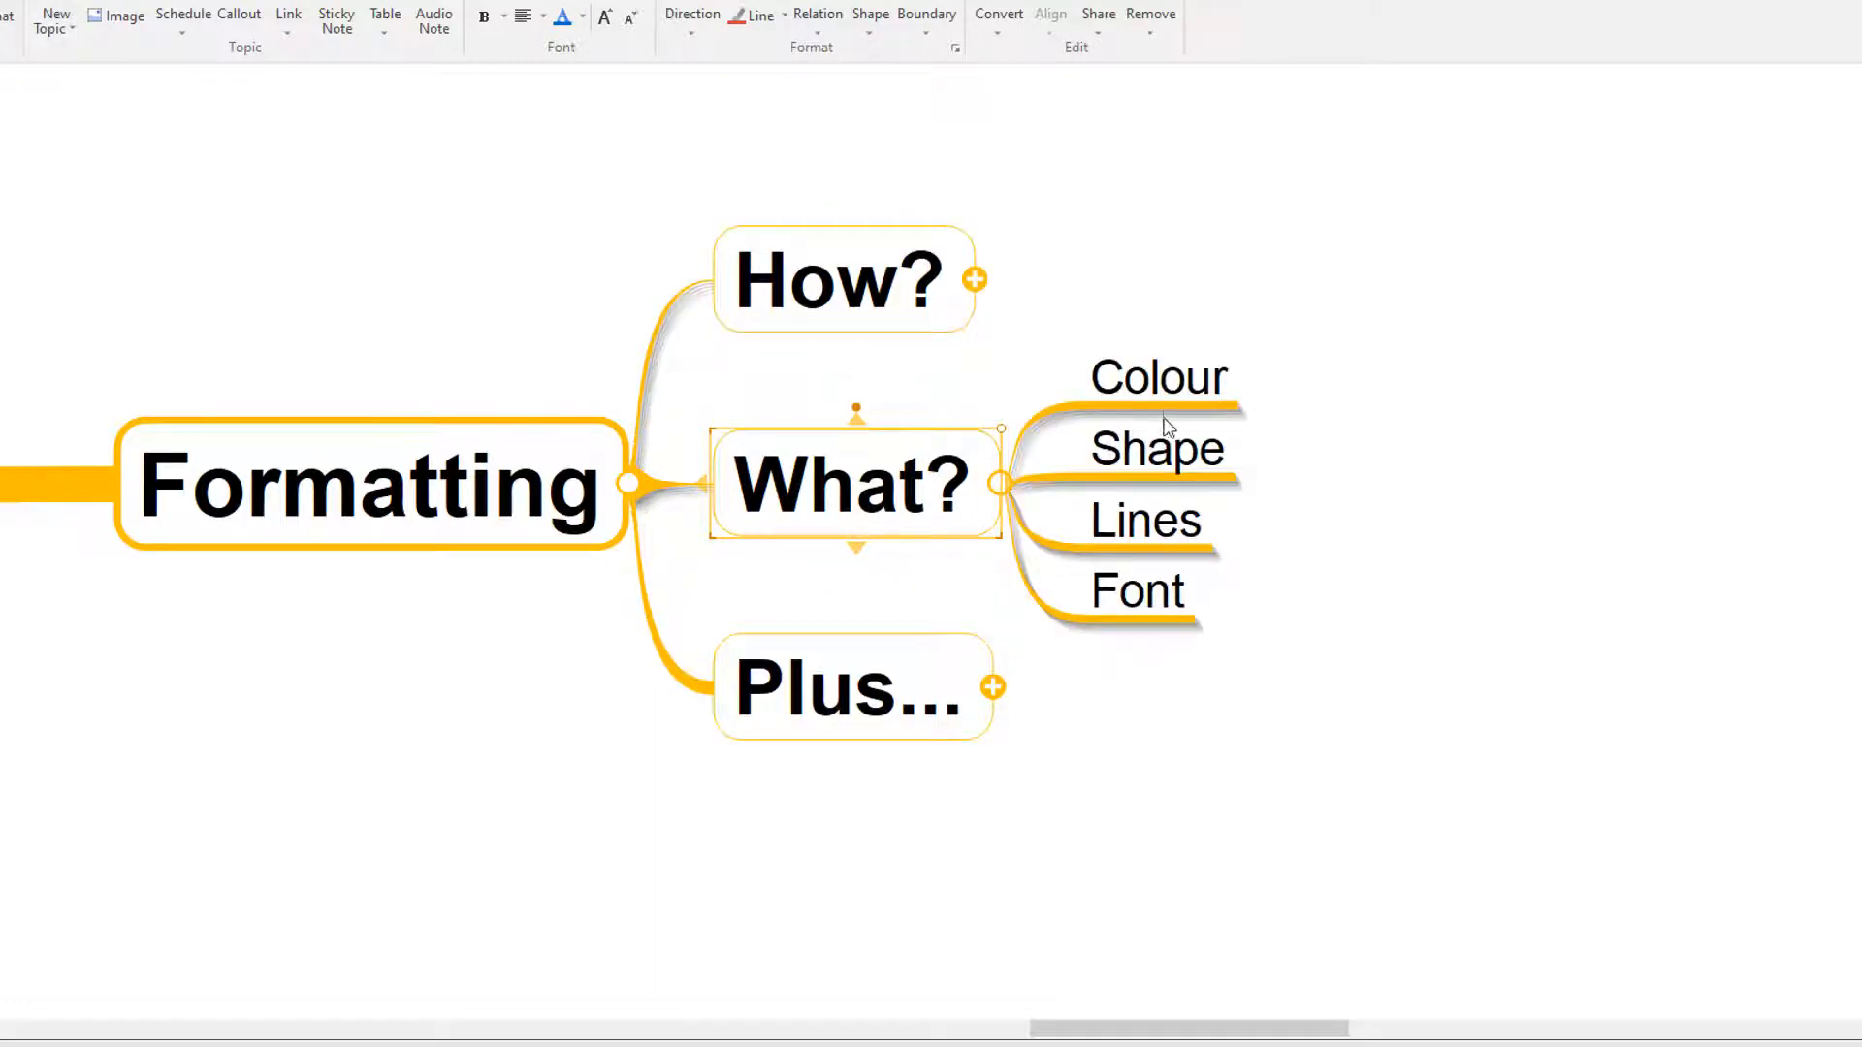
mouse_move(1142, 636)
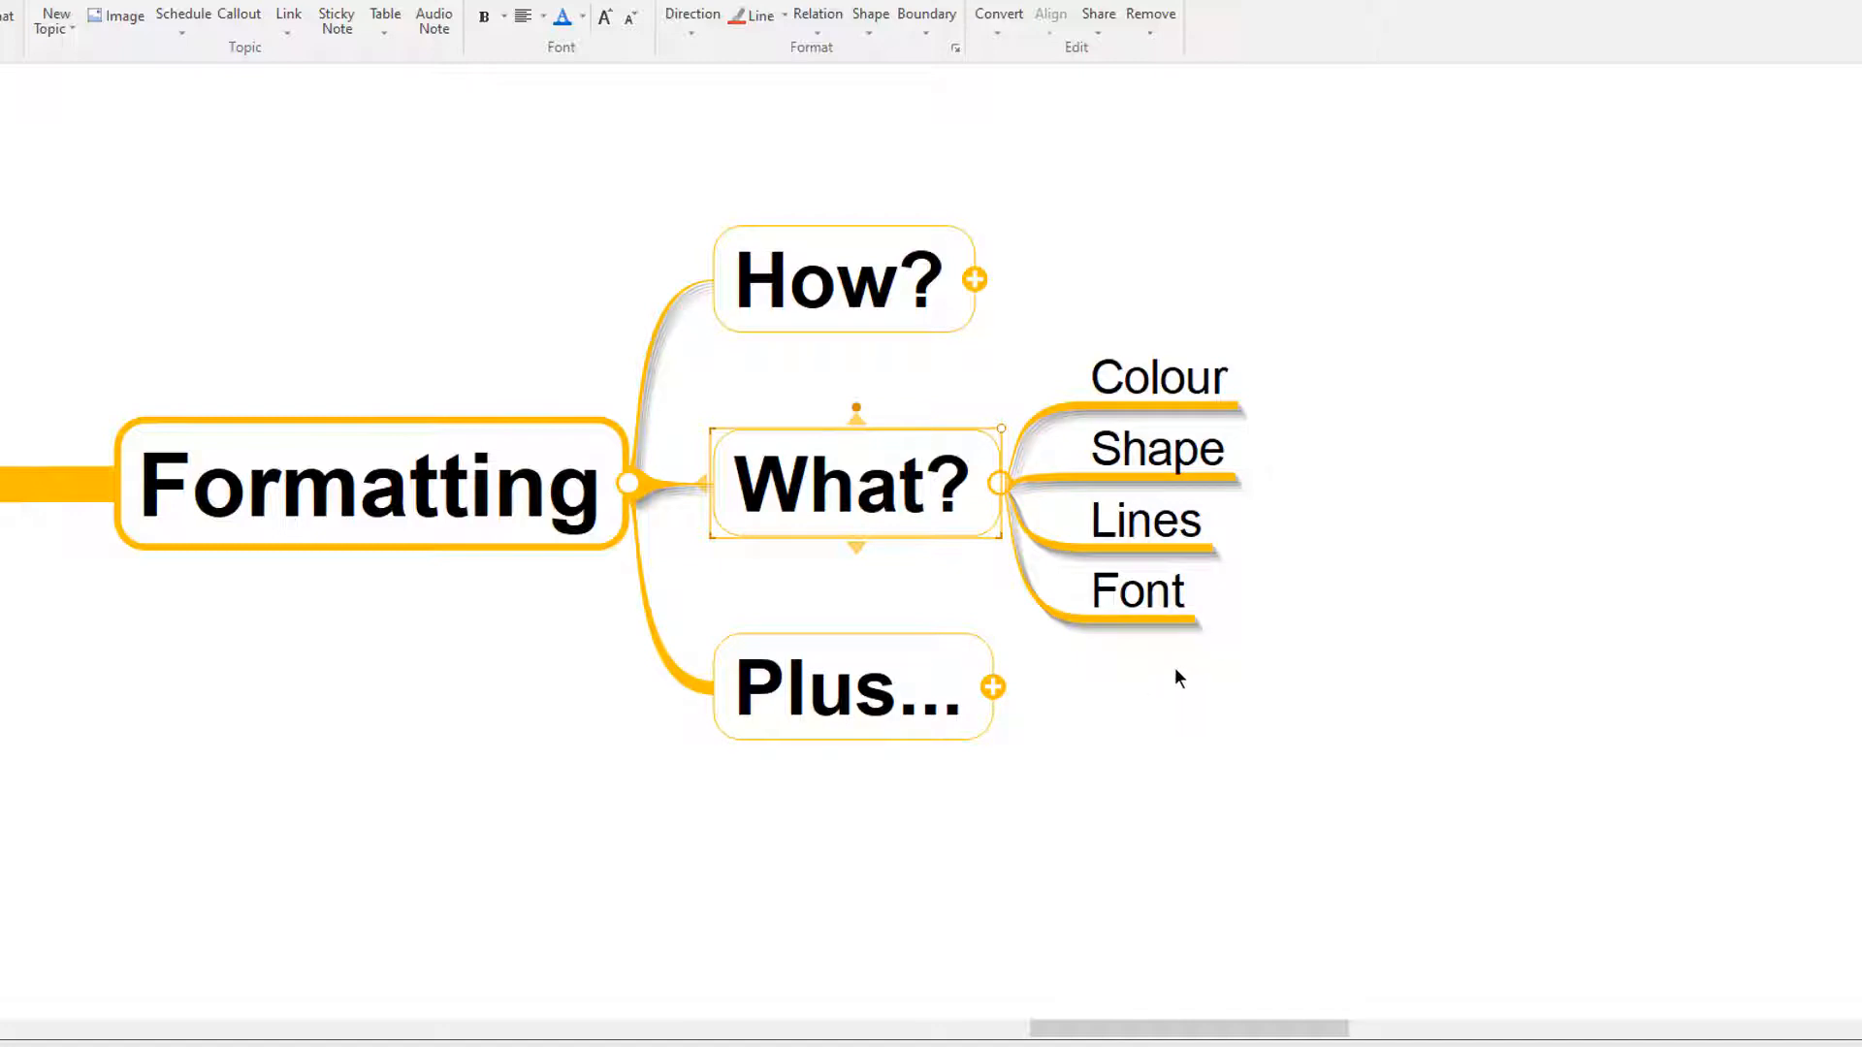
mouse_move(1211, 677)
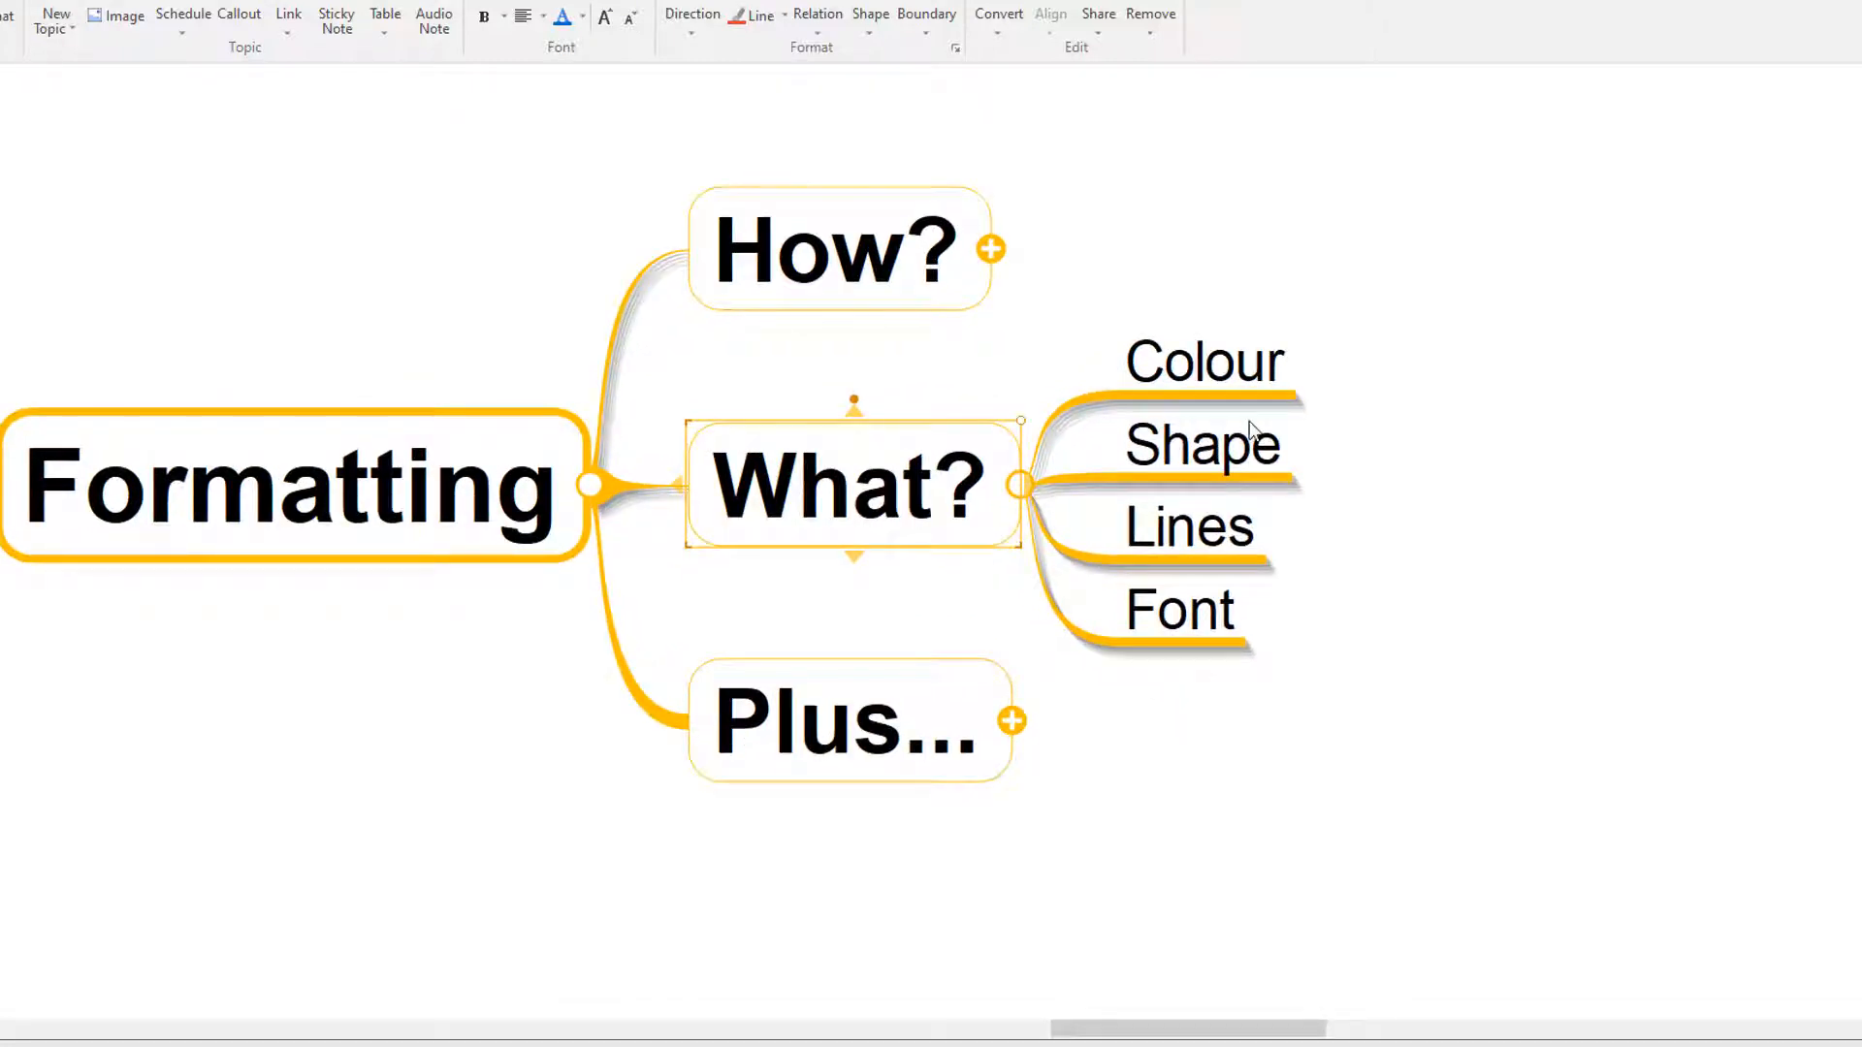
left_click(1202, 362)
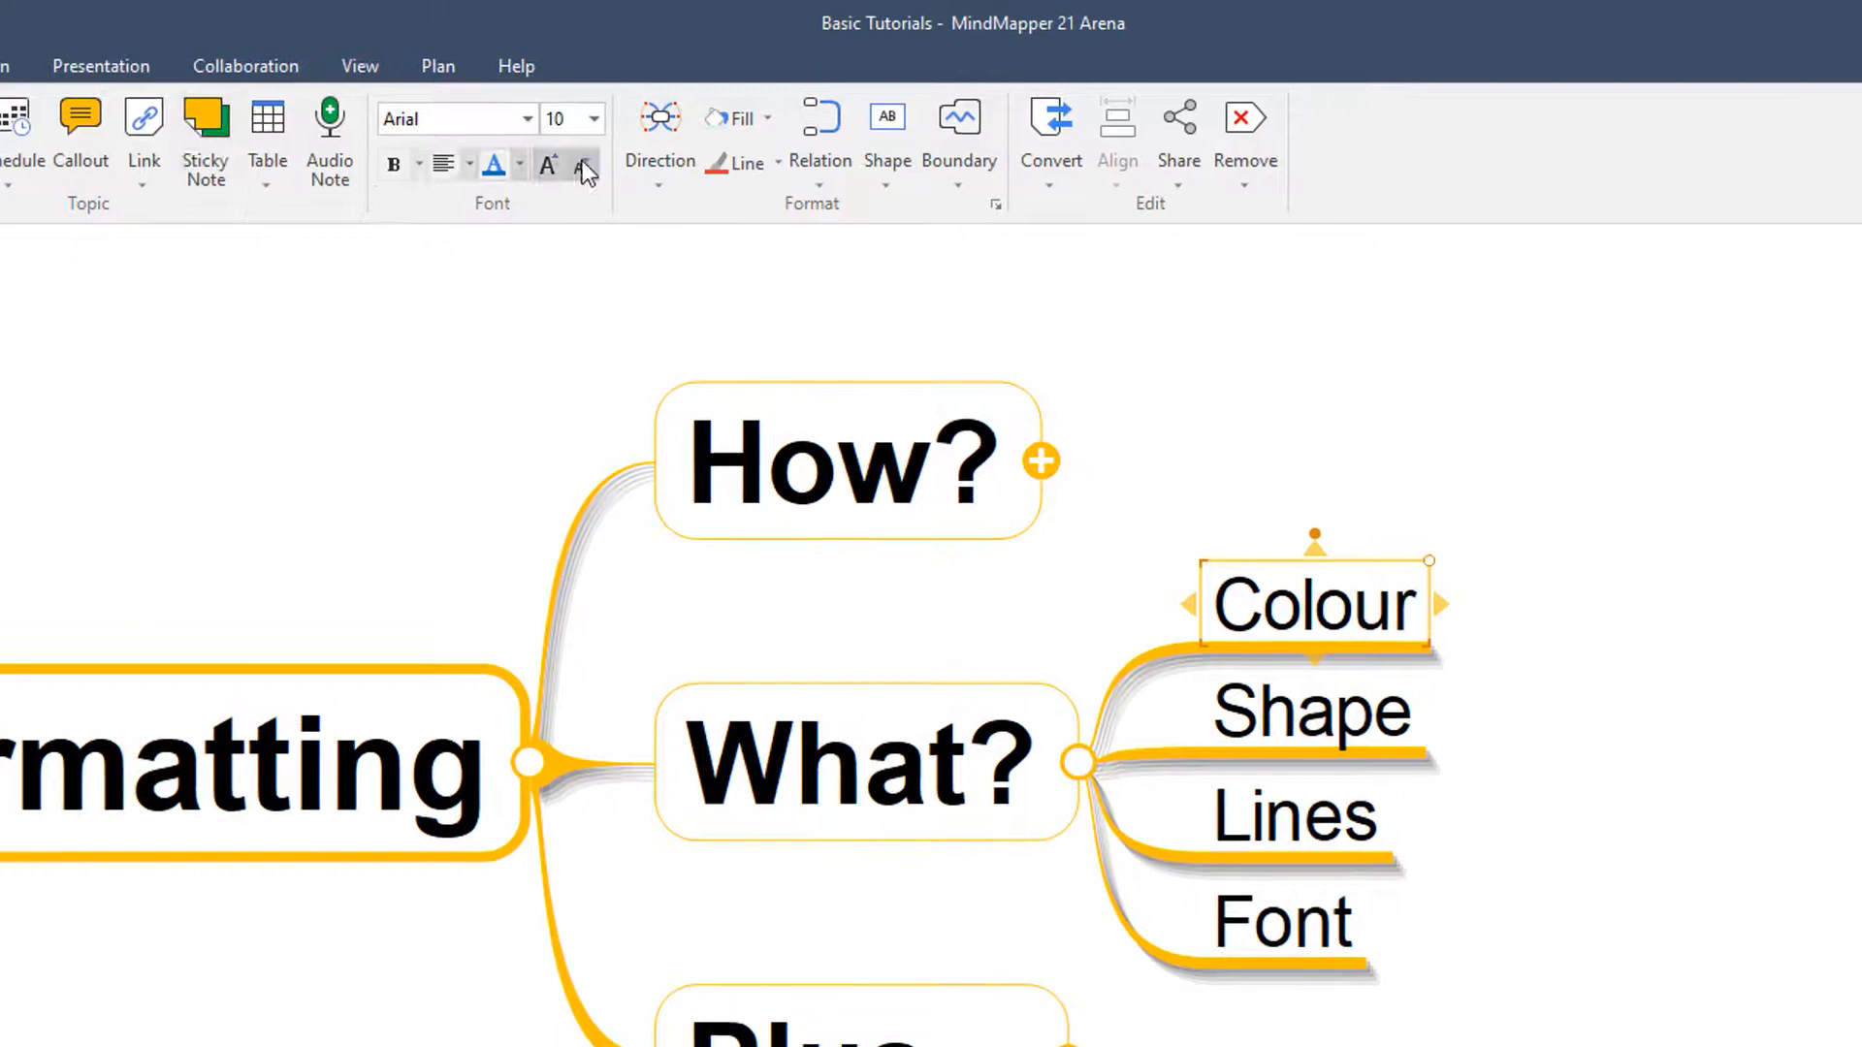
Step: Give Colour a salmon fill, black branch line and rounded outlined box; make Shape a pentagon
left_click(741, 118)
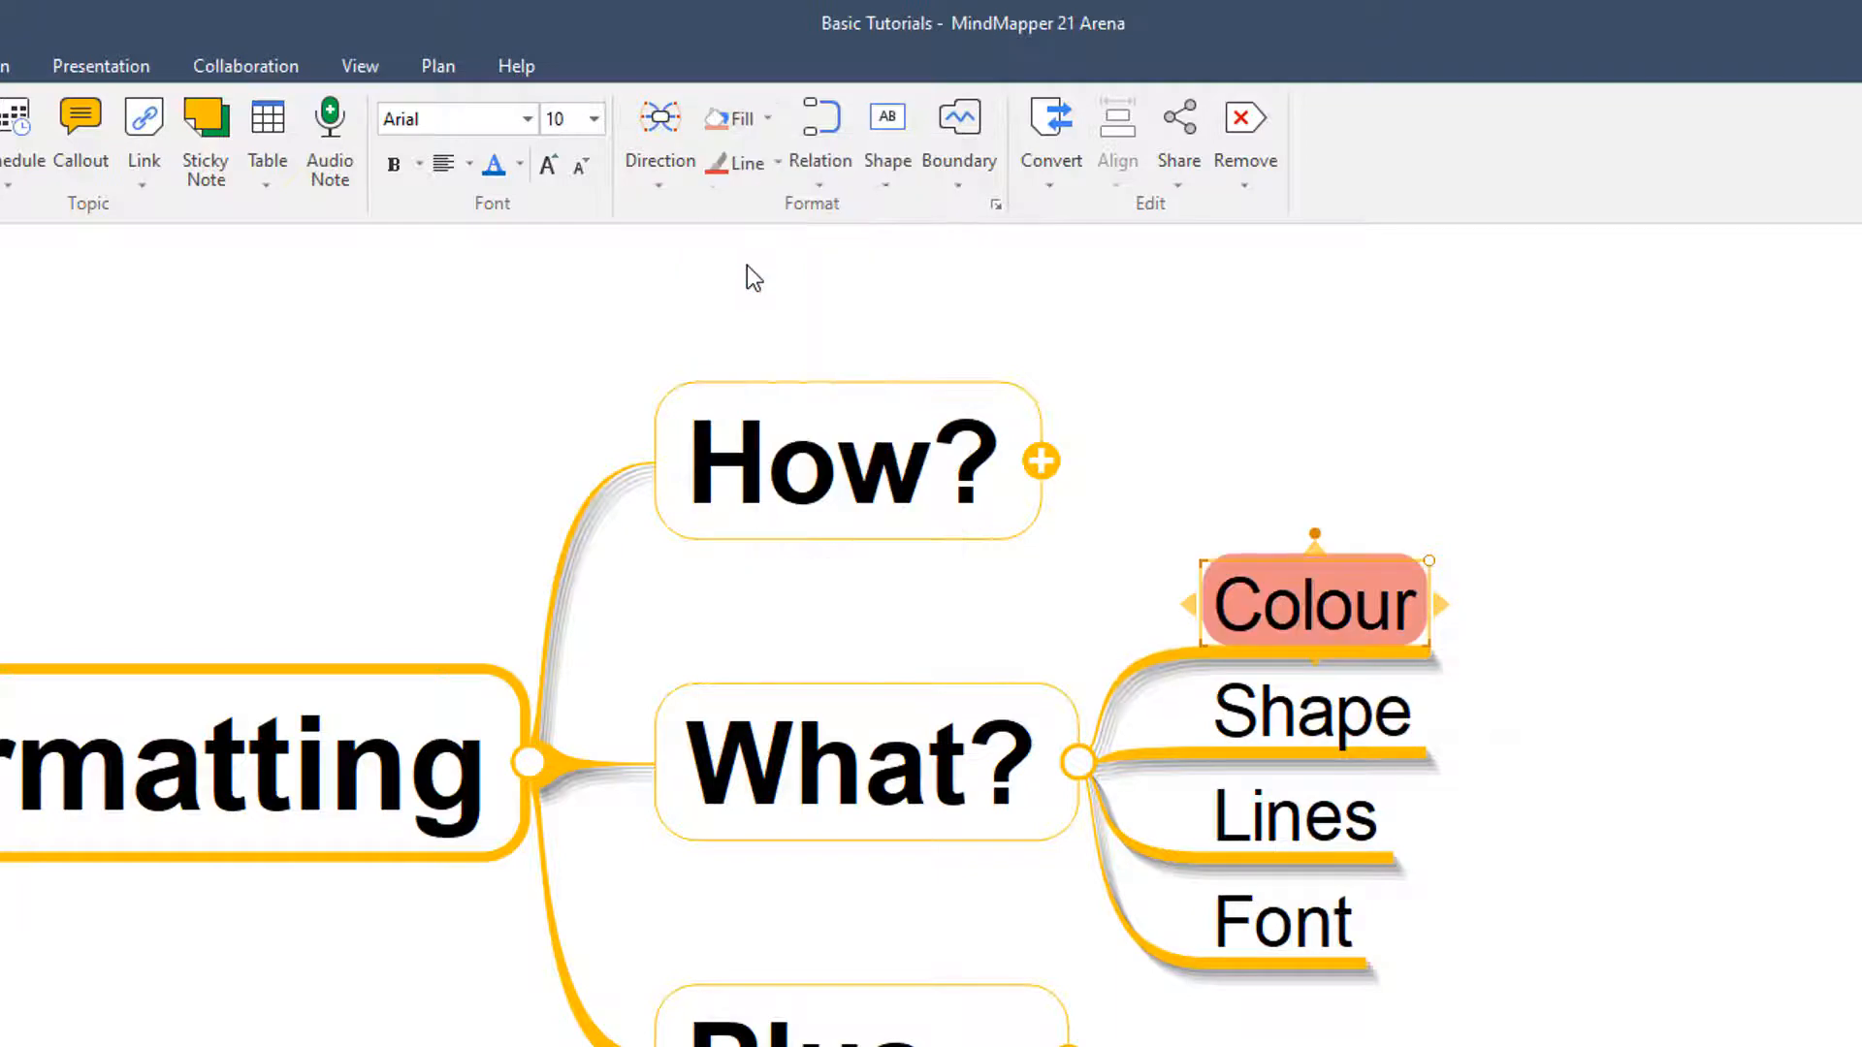
left_click(740, 163)
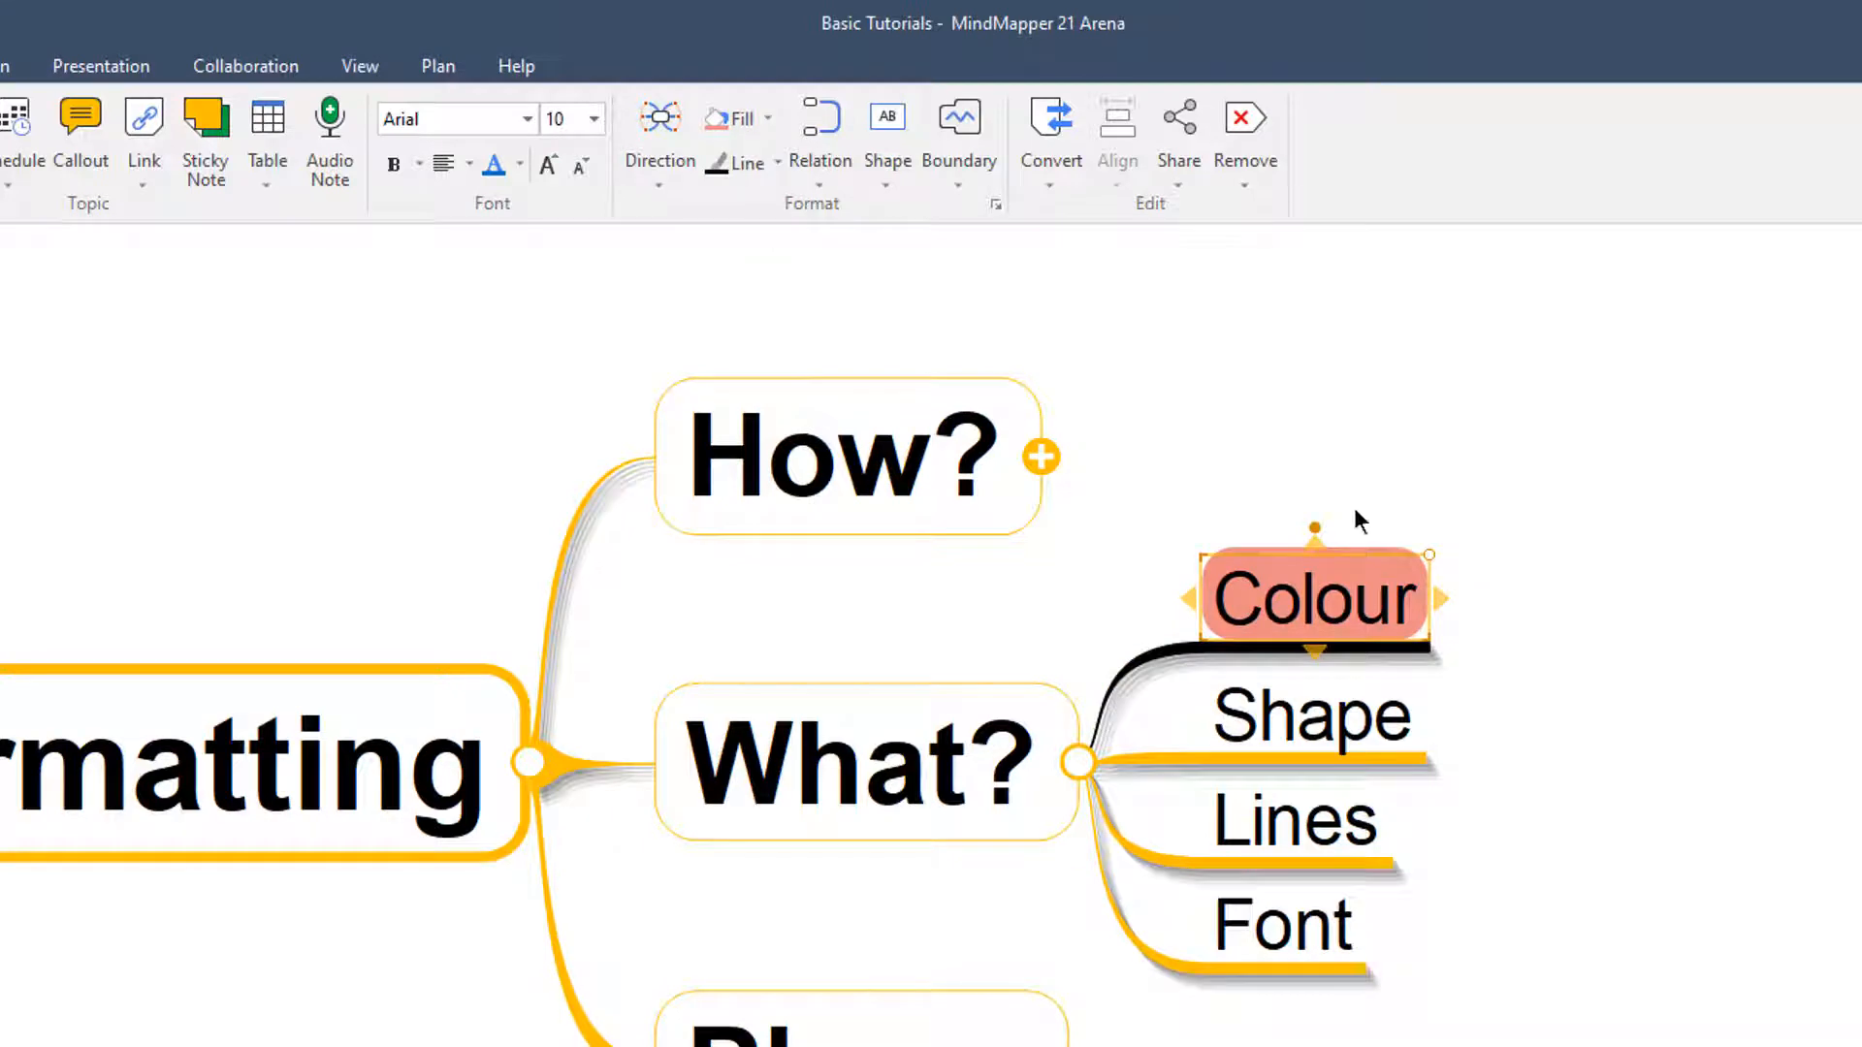
left_click(888, 131)
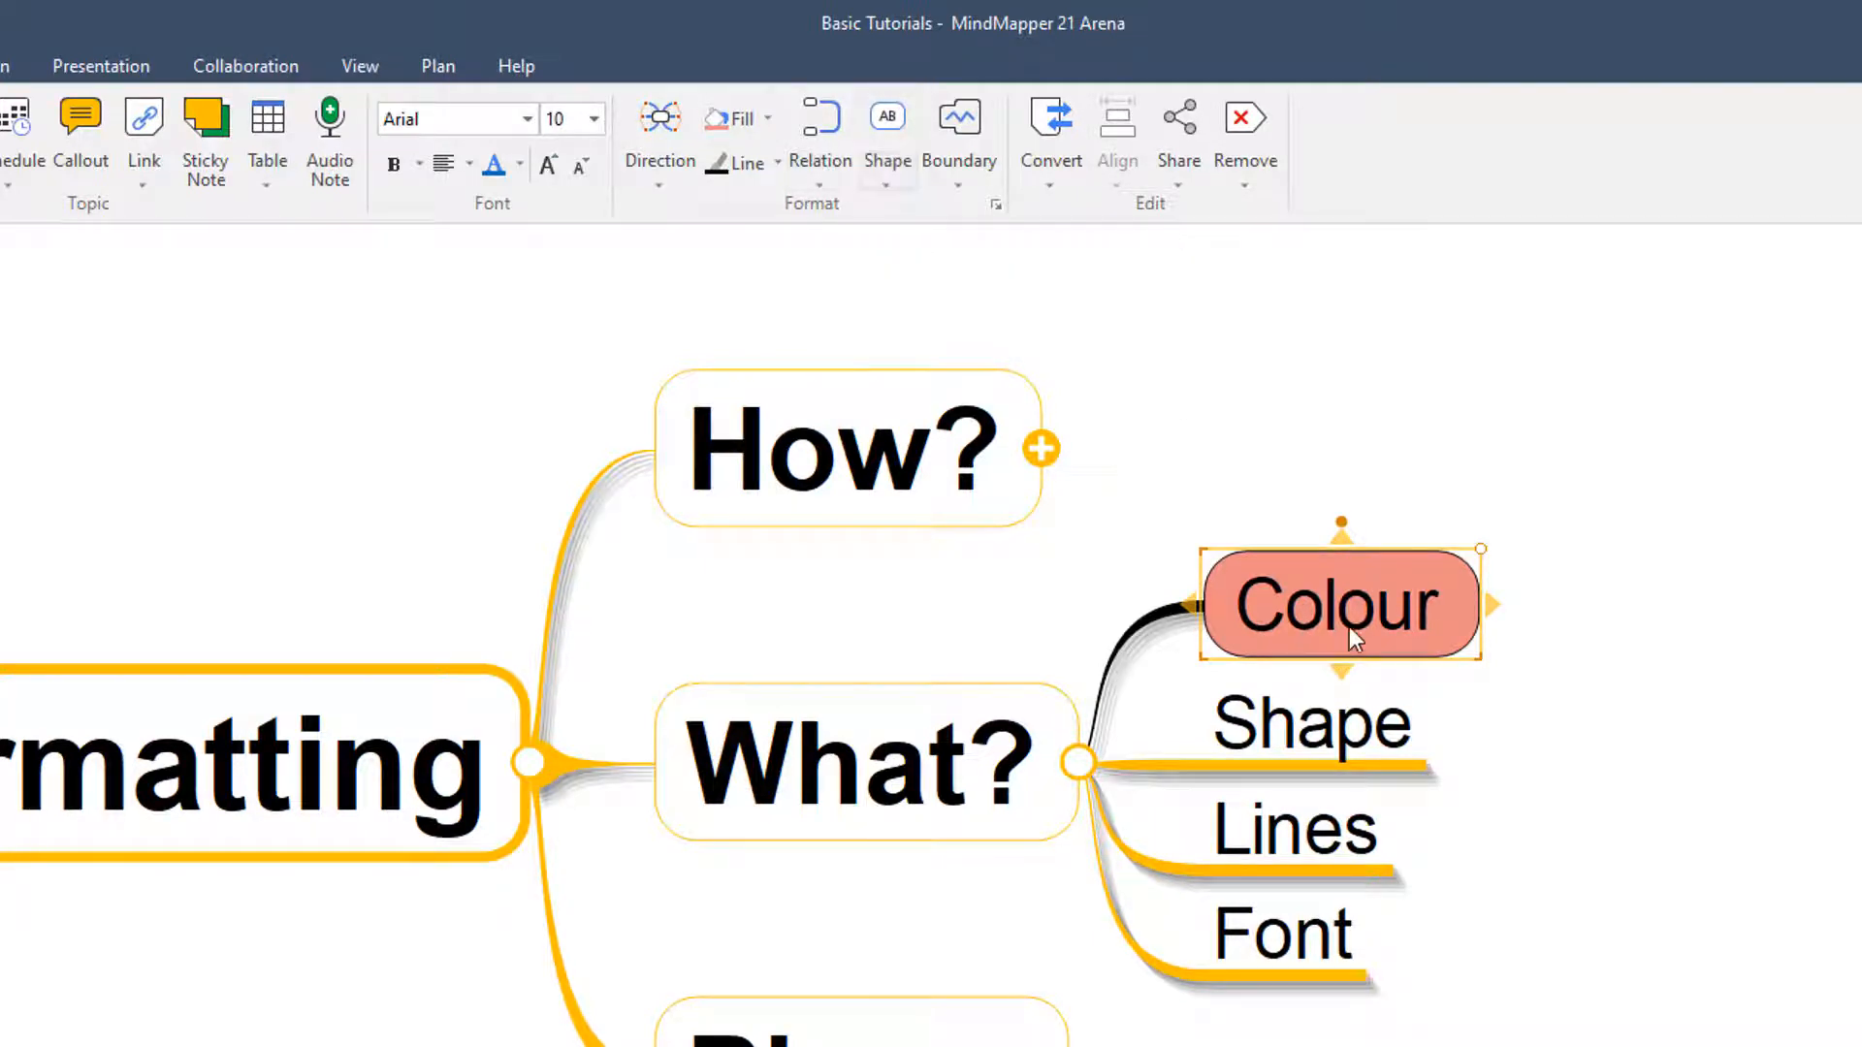
left_click(887, 131)
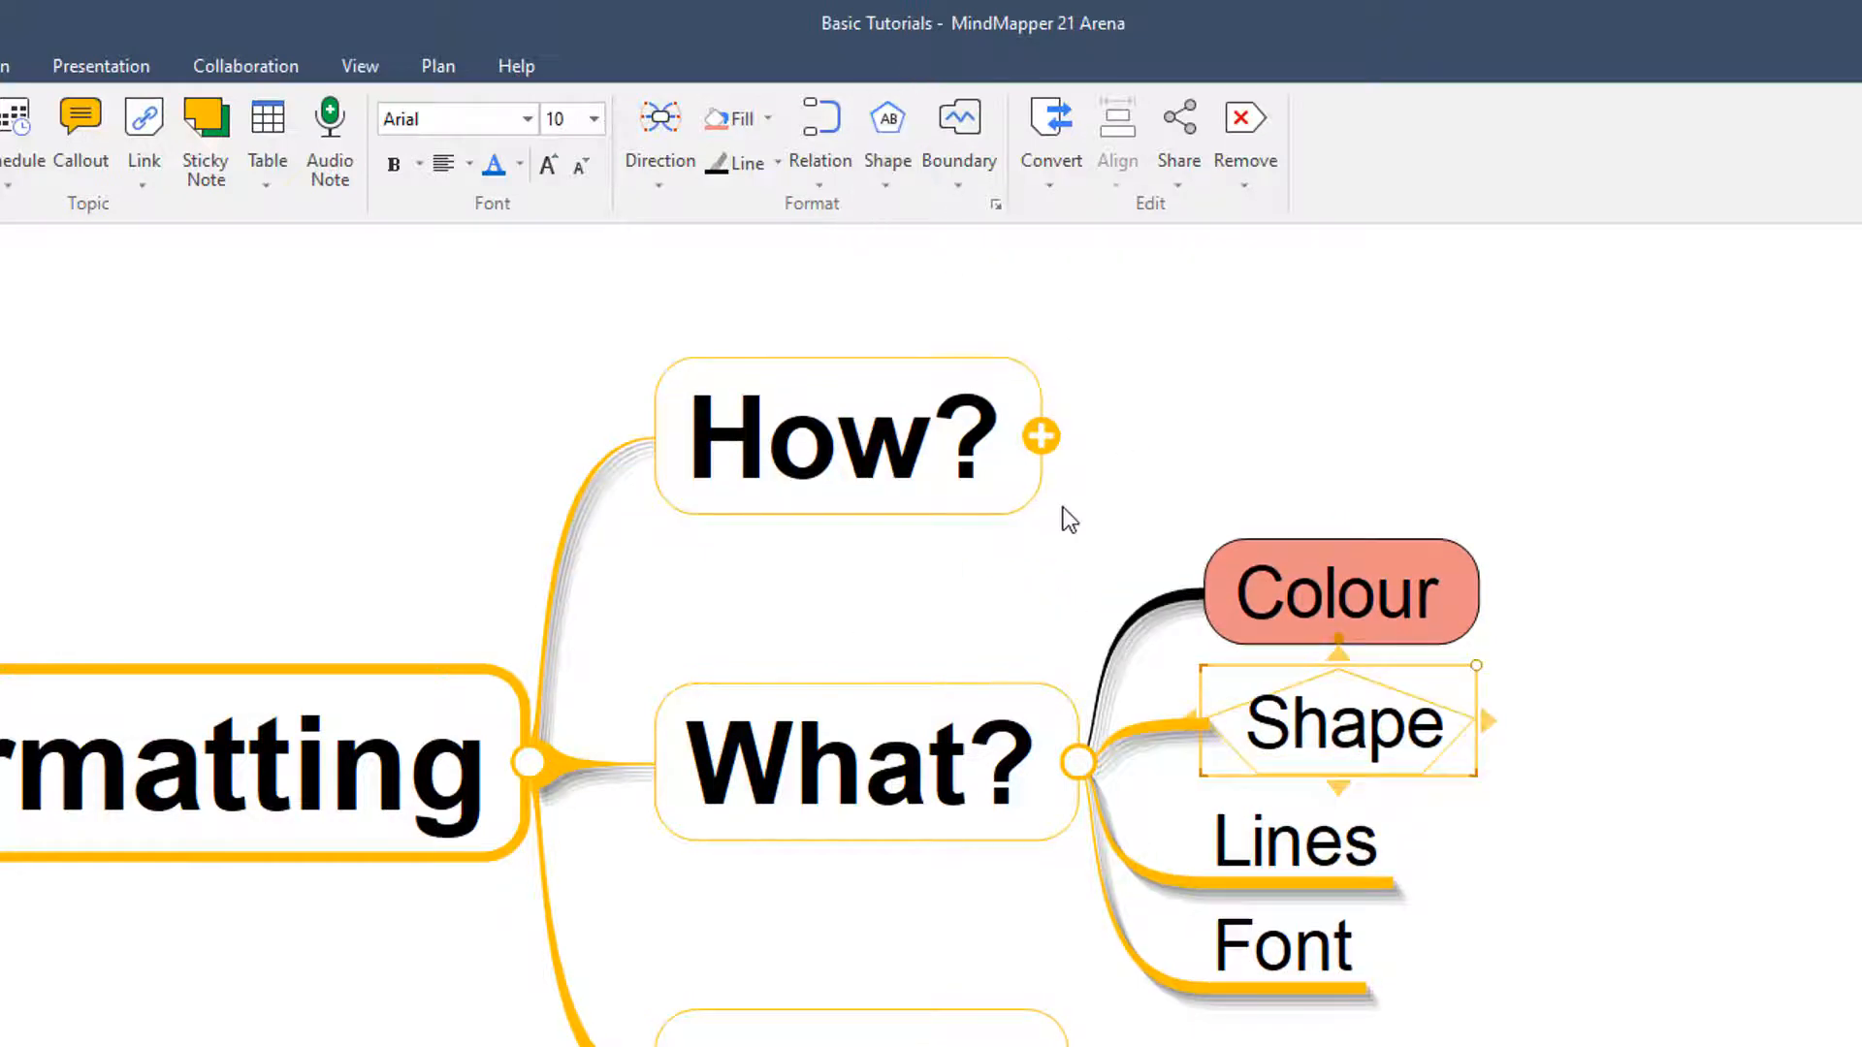
left_click(1292, 841)
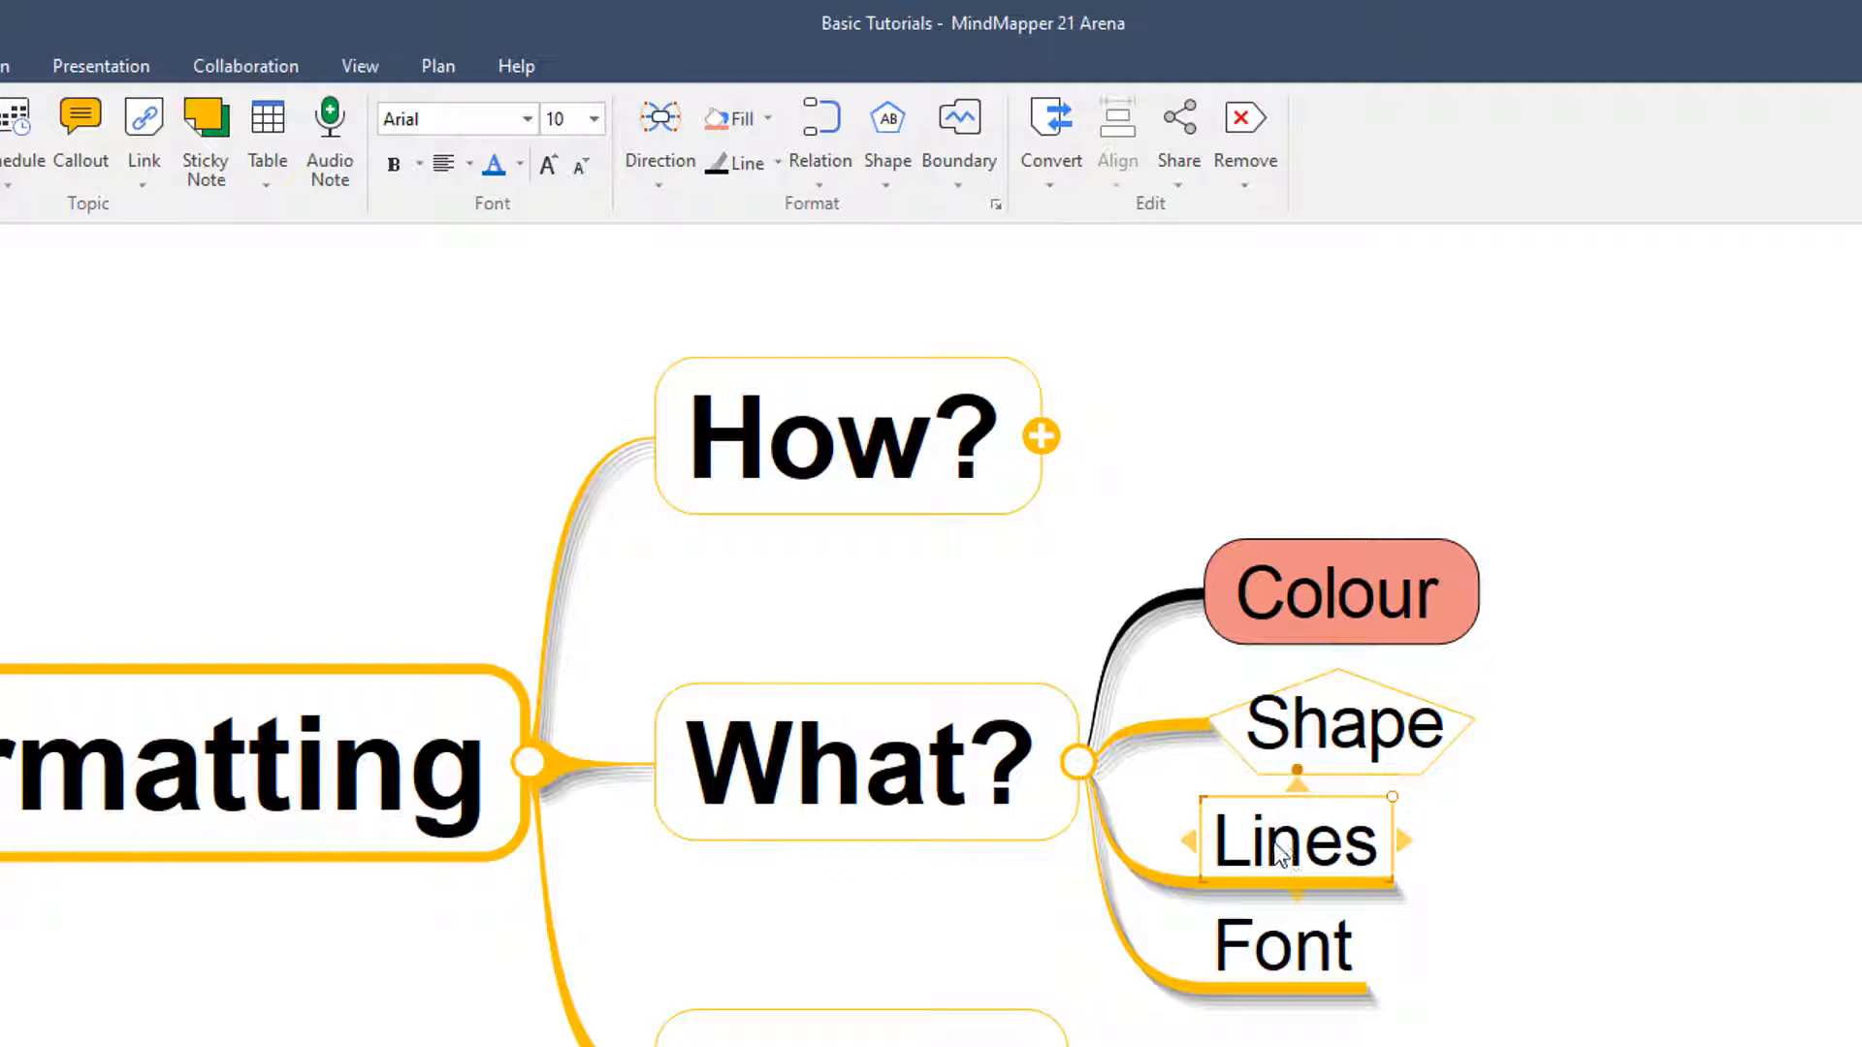
Step: Colour the Lines branch red and increase its thickness
left_click(750, 162)
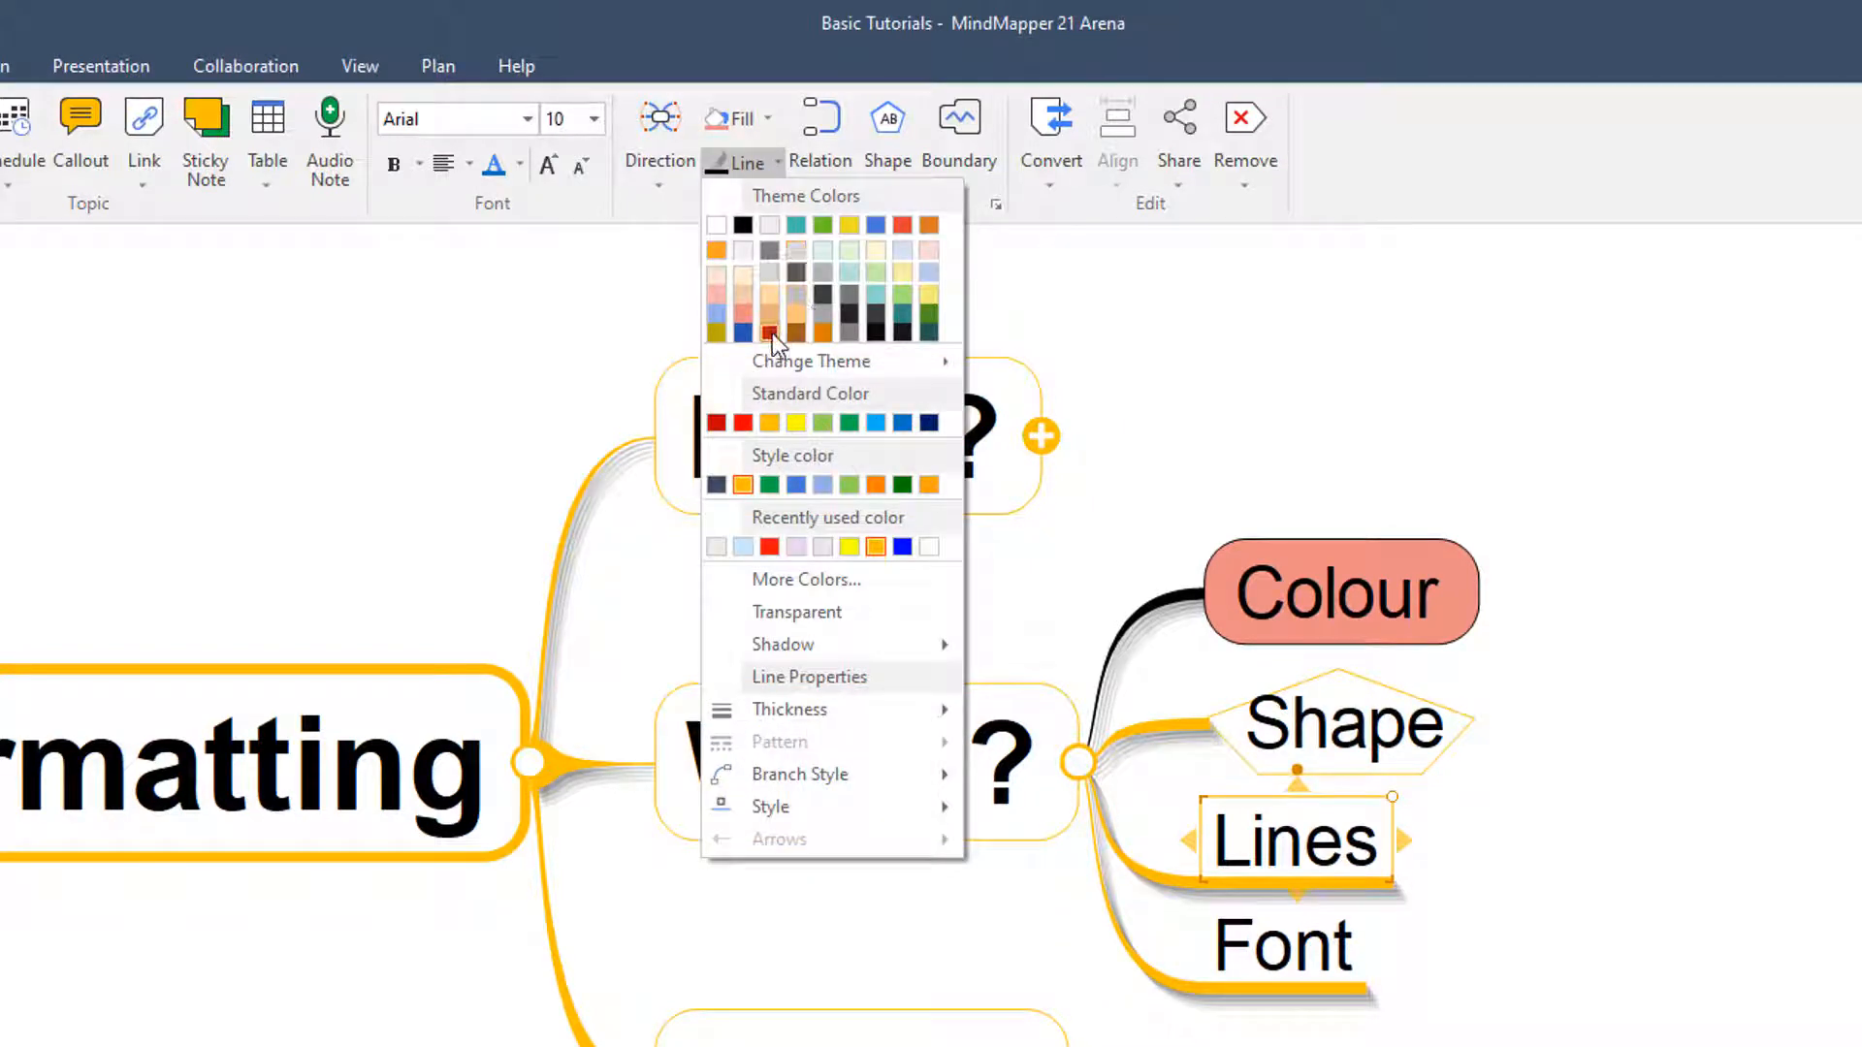
left_click(769, 334)
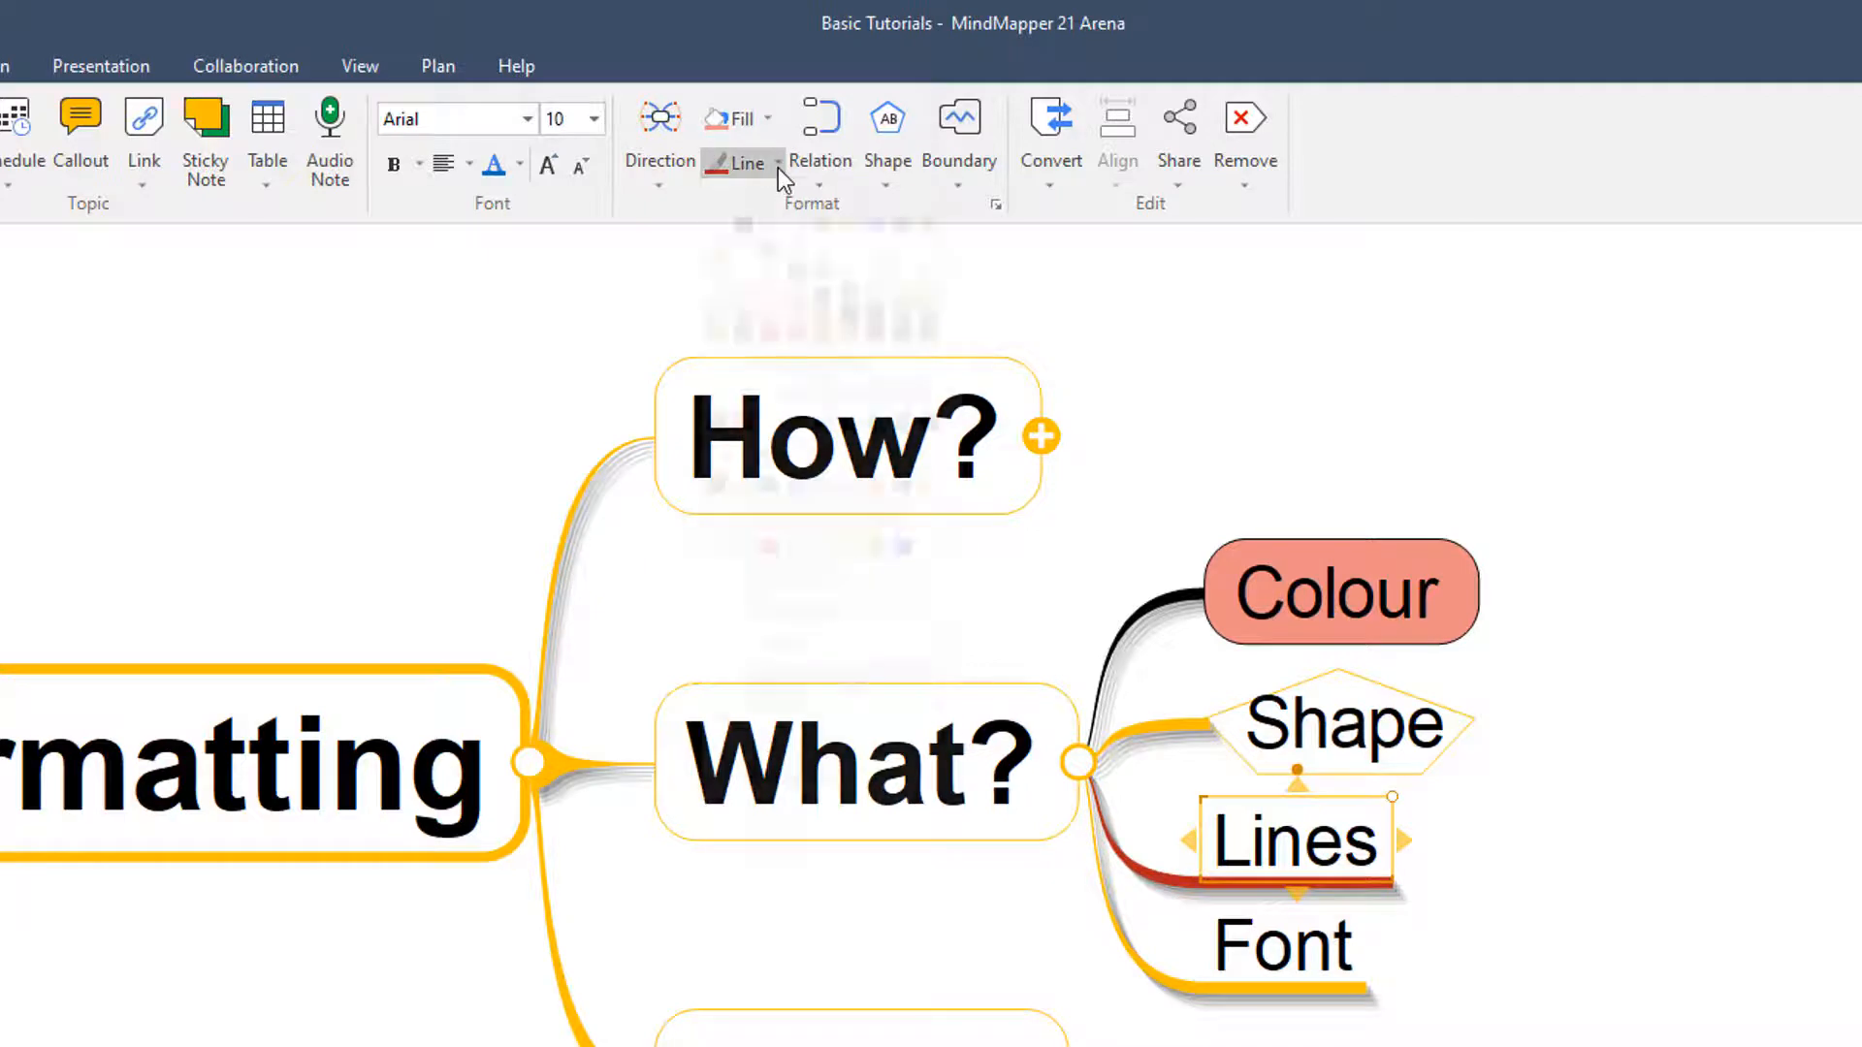
left_click(773, 163)
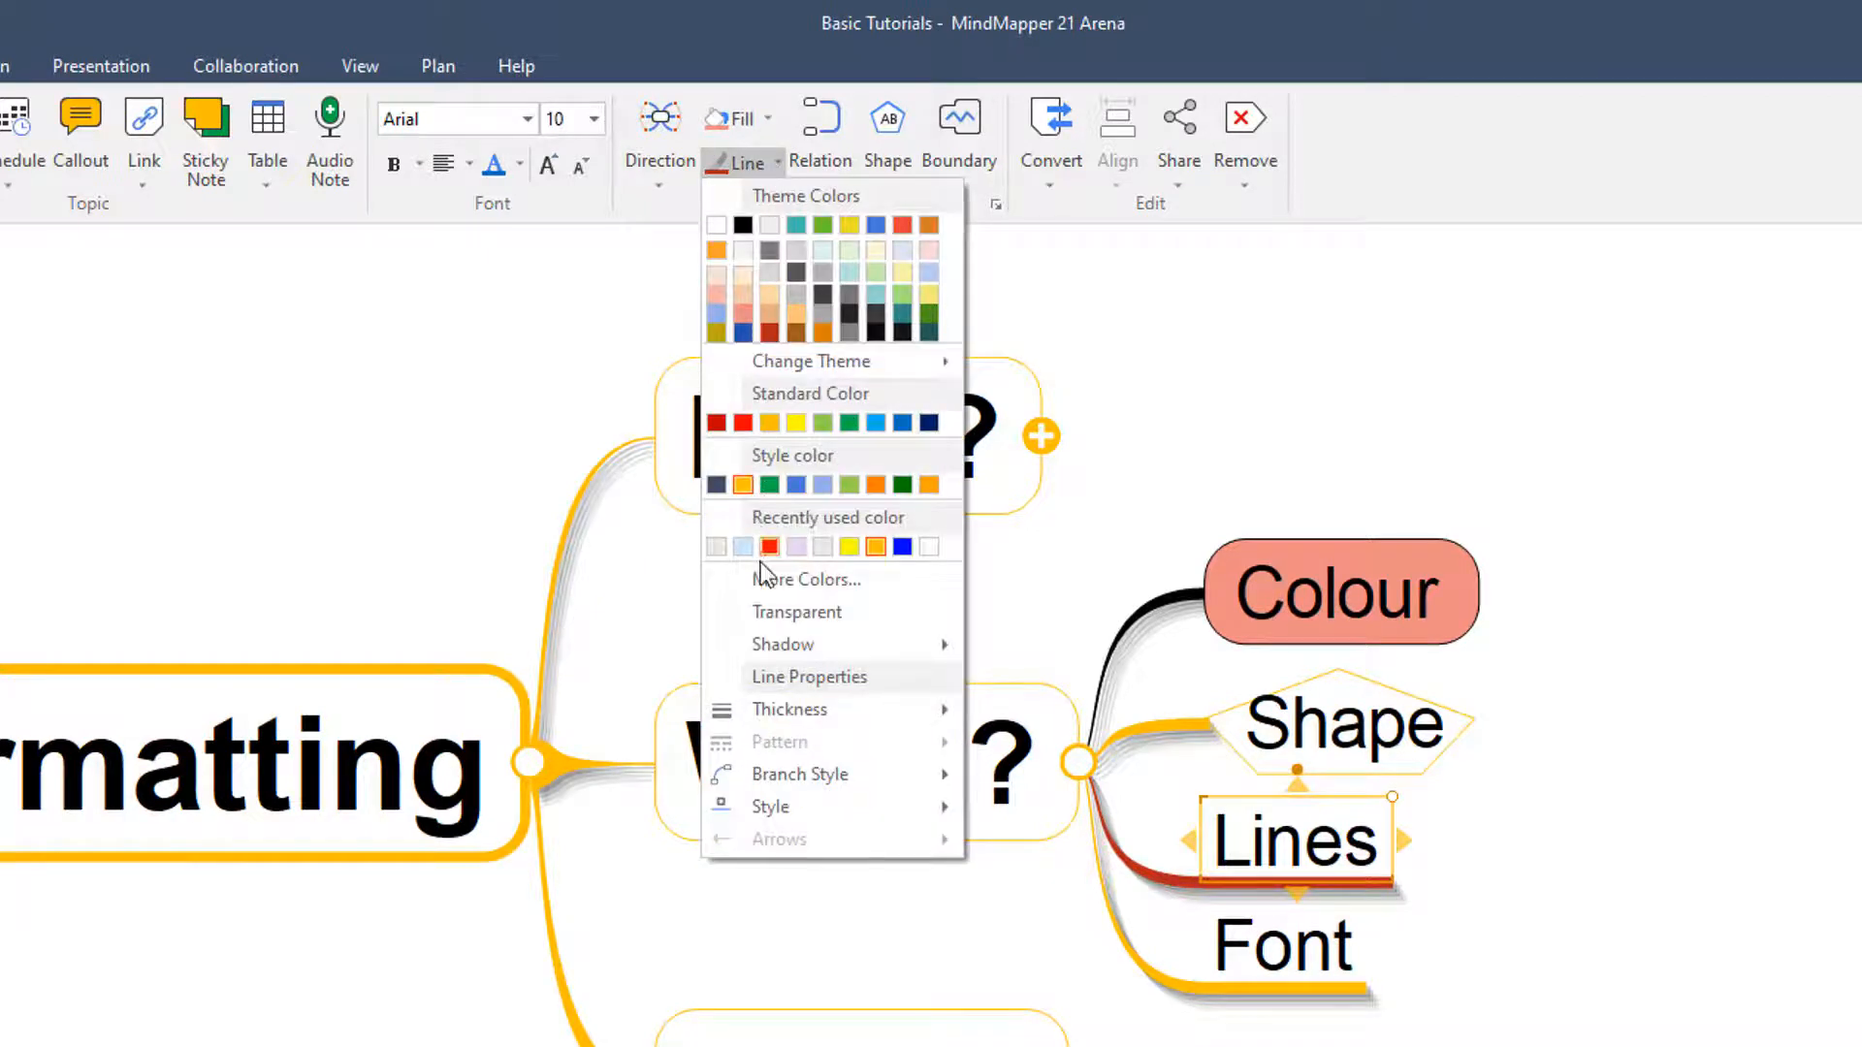
mouse_move(783, 644)
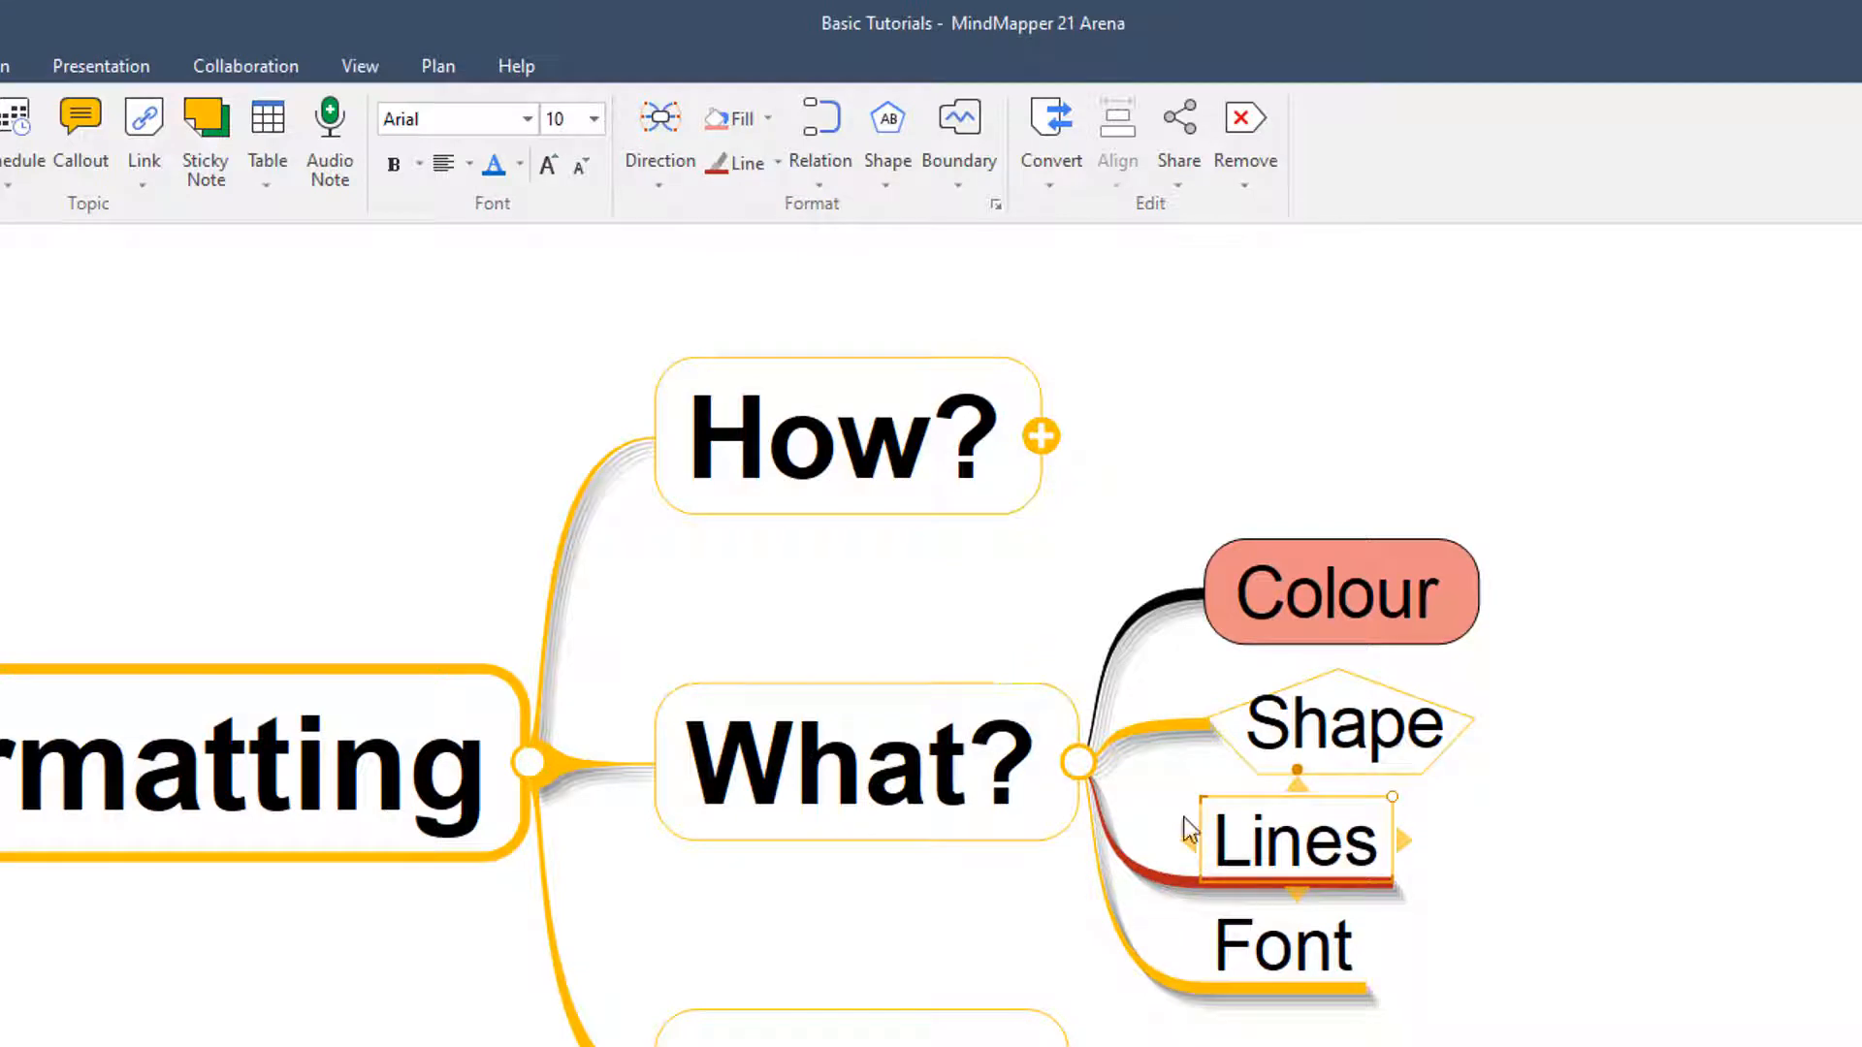
left_click(752, 162)
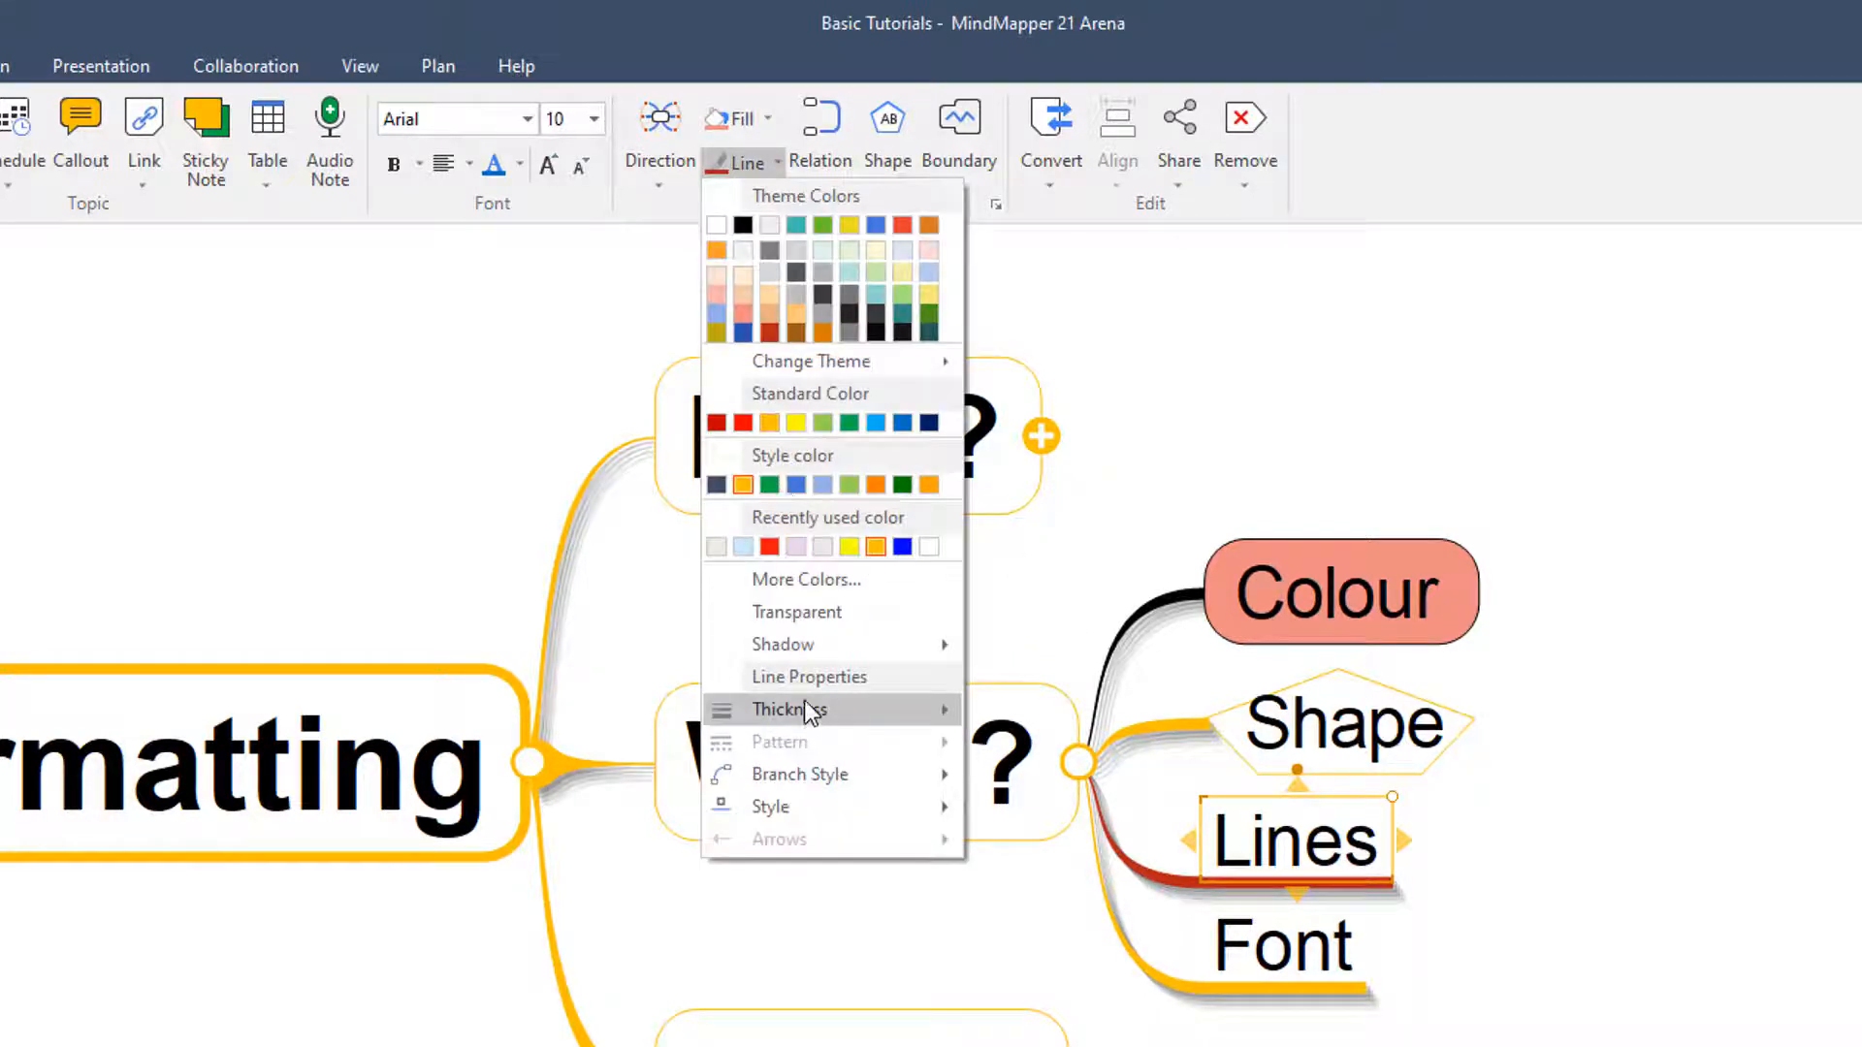
left_click(1031, 852)
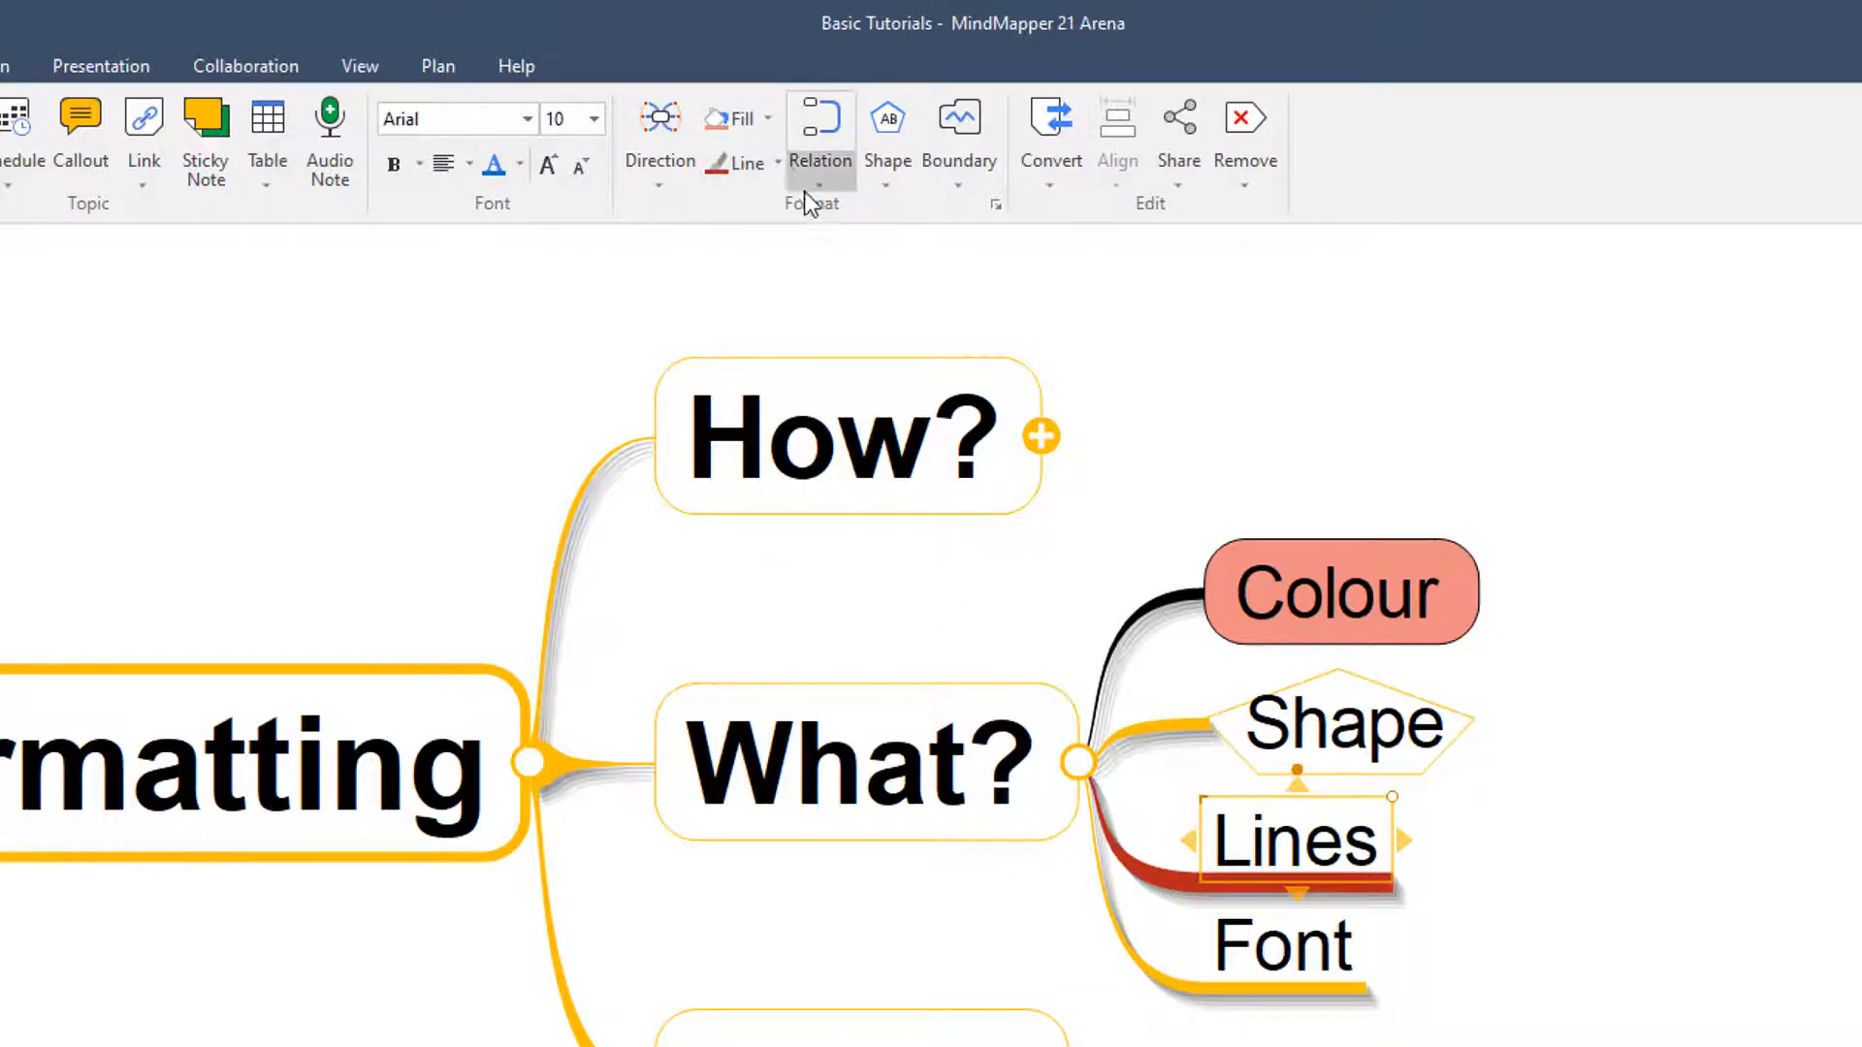
left_click(776, 162)
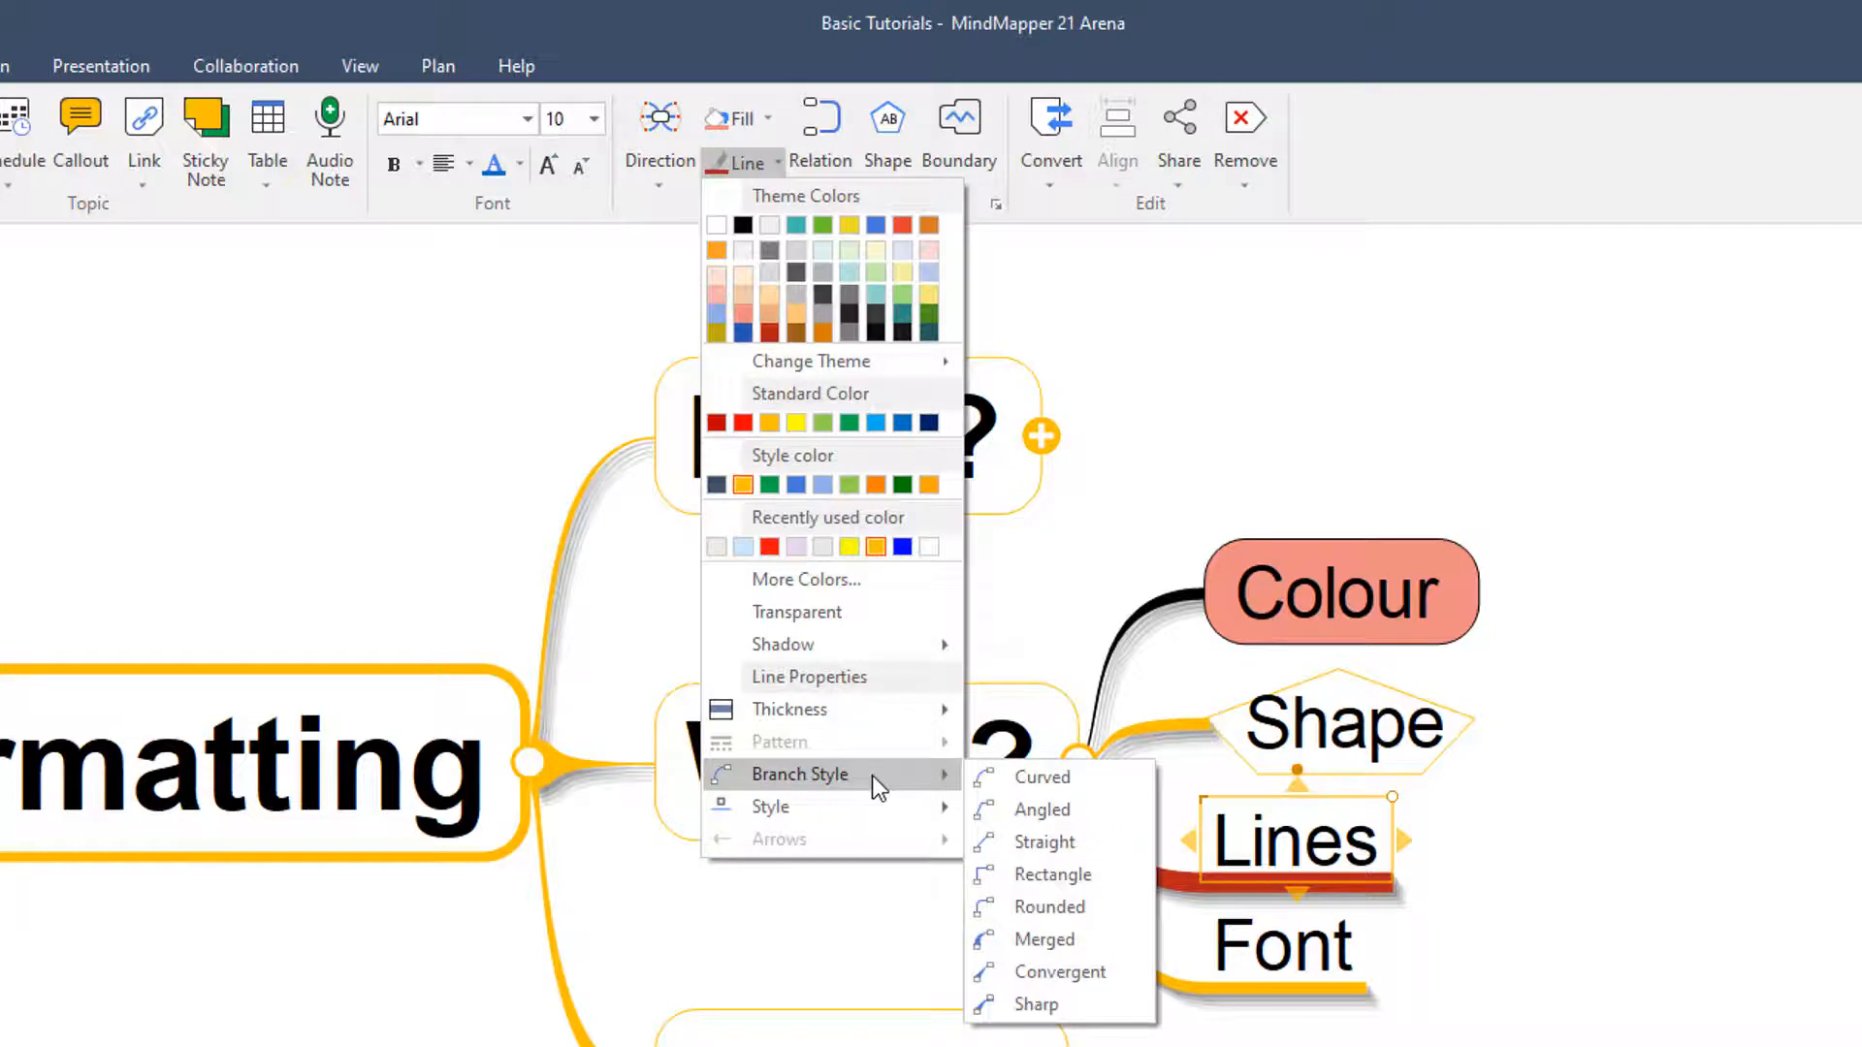
mouse_move(1045, 939)
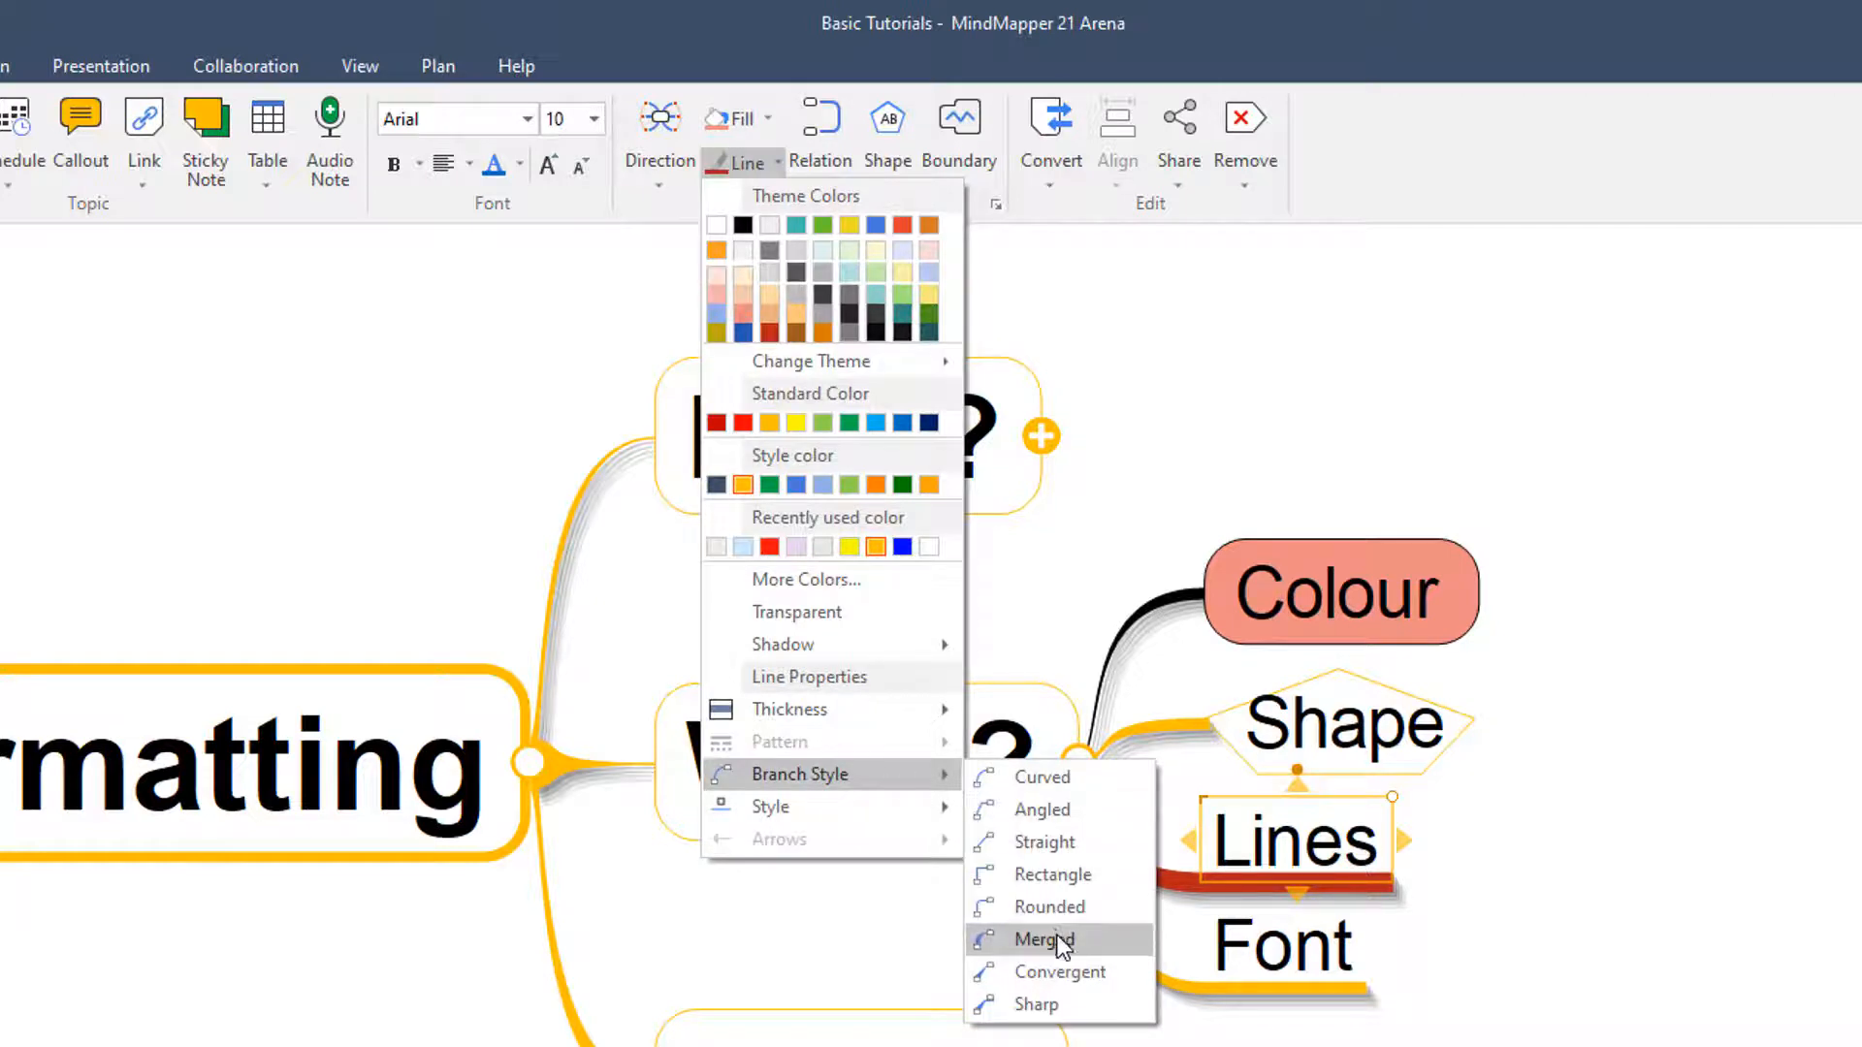
mouse_move(1042, 842)
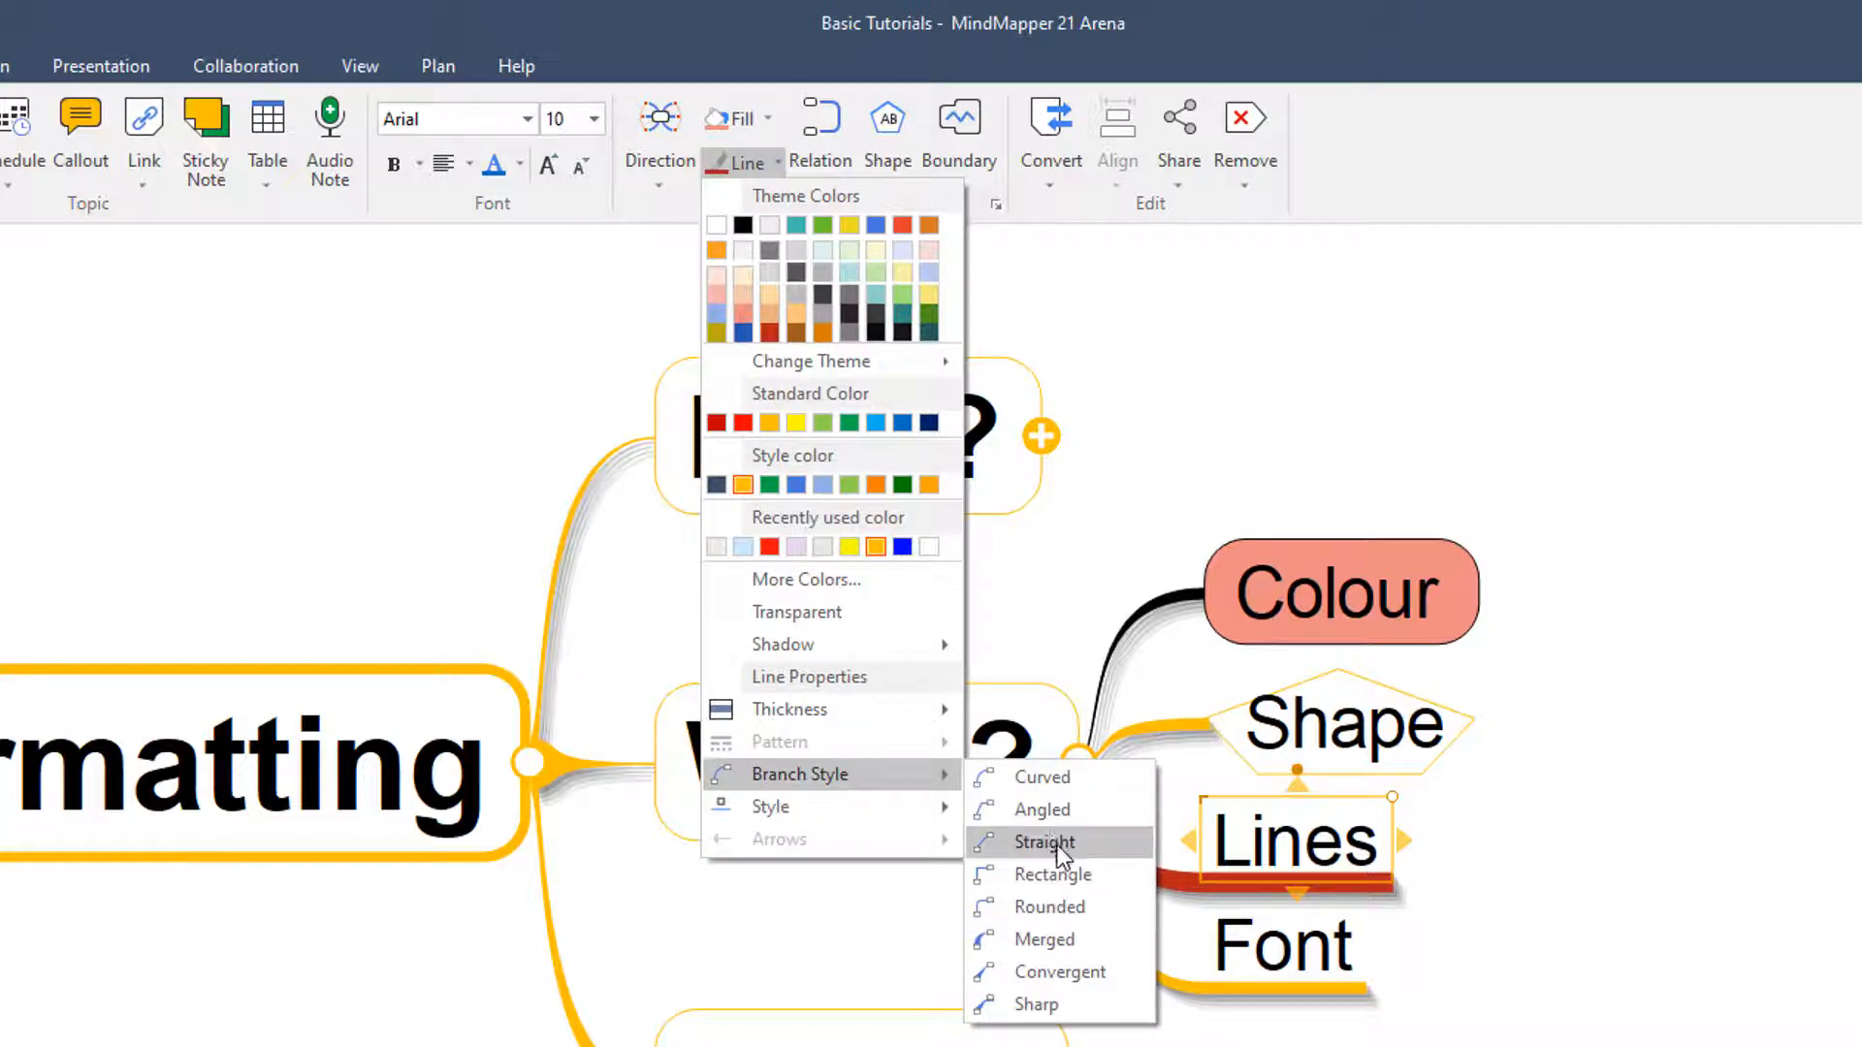
Step: Switch Lines to straight branch style and add subtopics 'direct' and 'straight'
left_click(1046, 842)
type("dire")
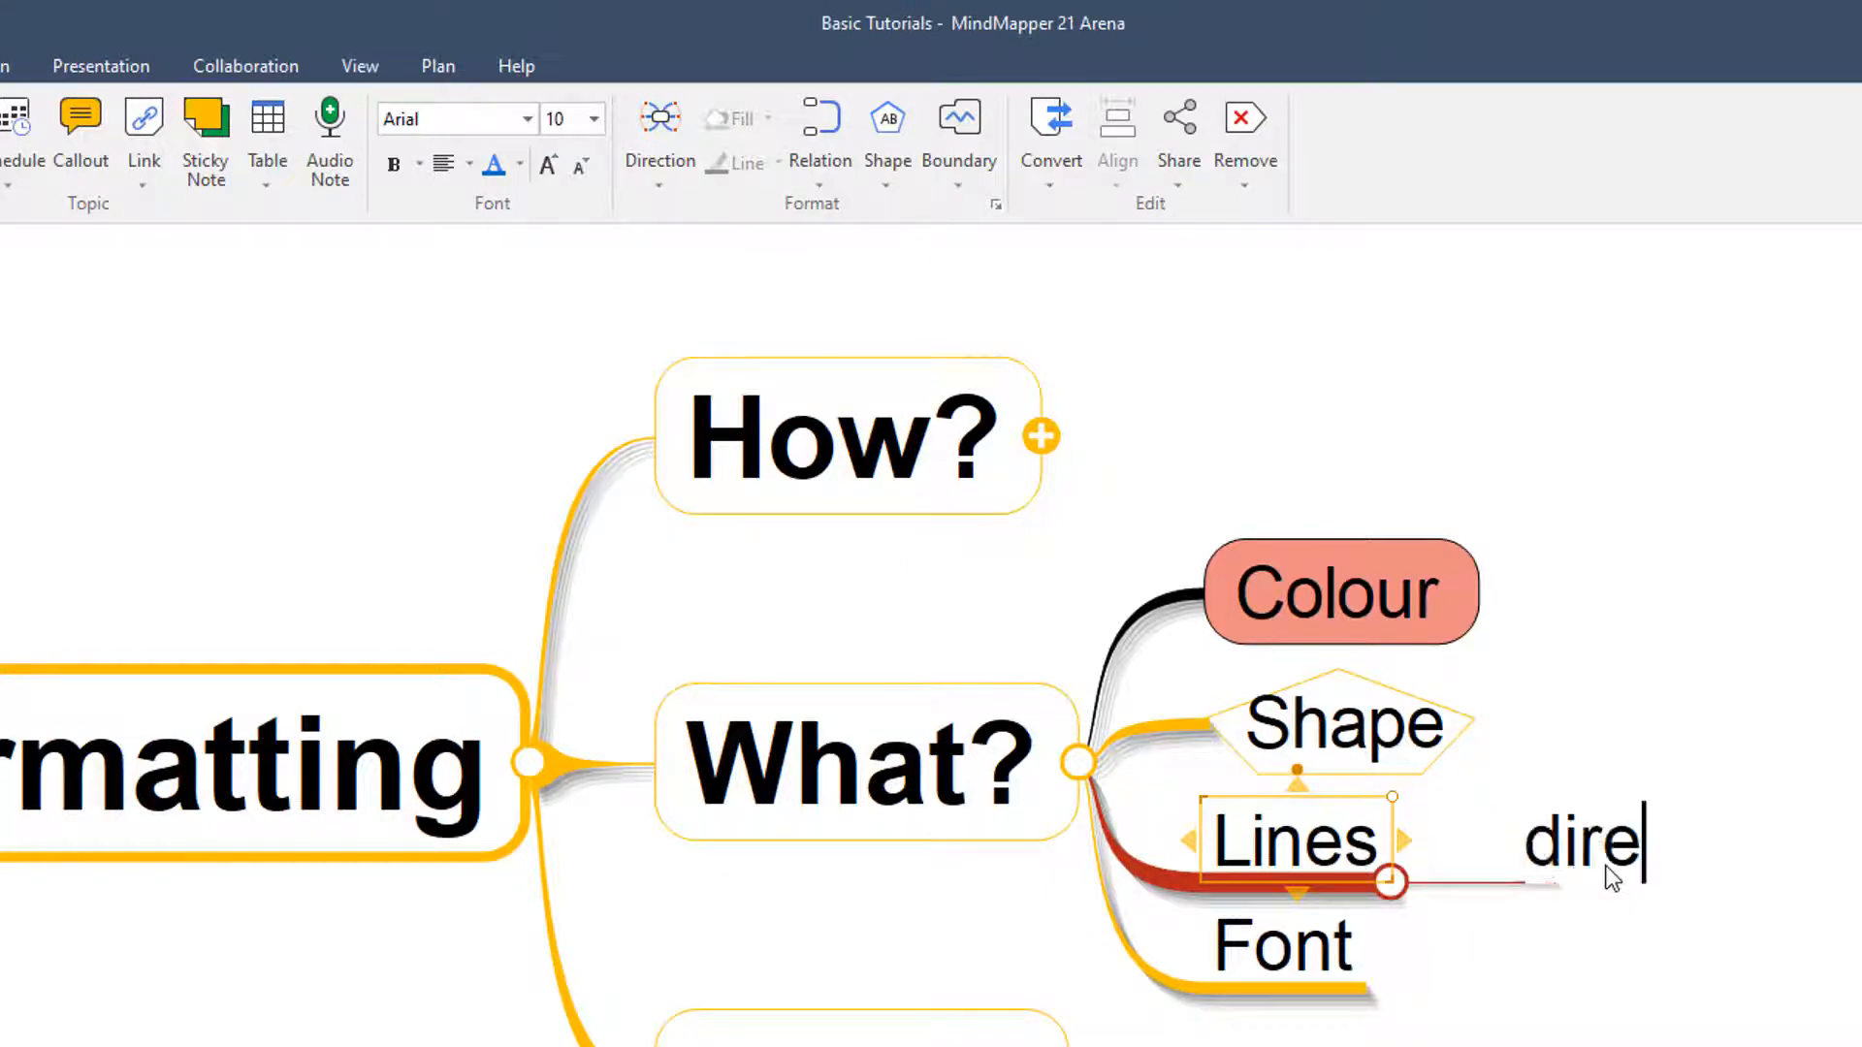
type("t")
type("s")
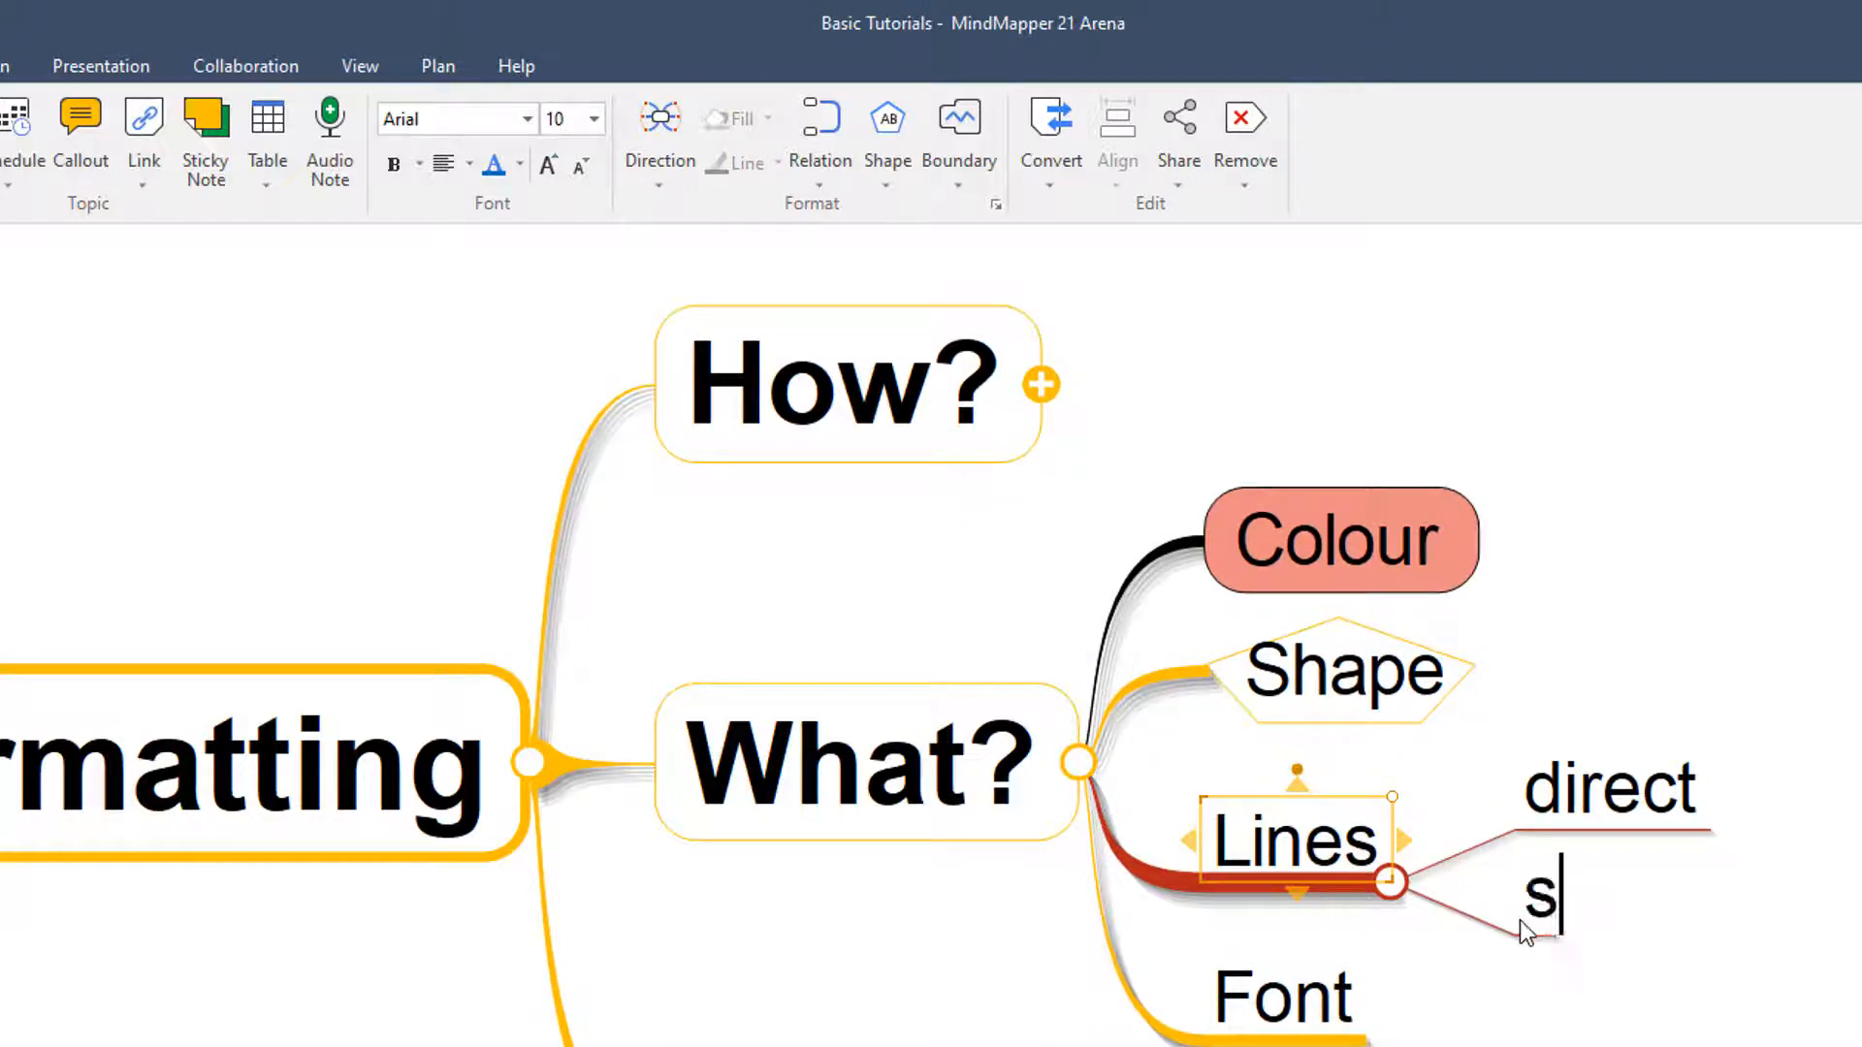
type("traight")
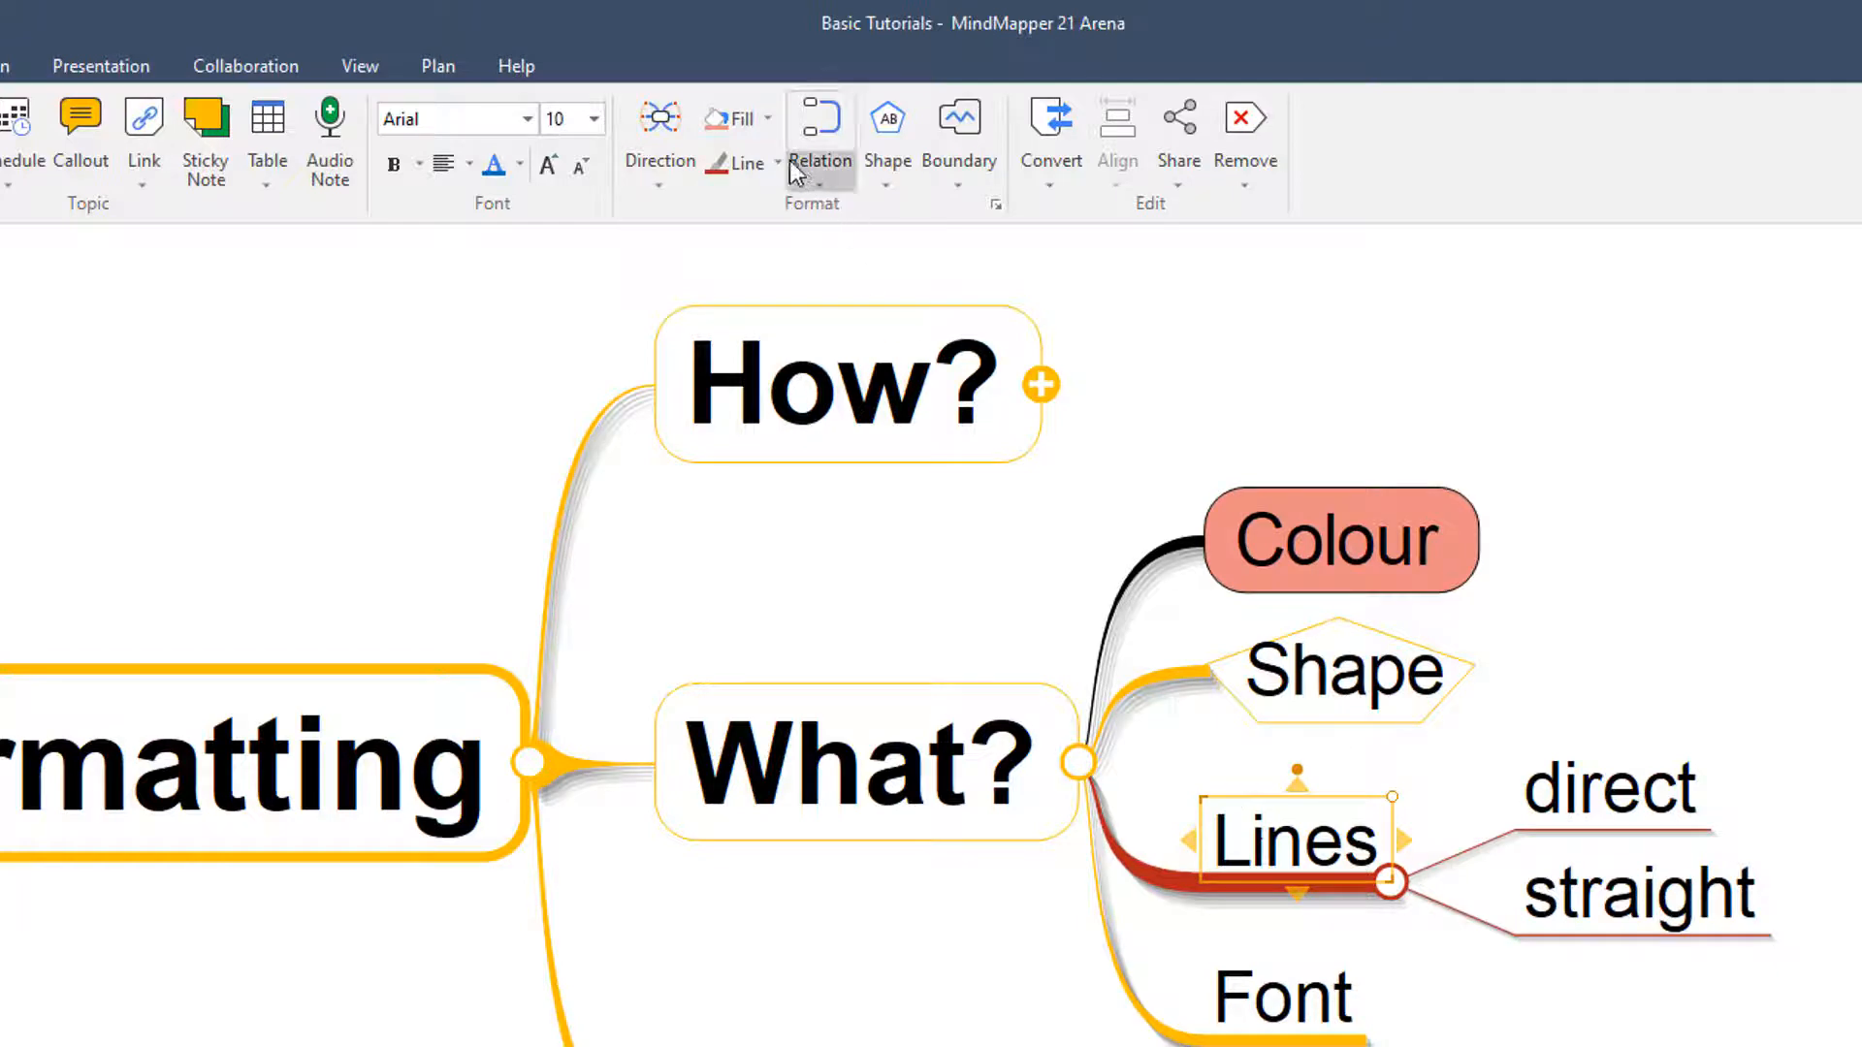
Step: Change the Lines branch to a convergent branch style
left_click(778, 163)
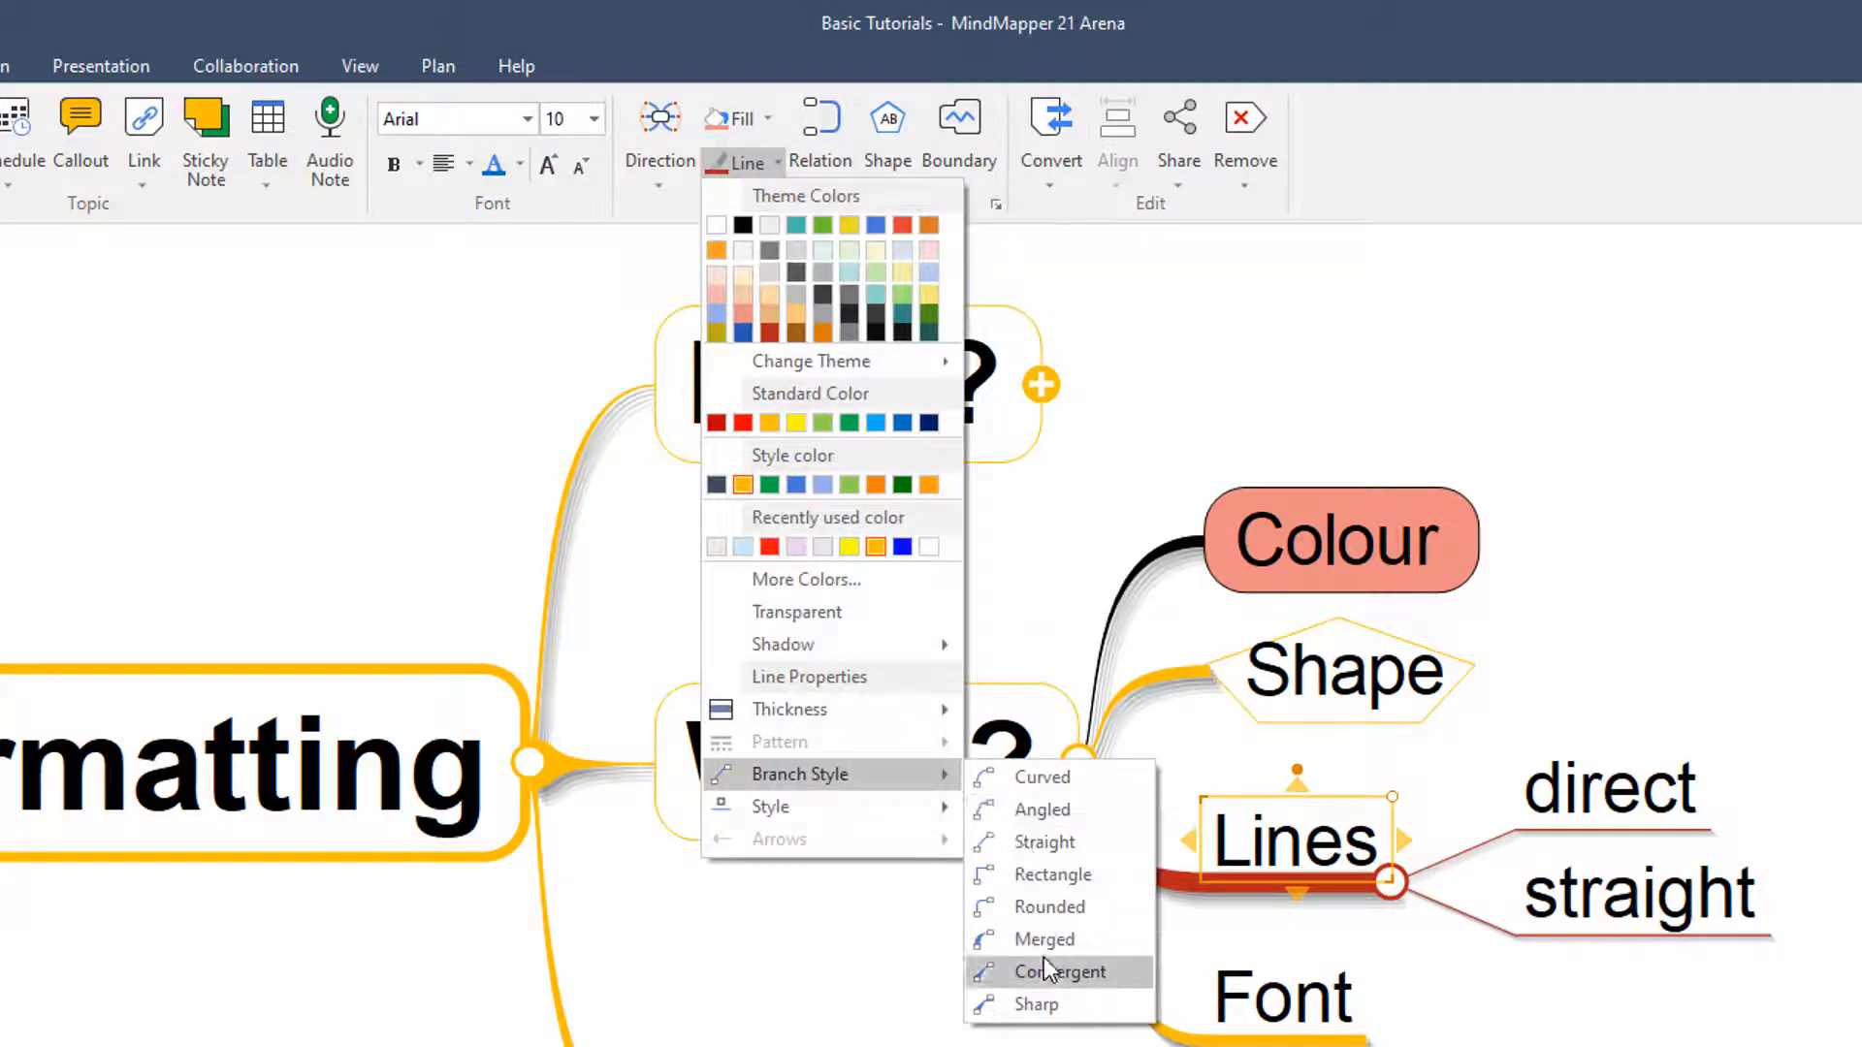
left_click(1058, 971)
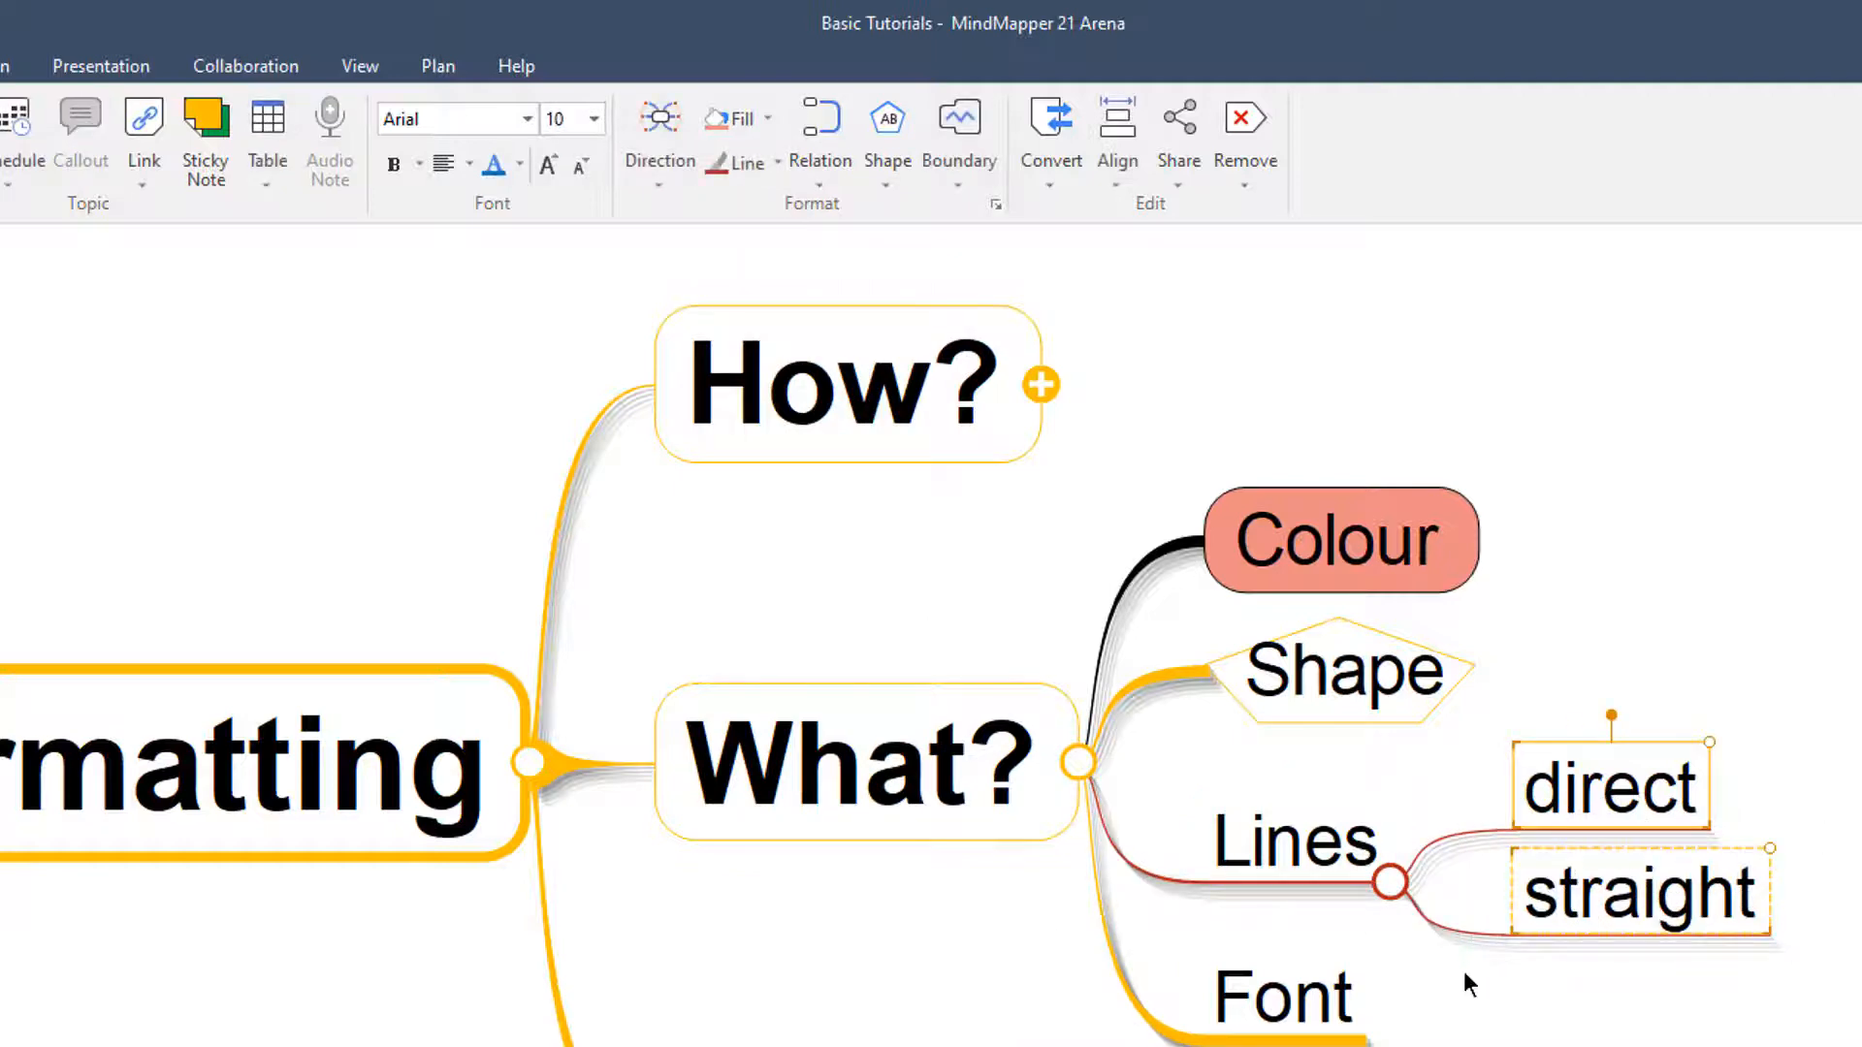
left_click(1294, 841)
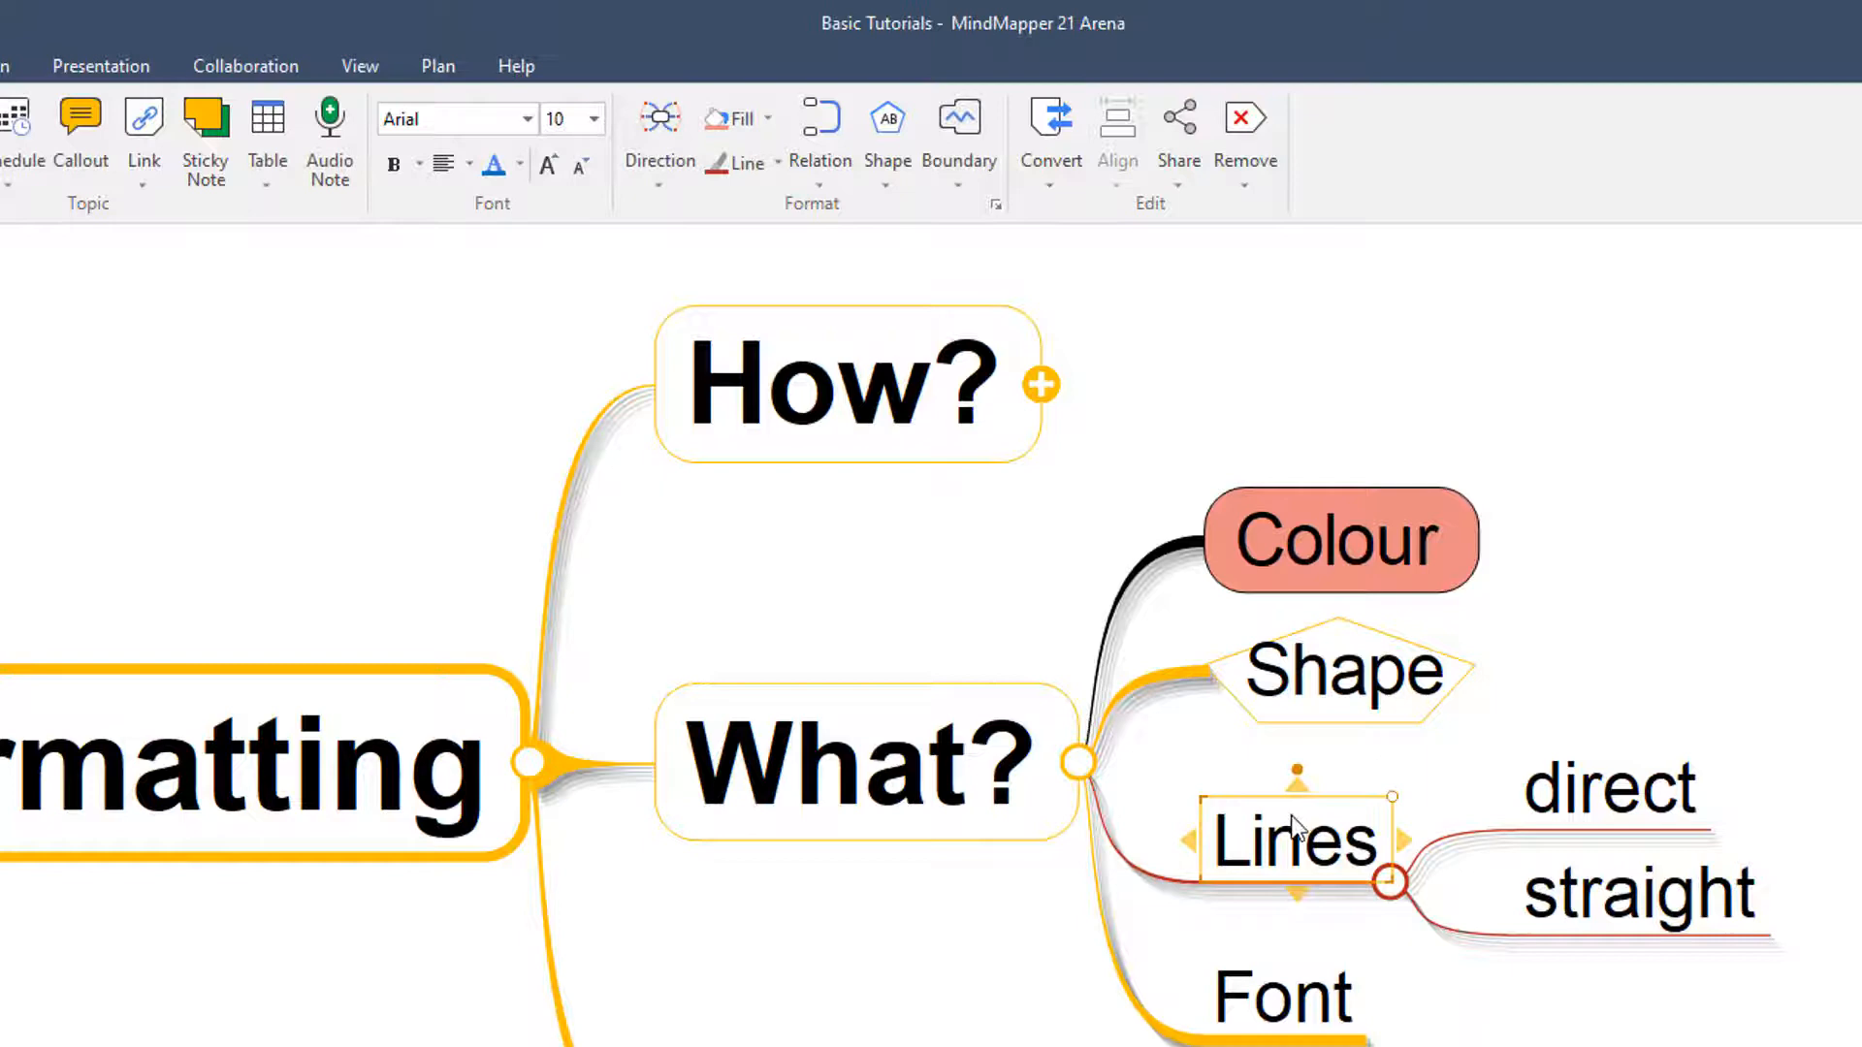
Step: Make the Font topic bold in a different typeface
left_click(1282, 995)
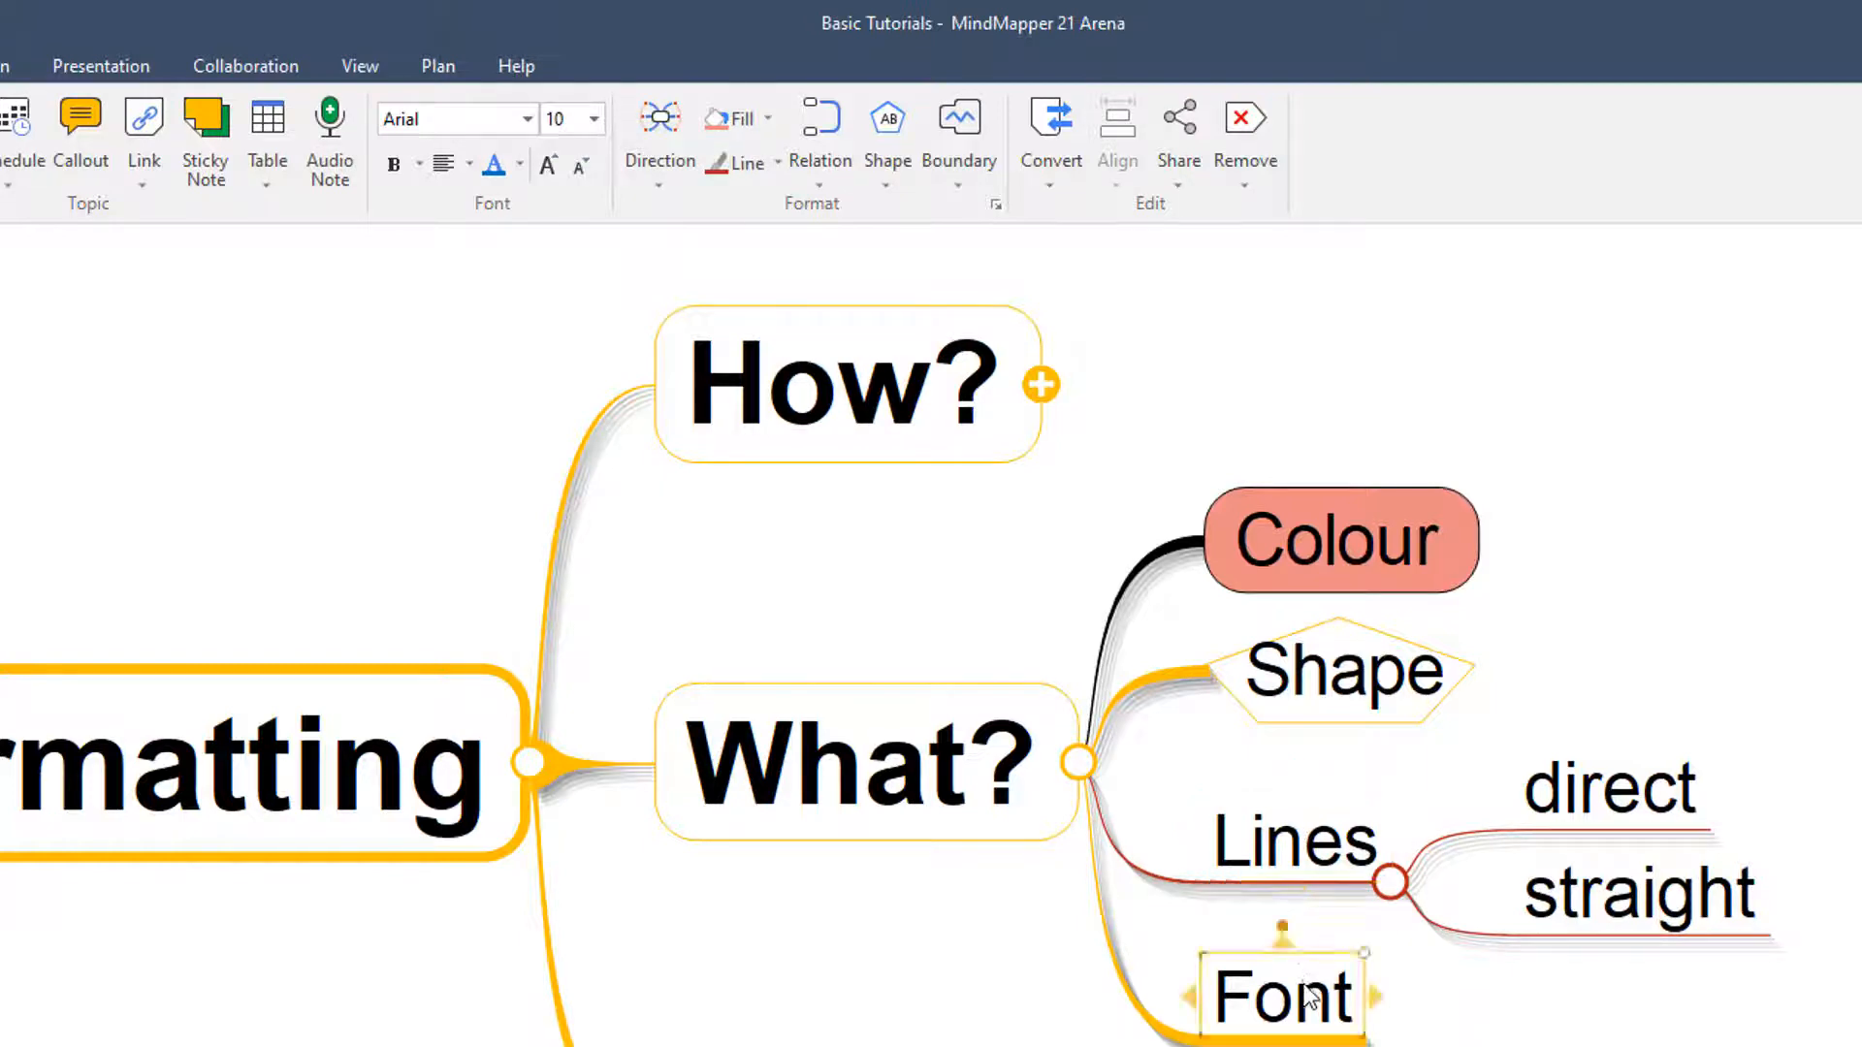
scroll("down", 3)
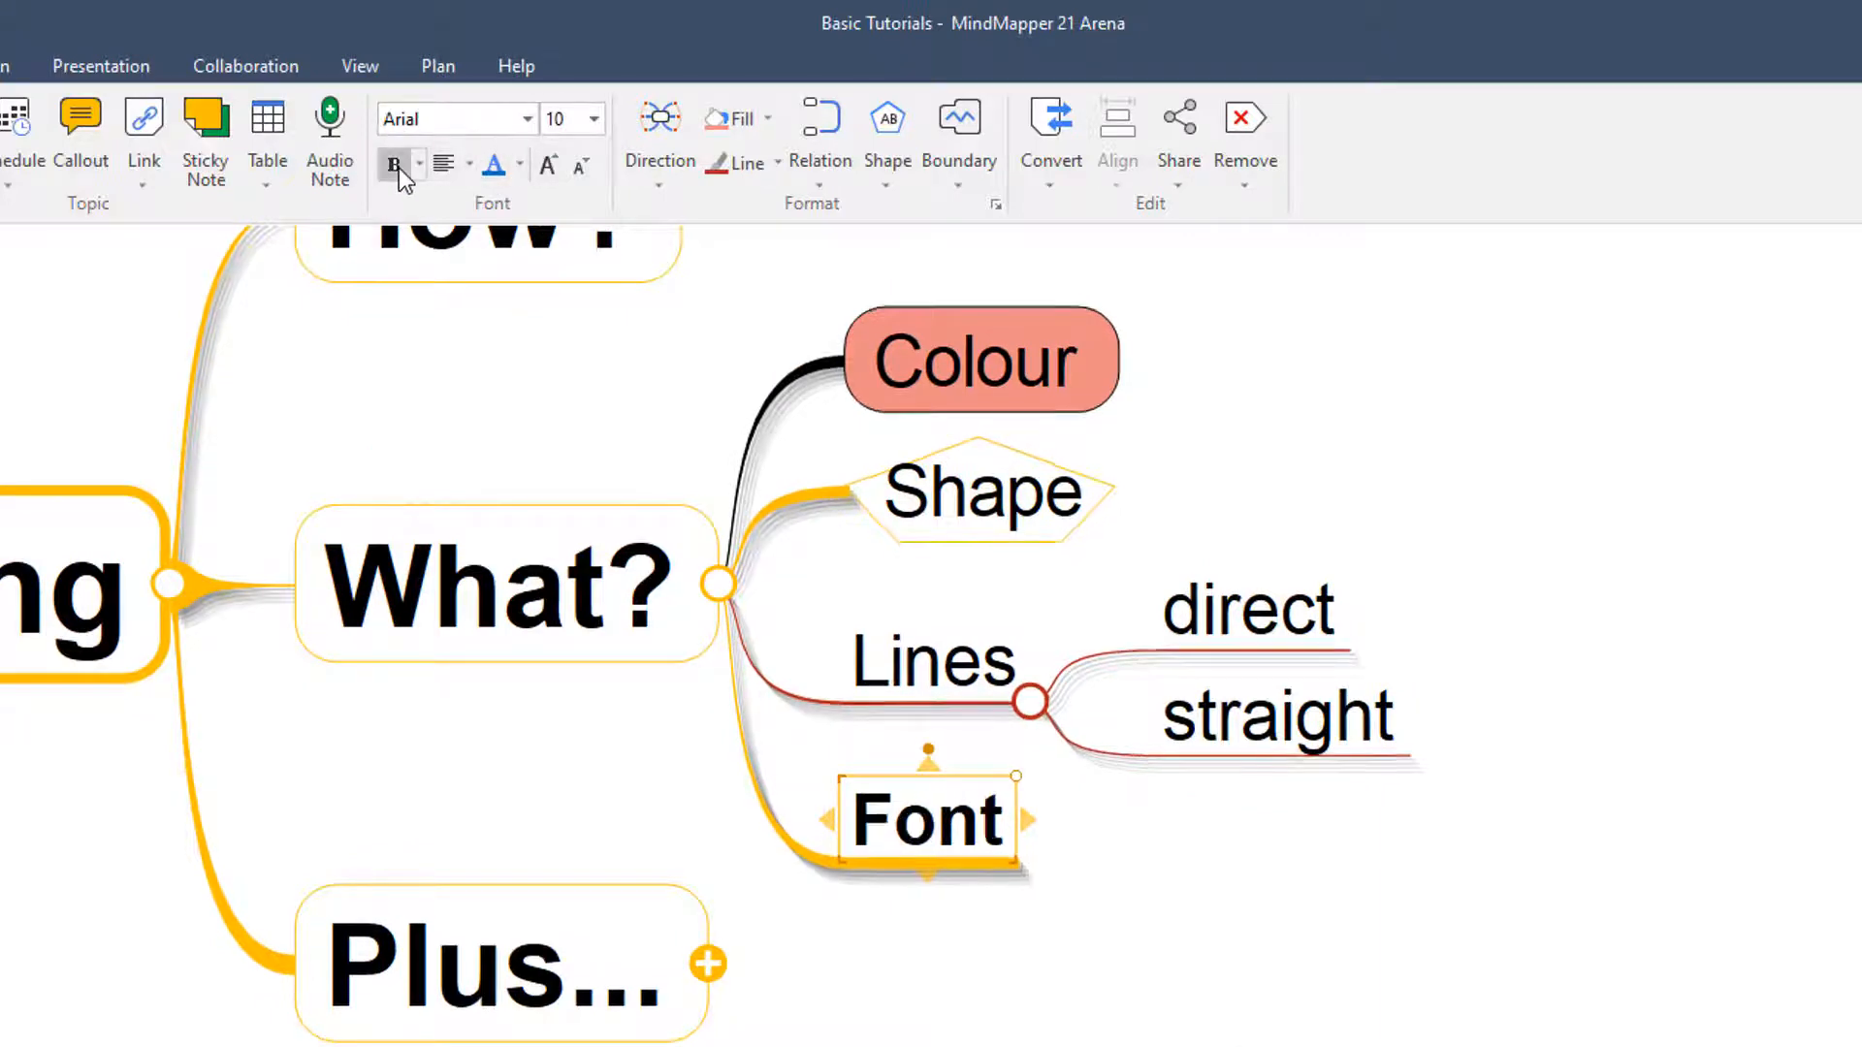
left_click(519, 164)
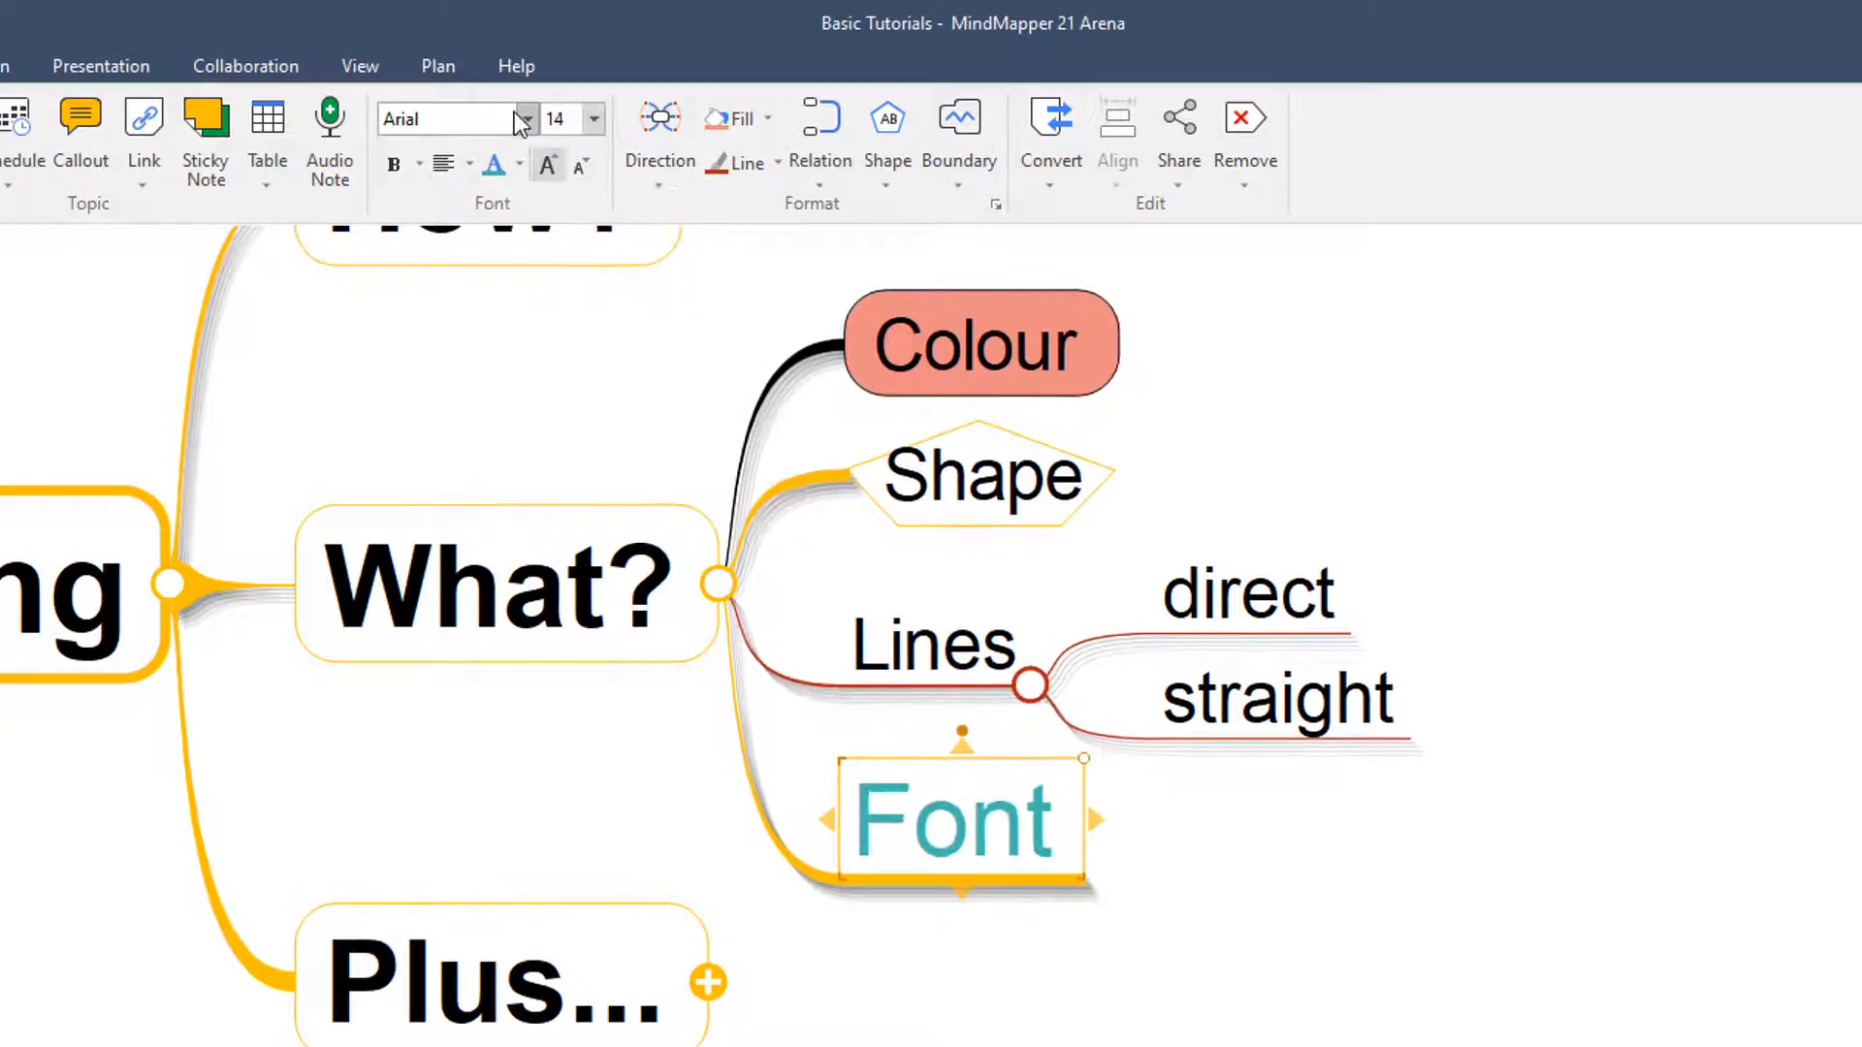
left_click(455, 118)
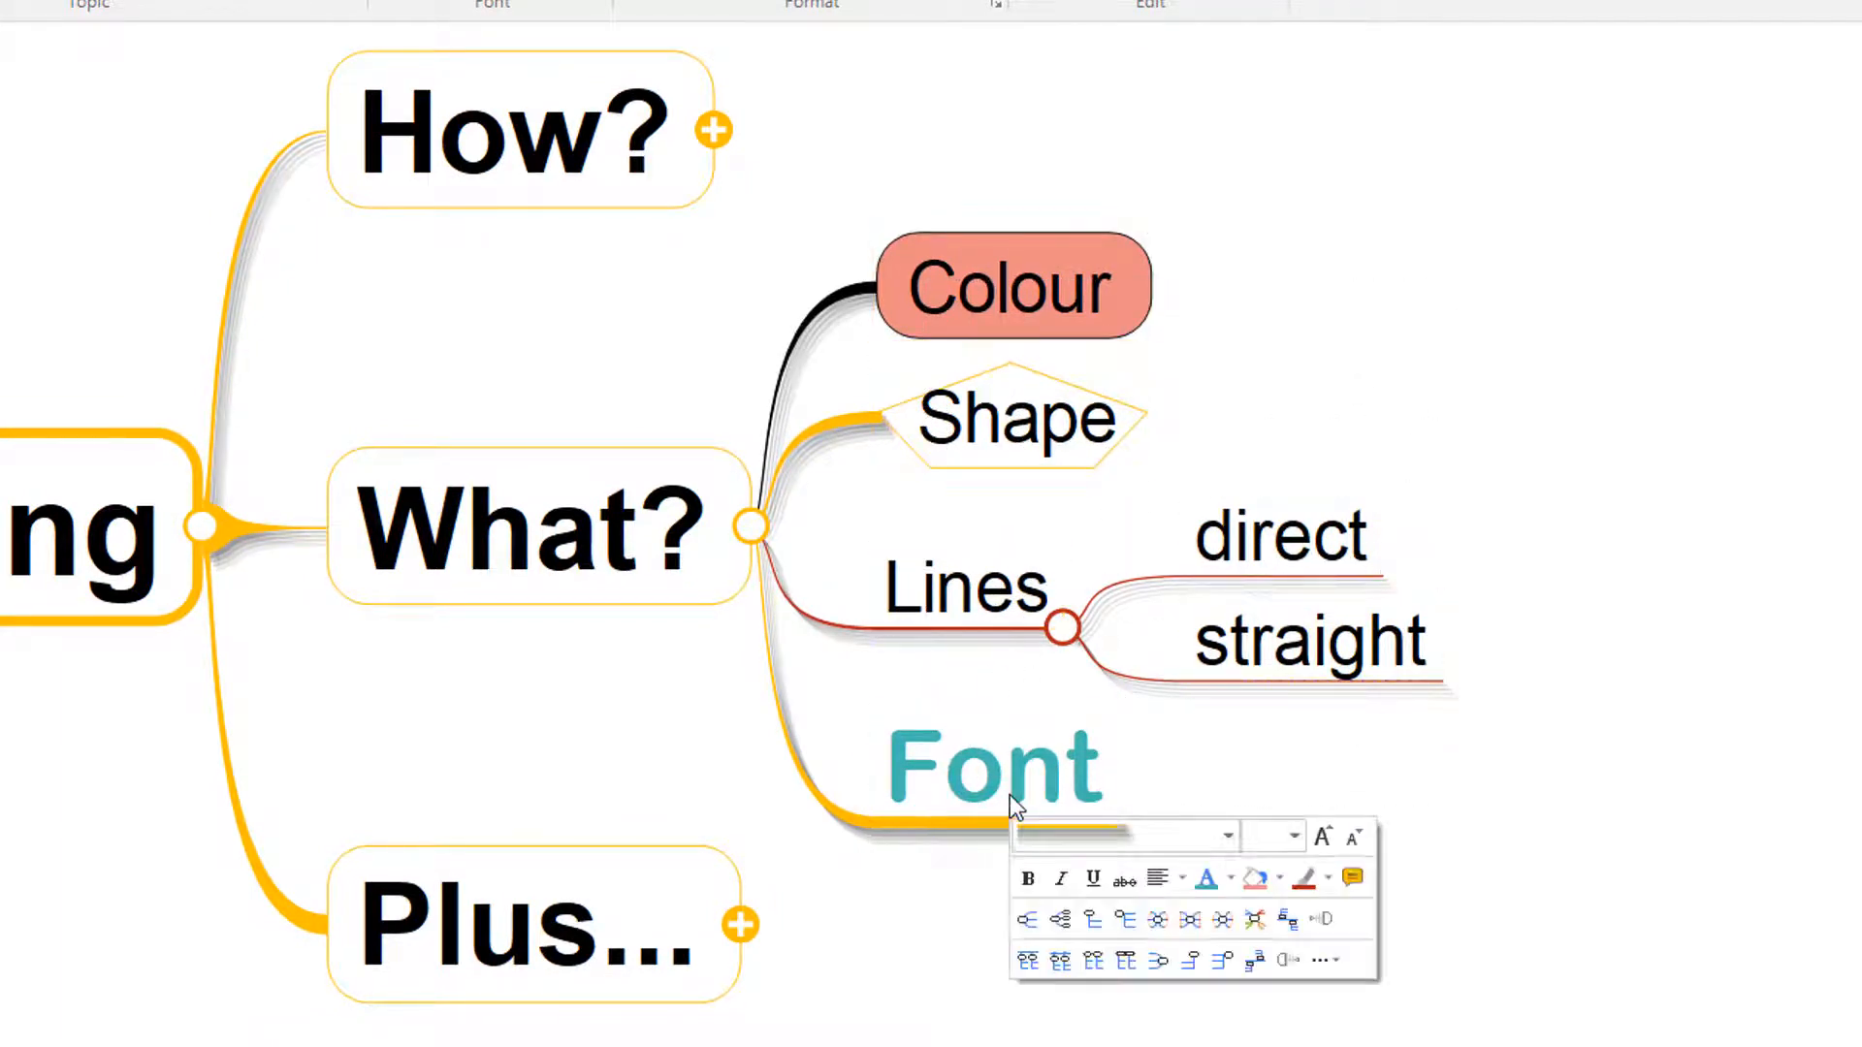
Step: Give the Font topic a salmon background via the mini toolbar
right_click(991, 766)
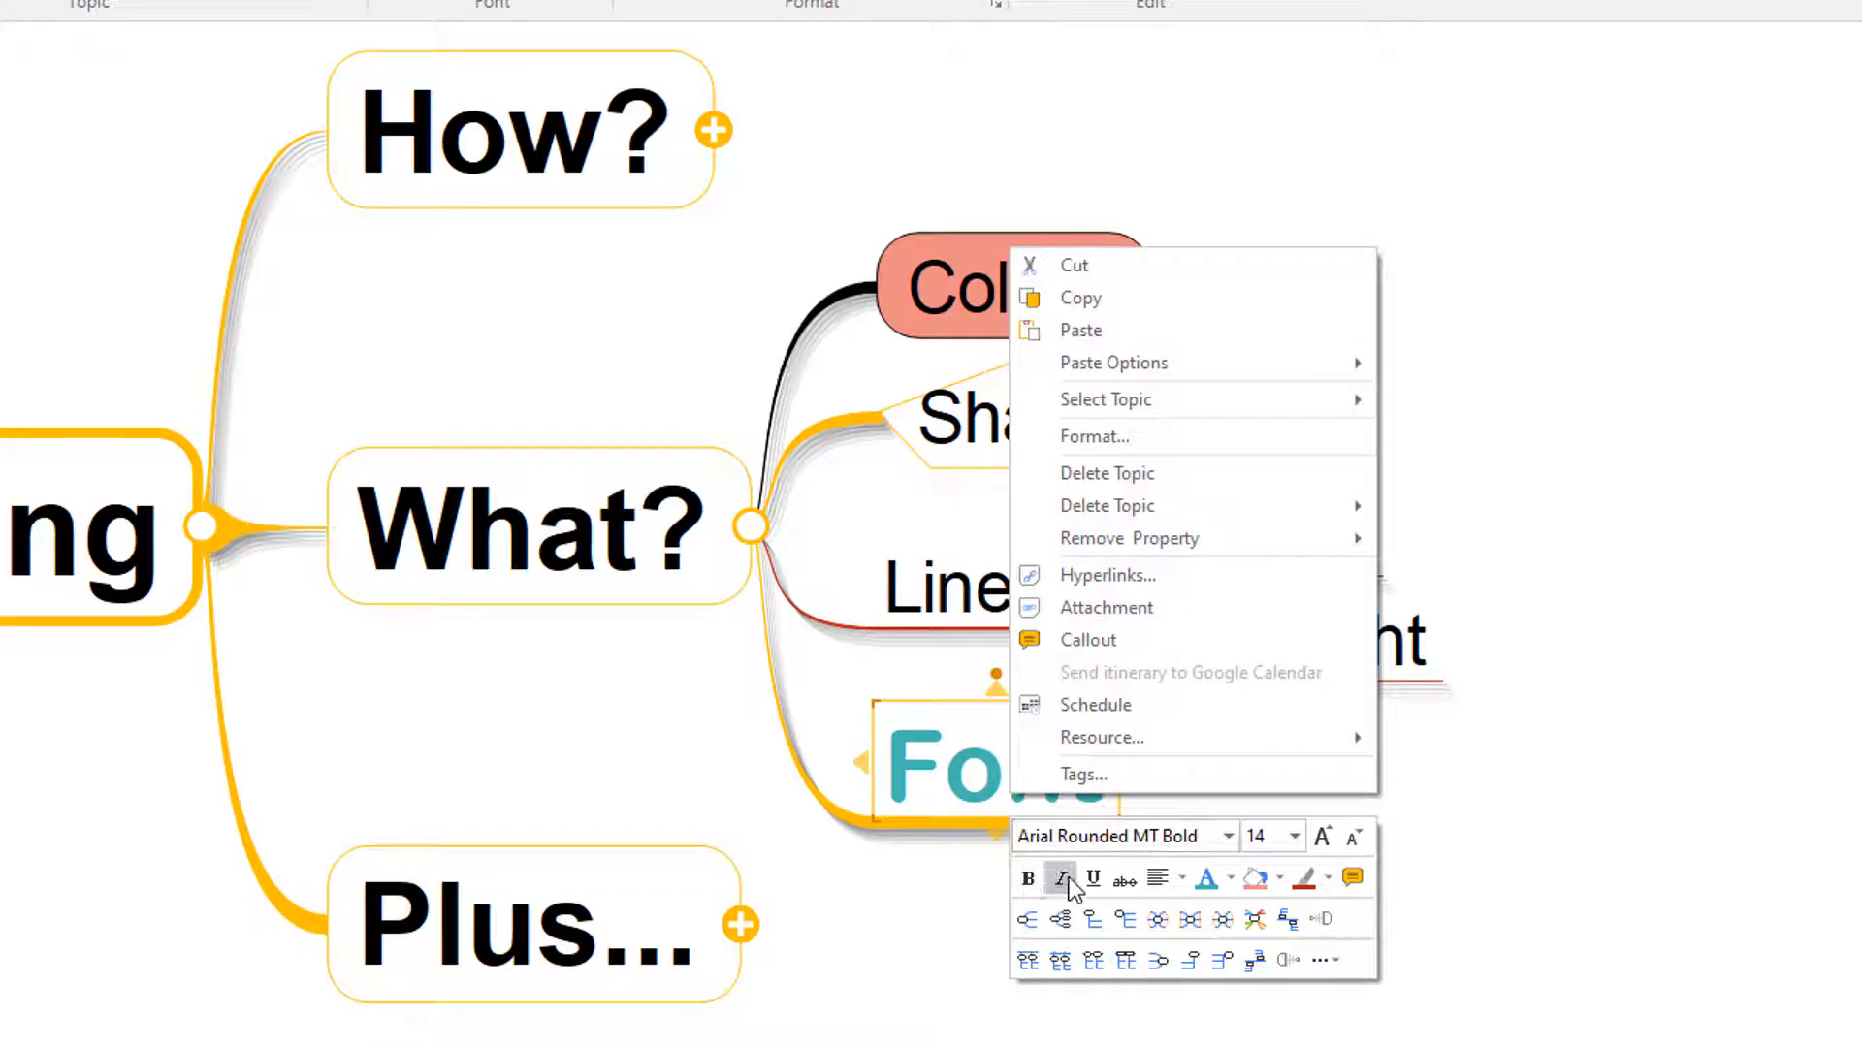
mouse_move(1253, 889)
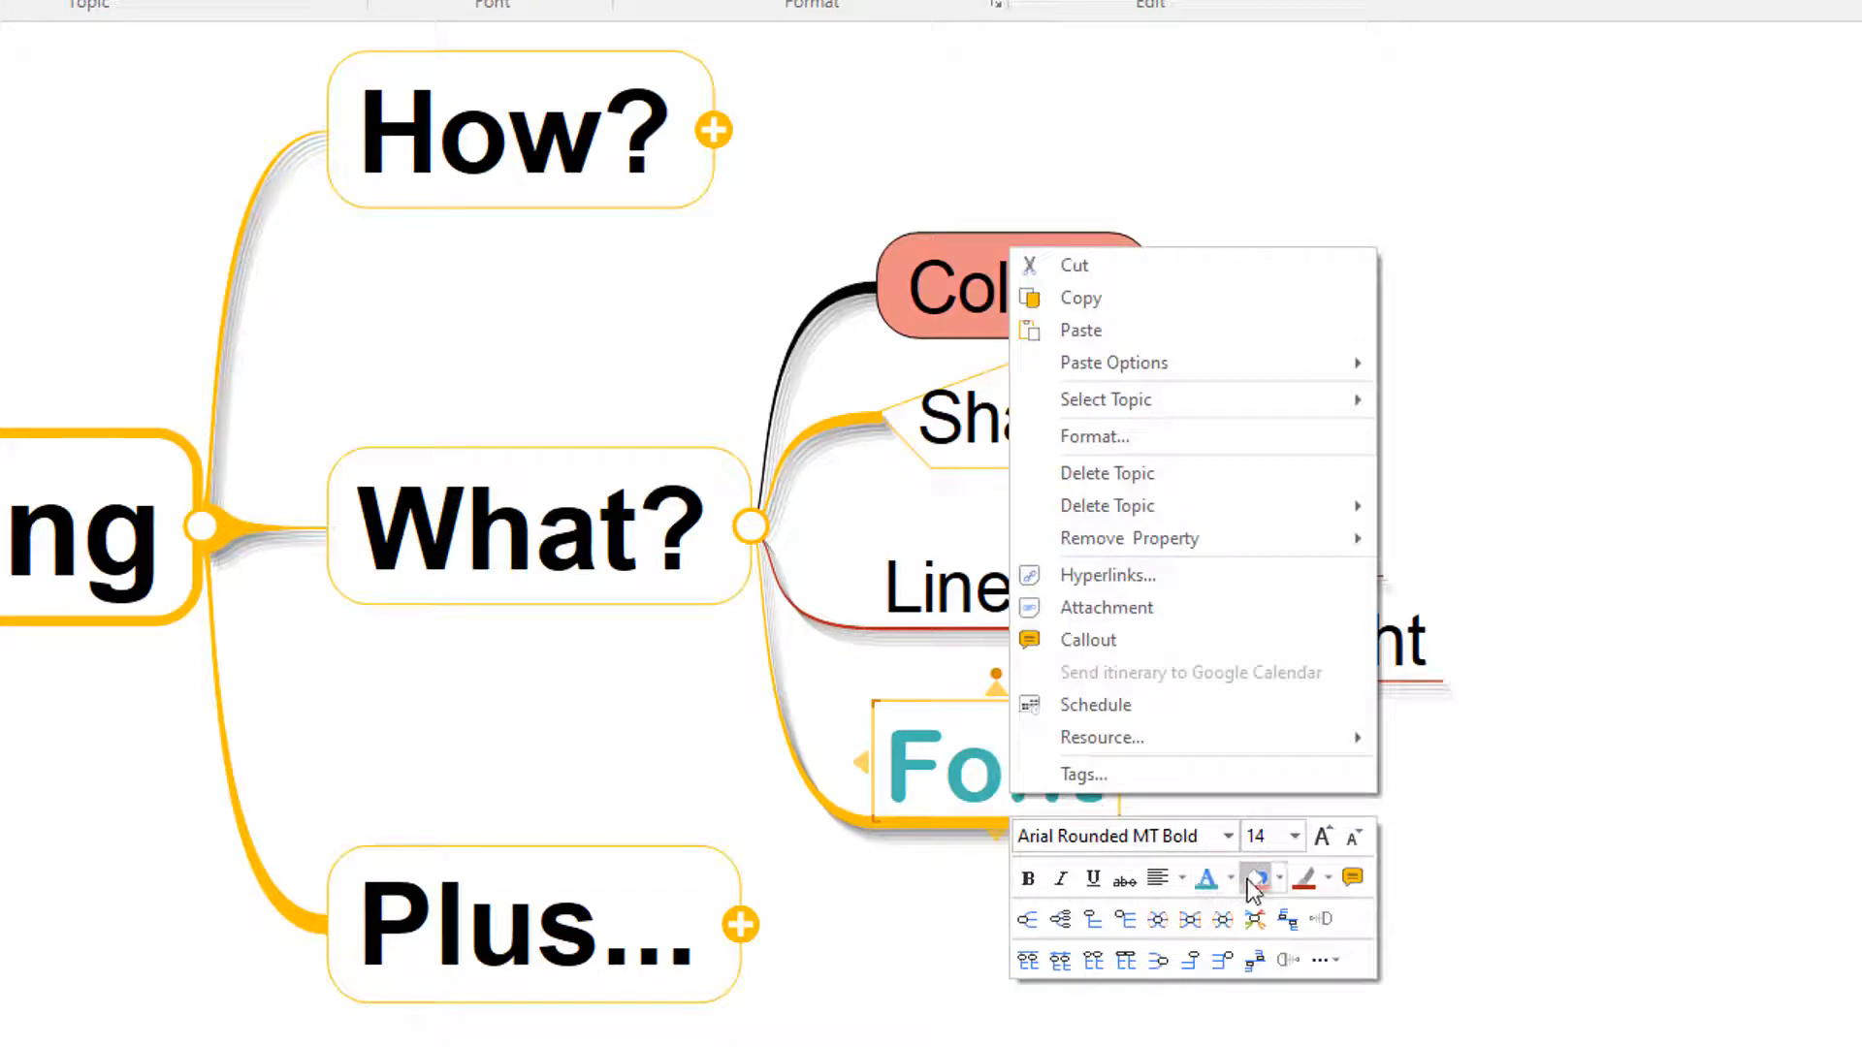
left_click(1323, 879)
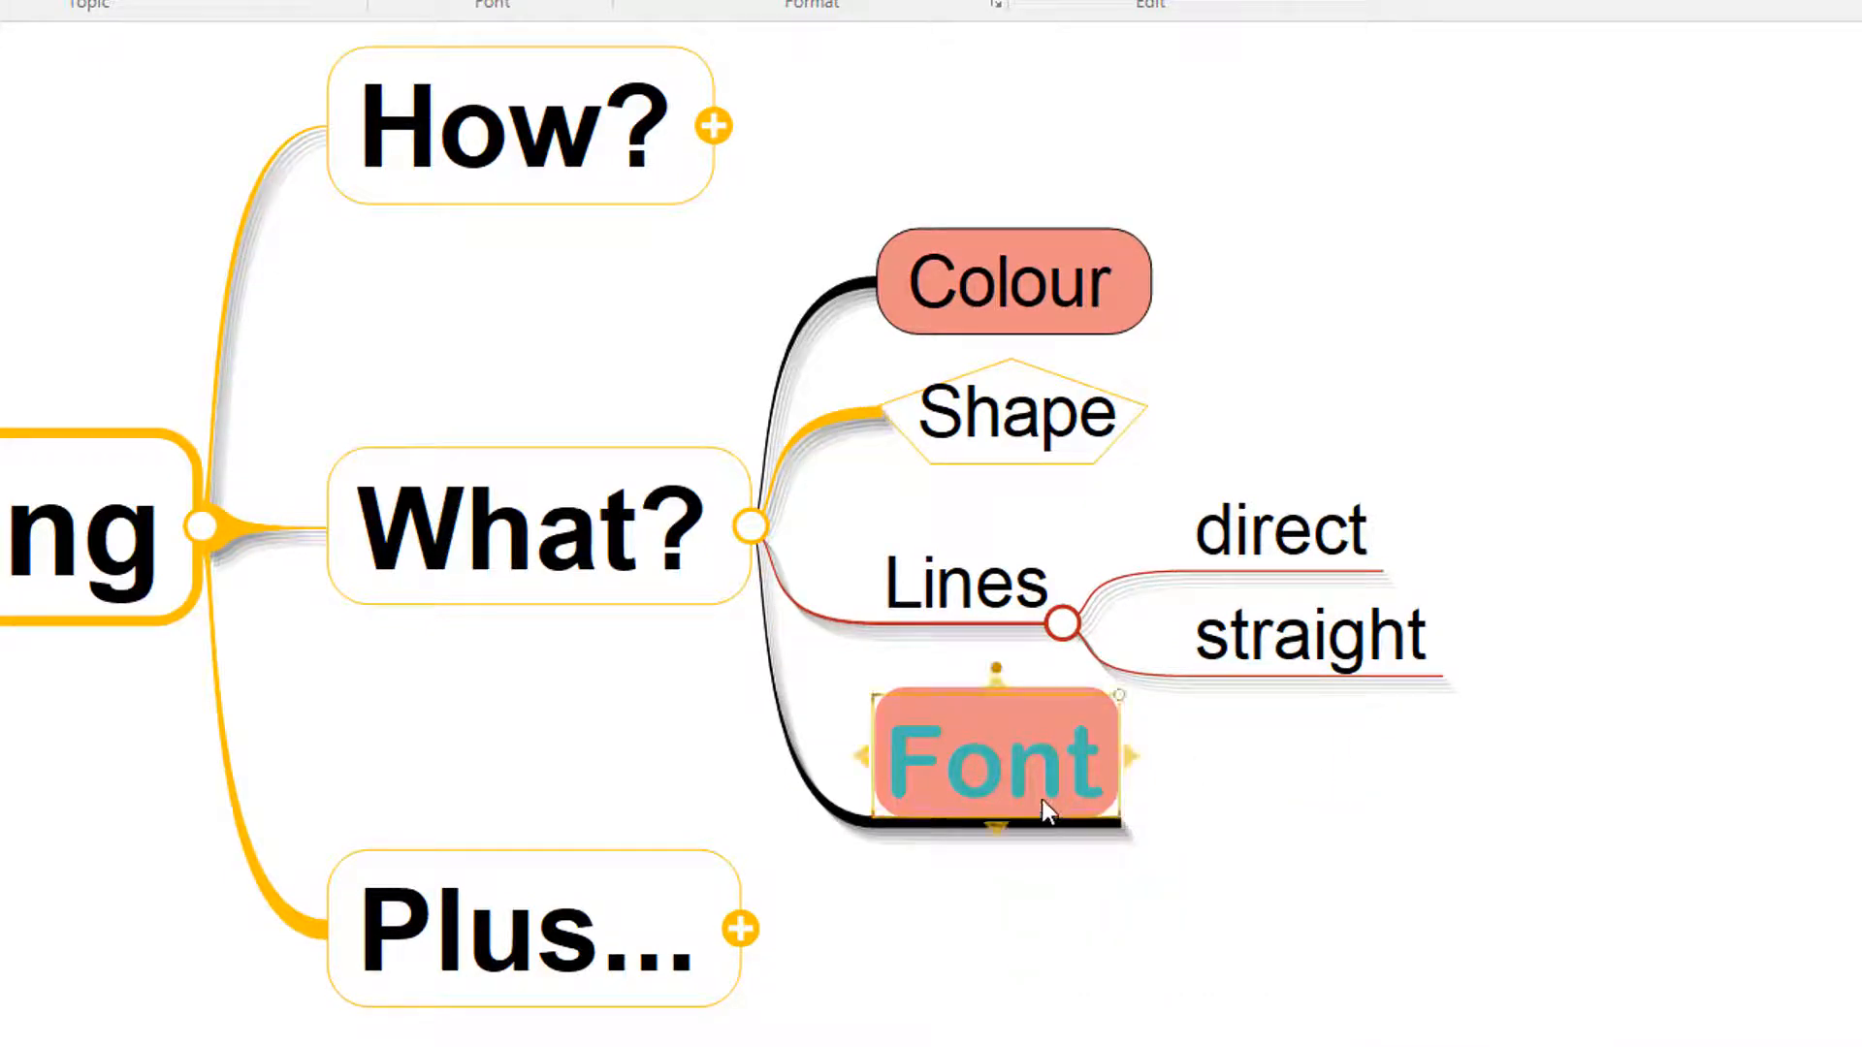
right_click(998, 760)
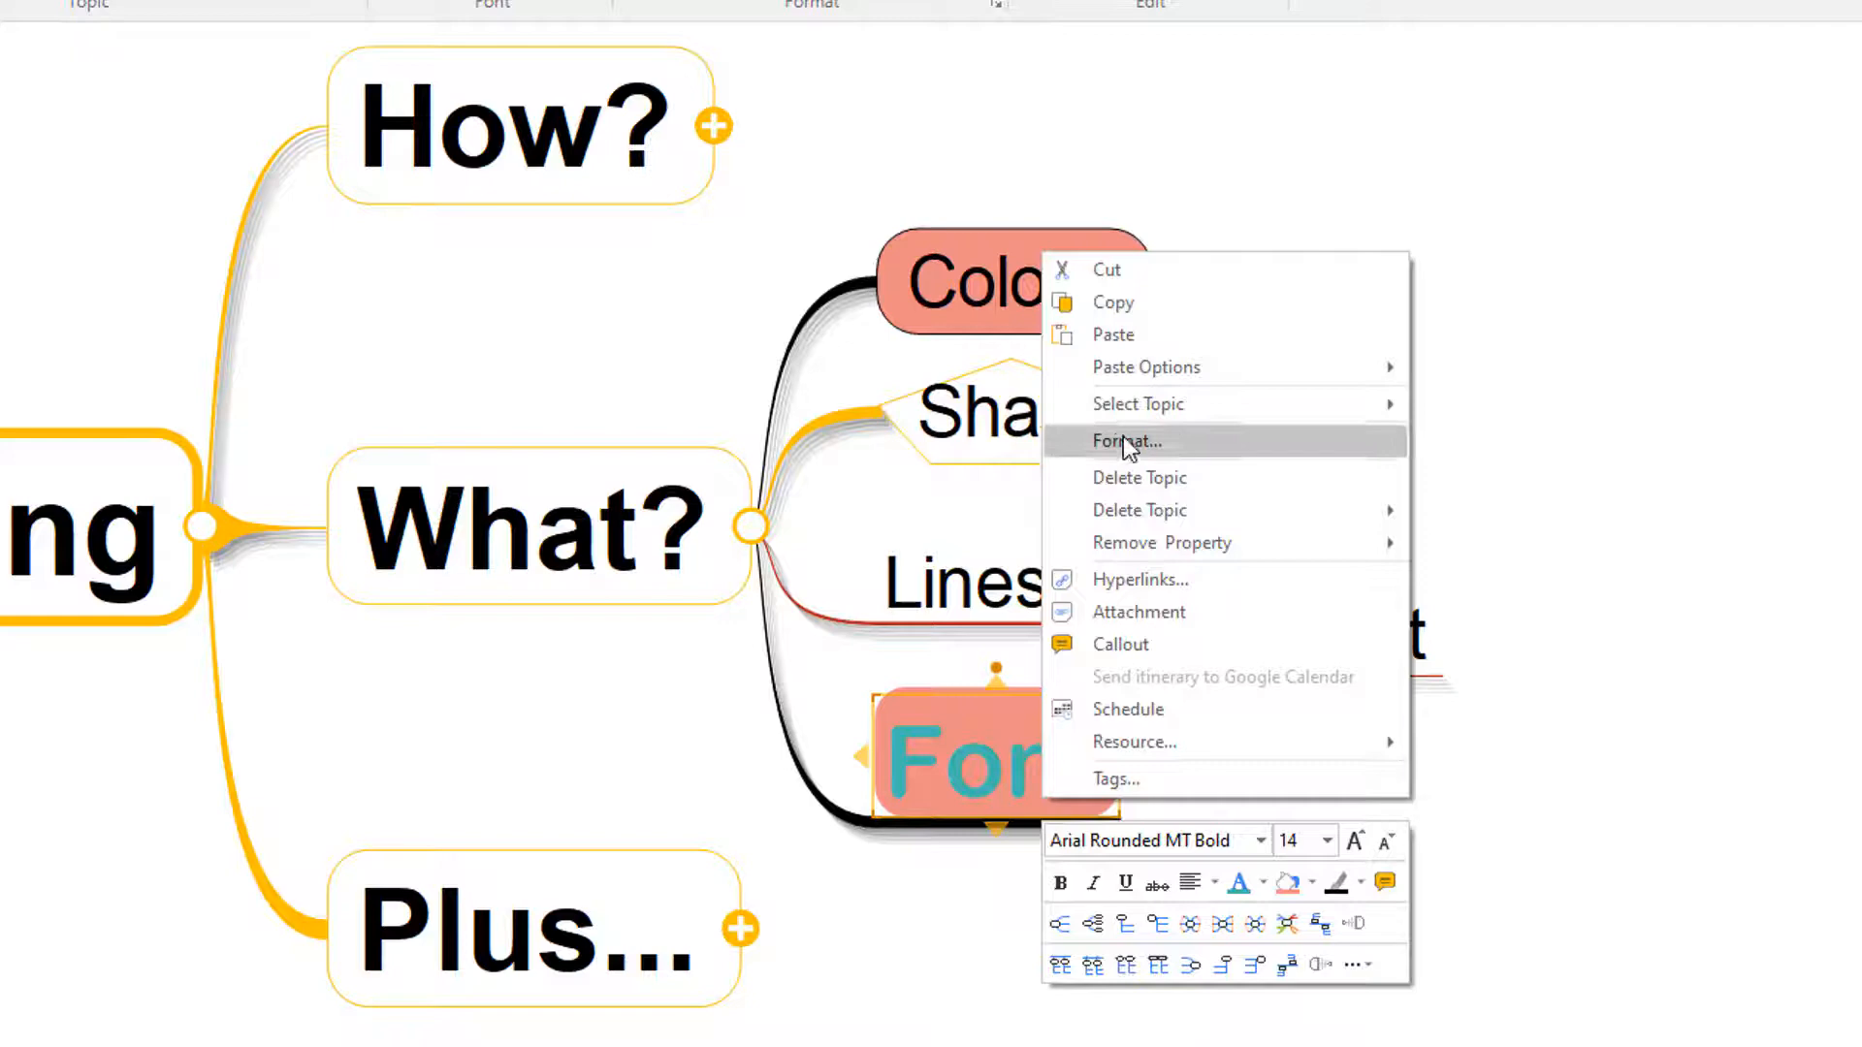
left_click(1125, 440)
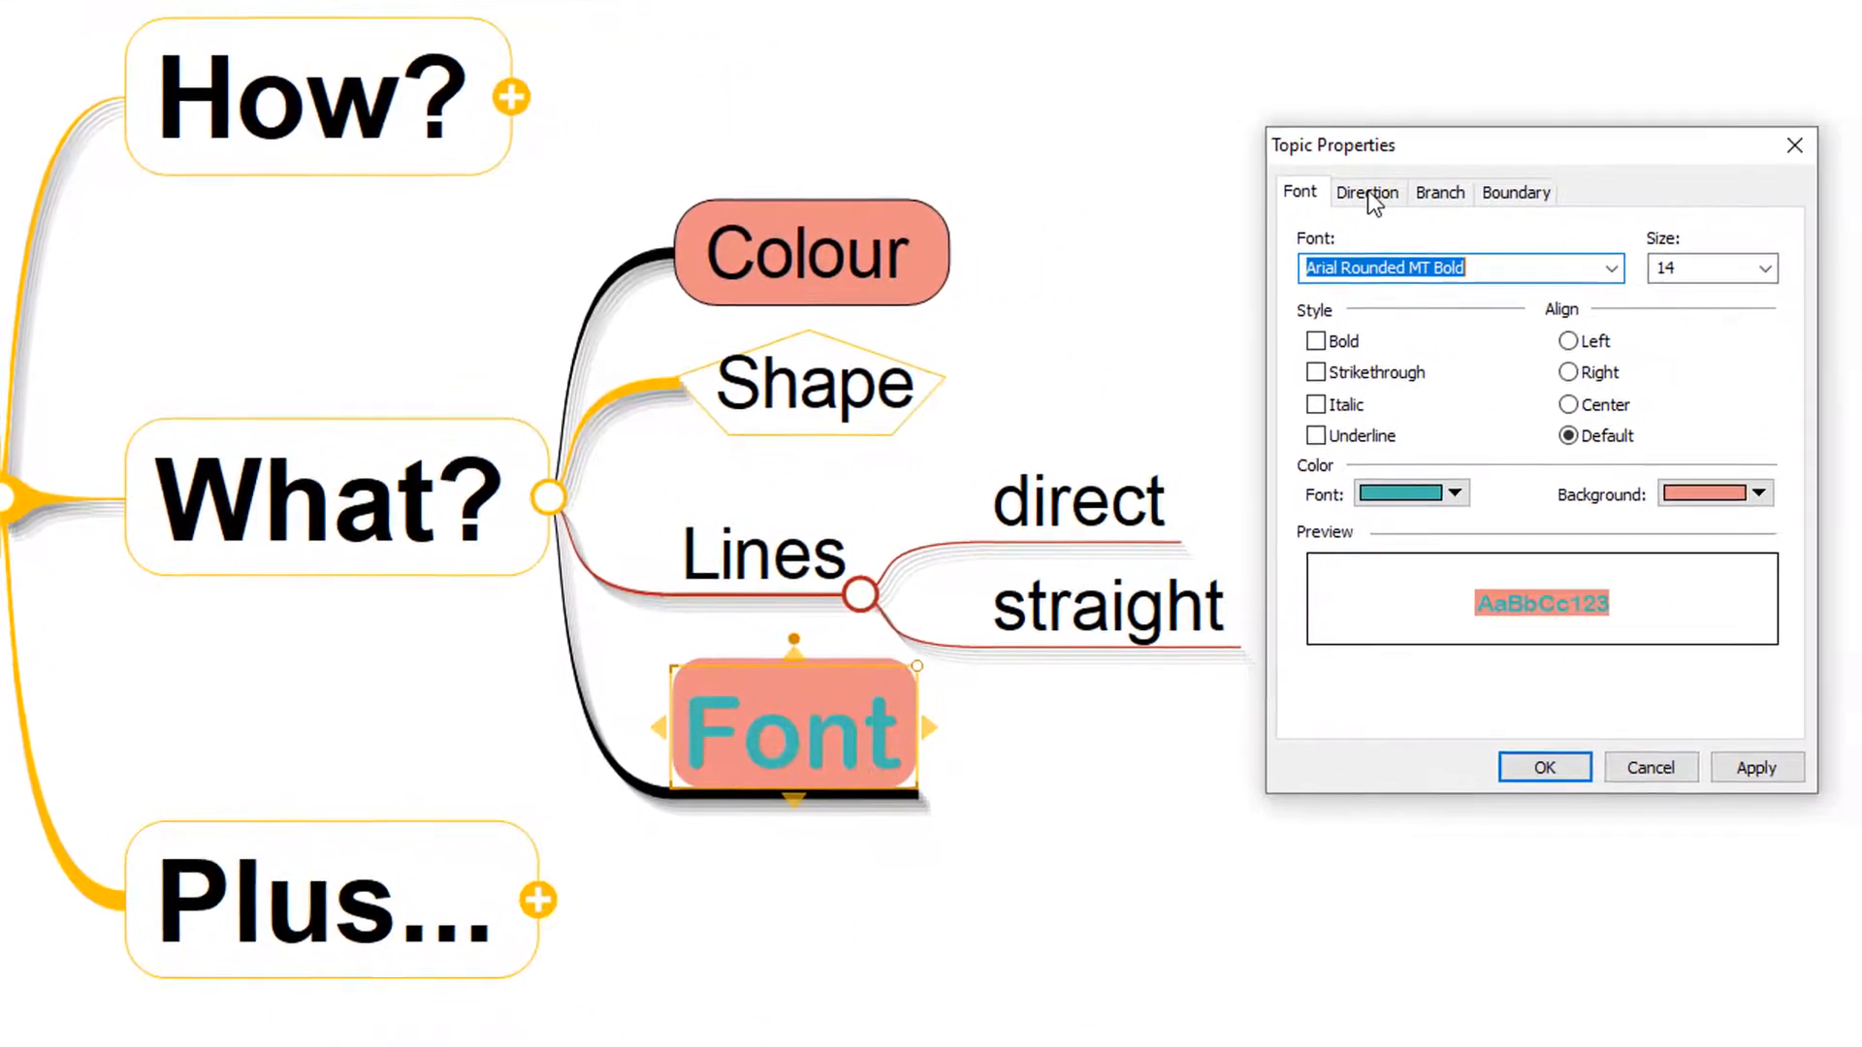
Step: Set Font's branch line to weight 13 in green and apply it
left_click(1365, 192)
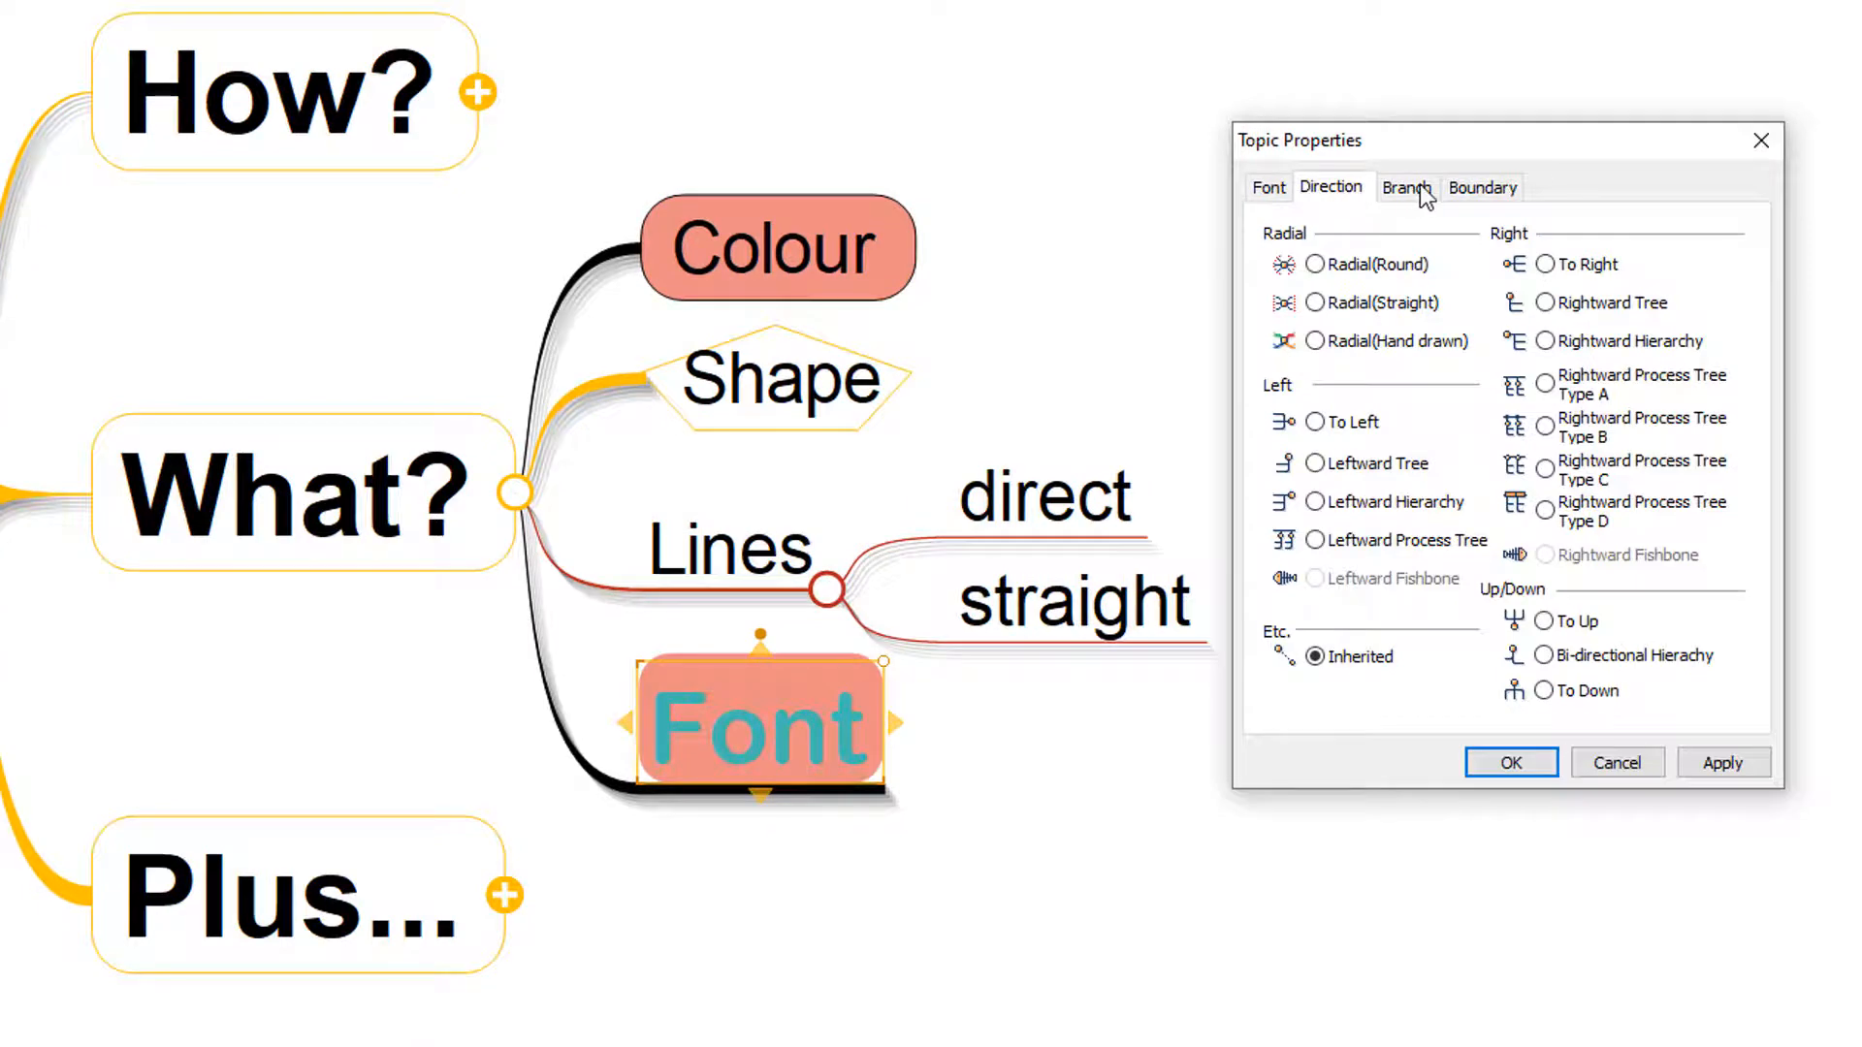
left_click(1403, 186)
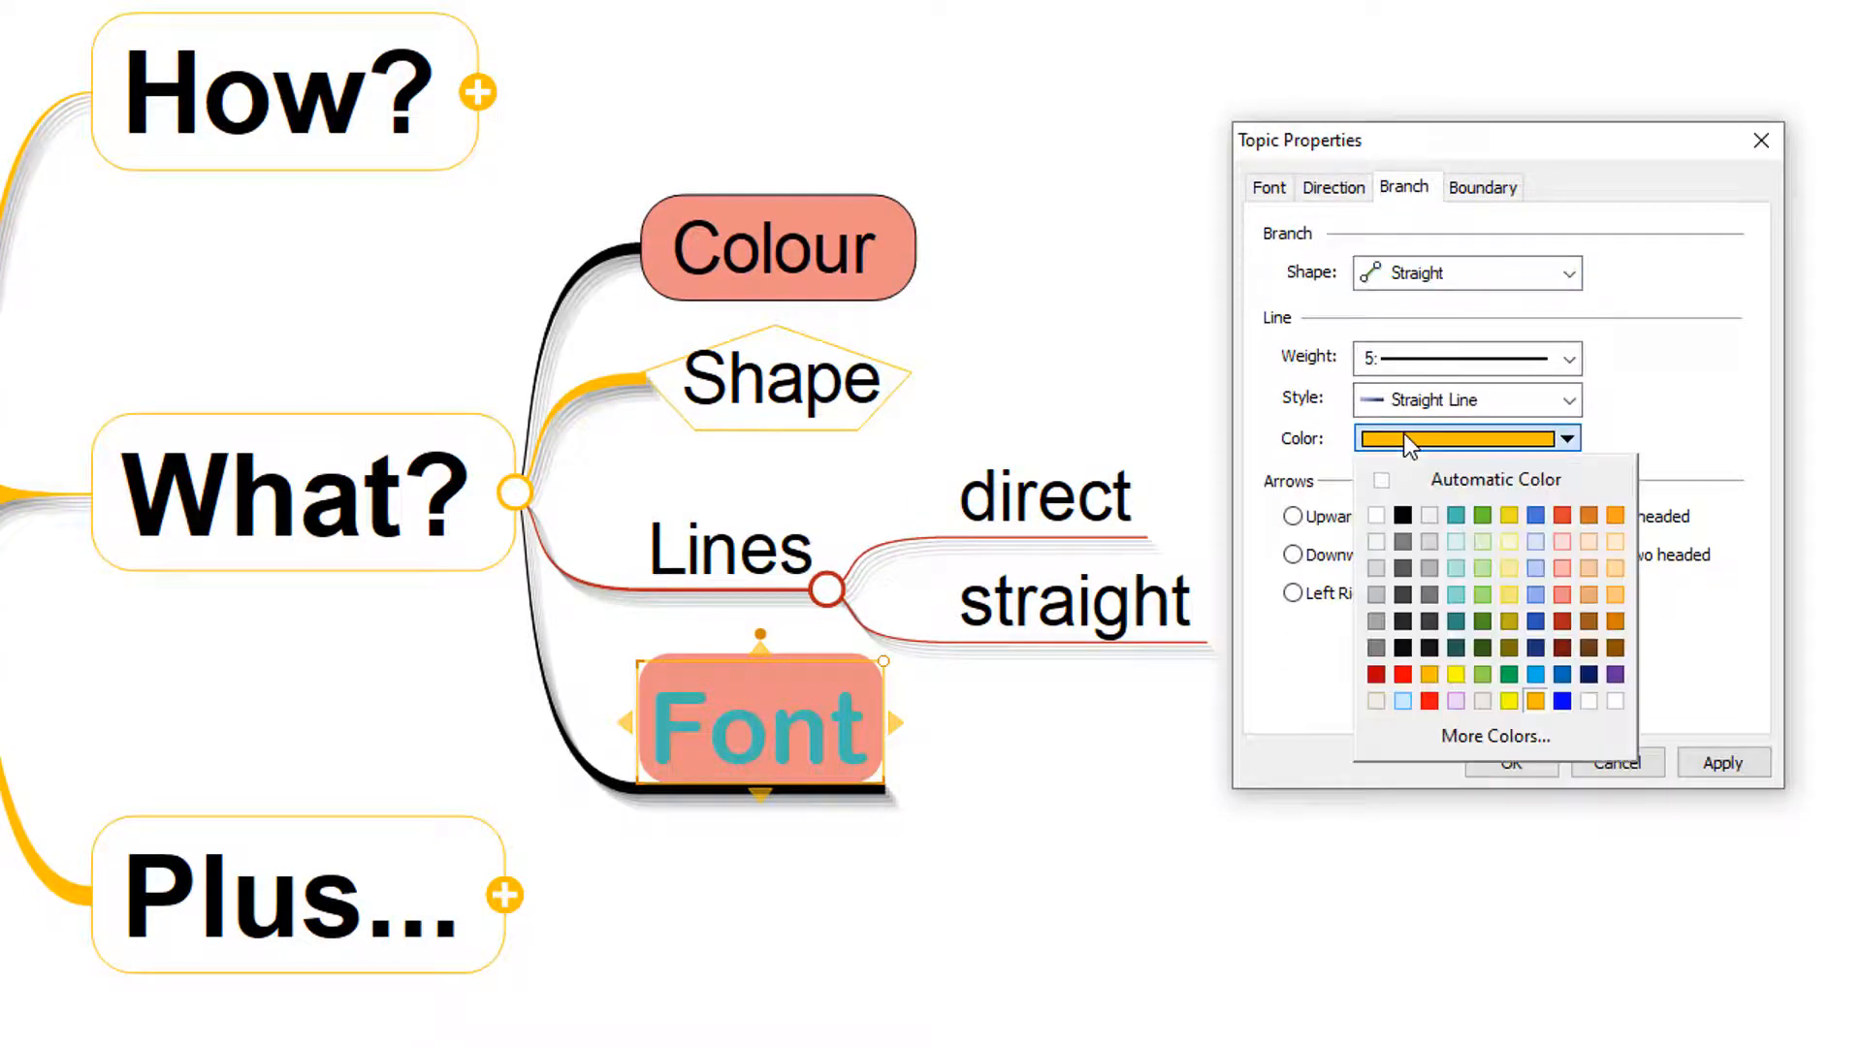
left_click(1460, 621)
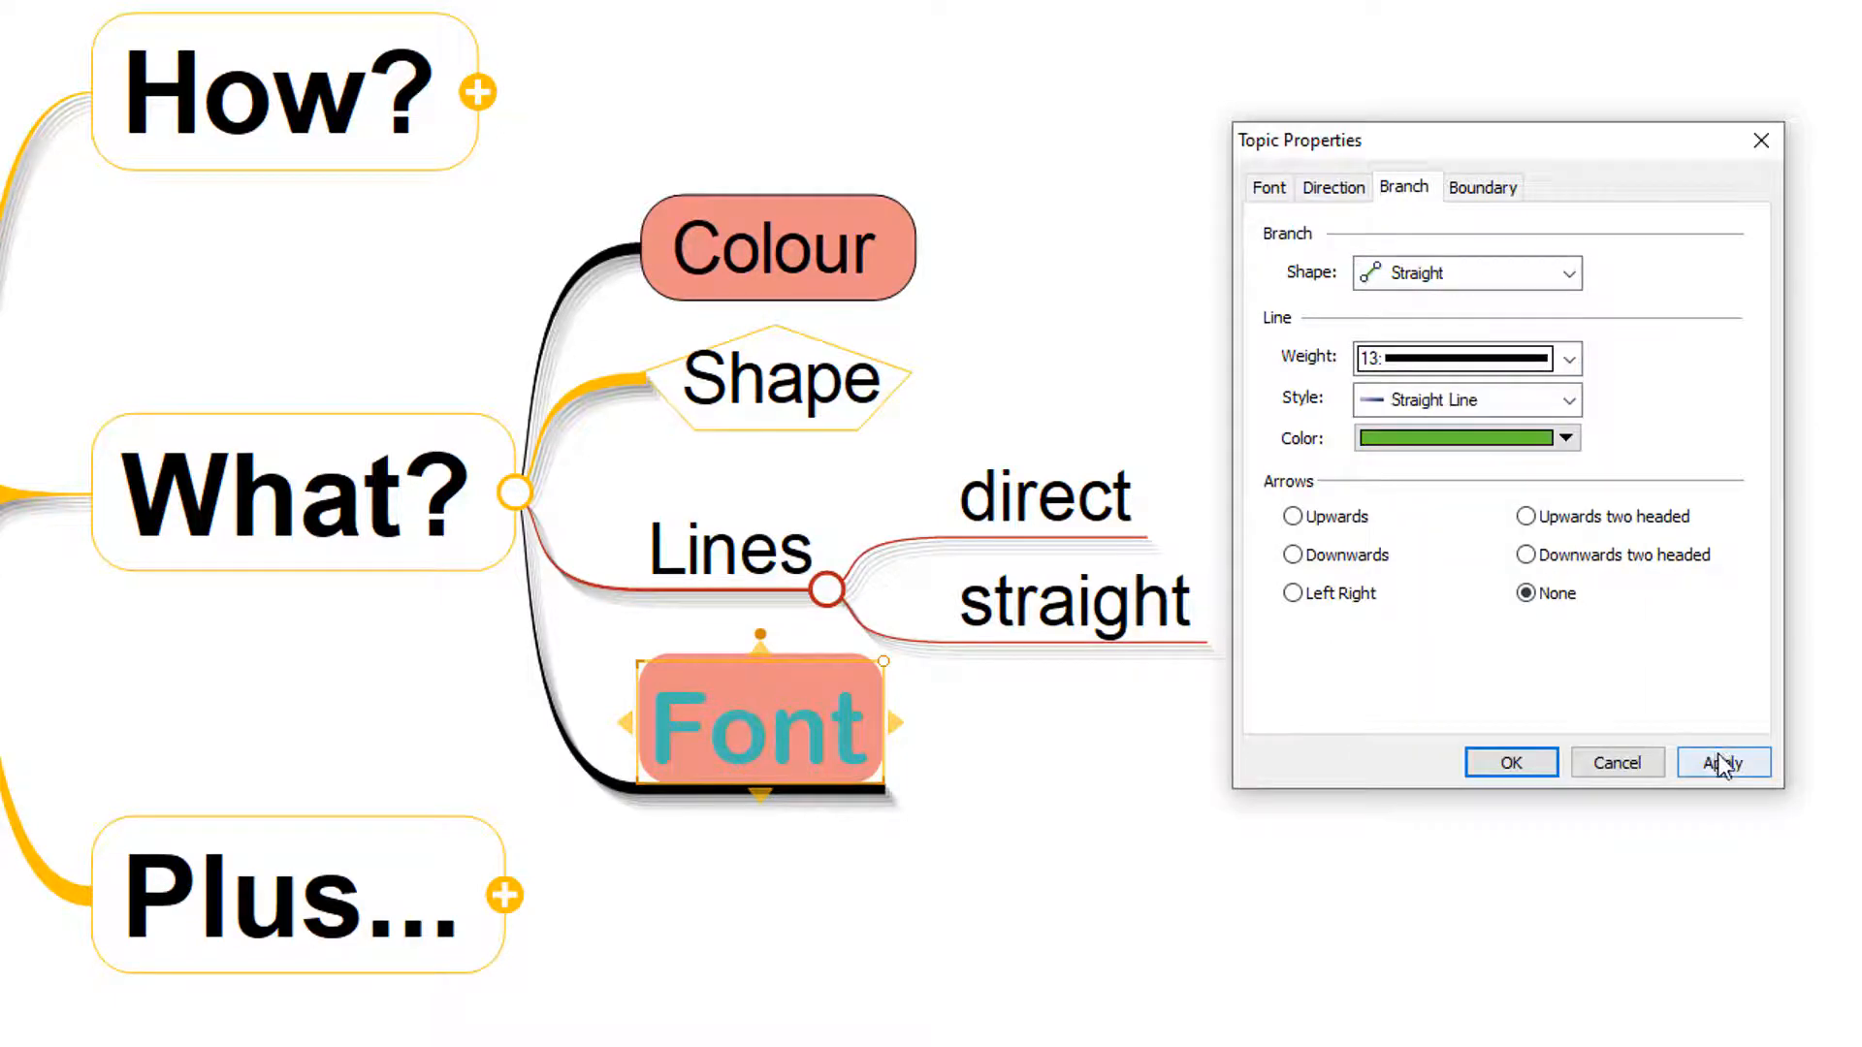
left_click(1723, 762)
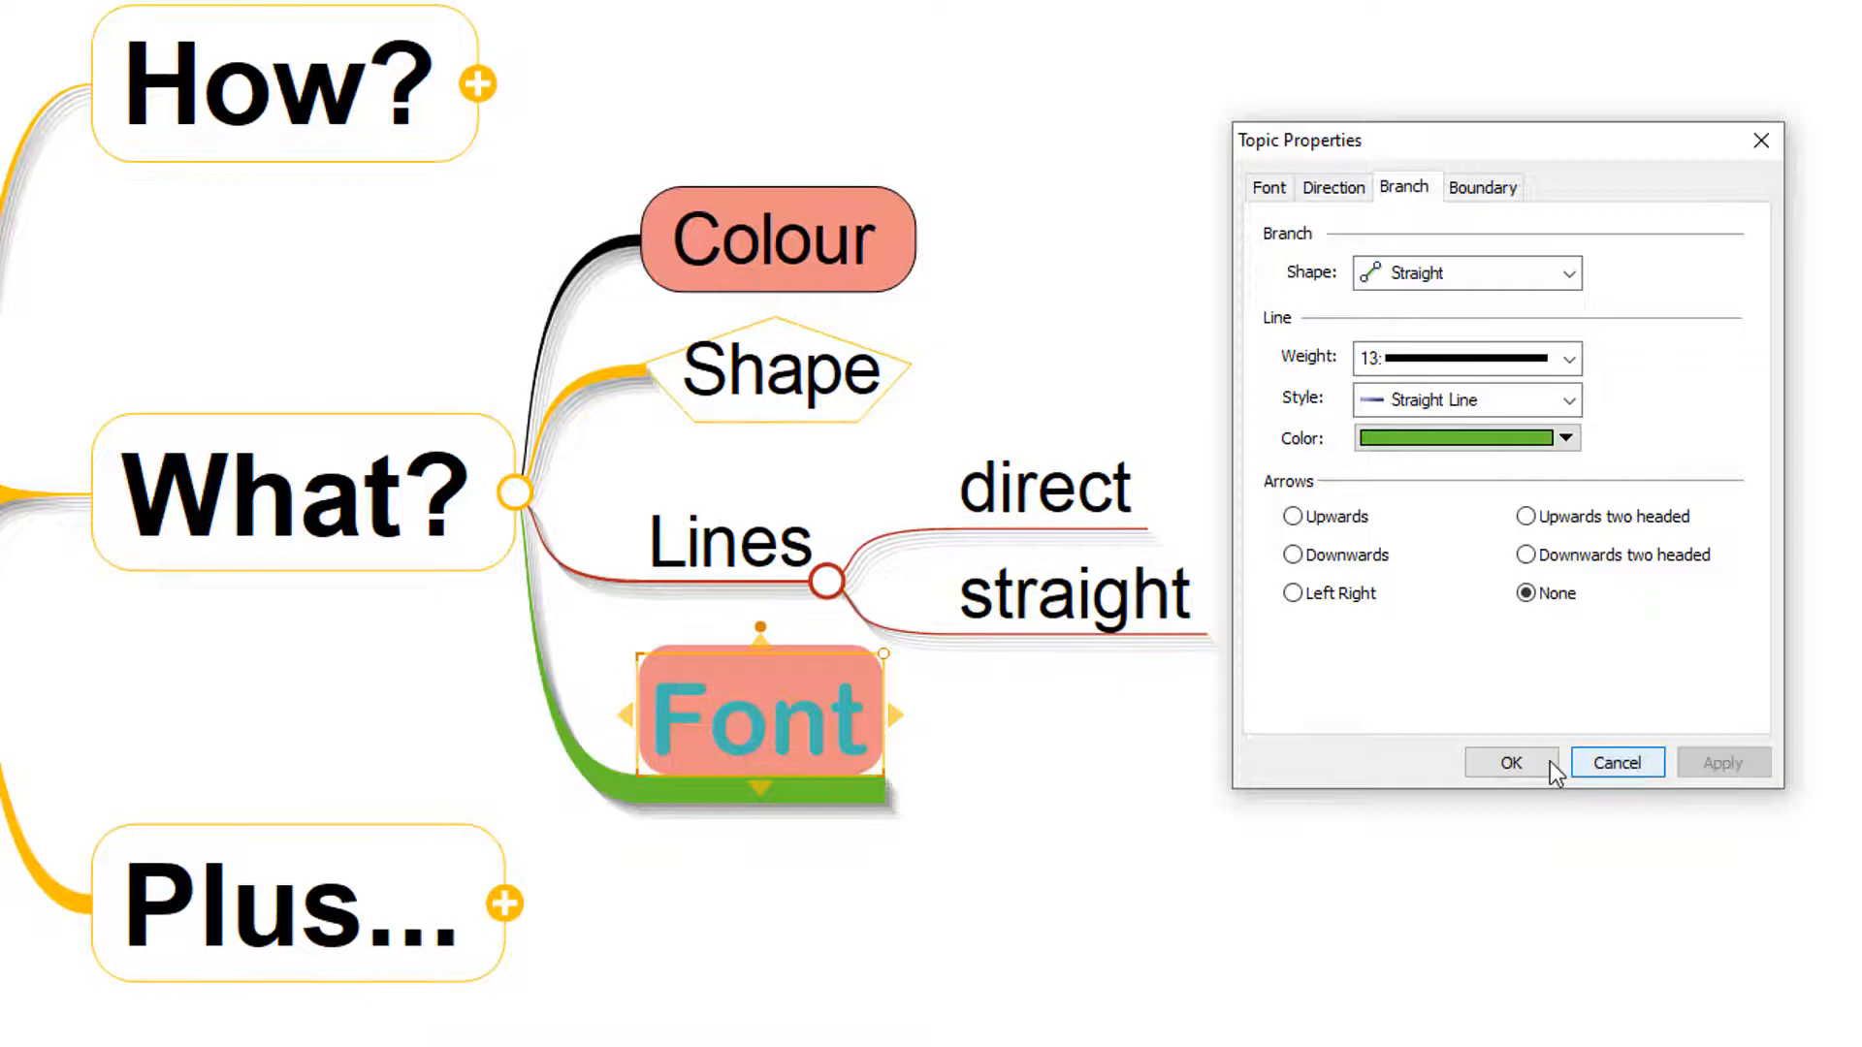
mouse_move(1161, 802)
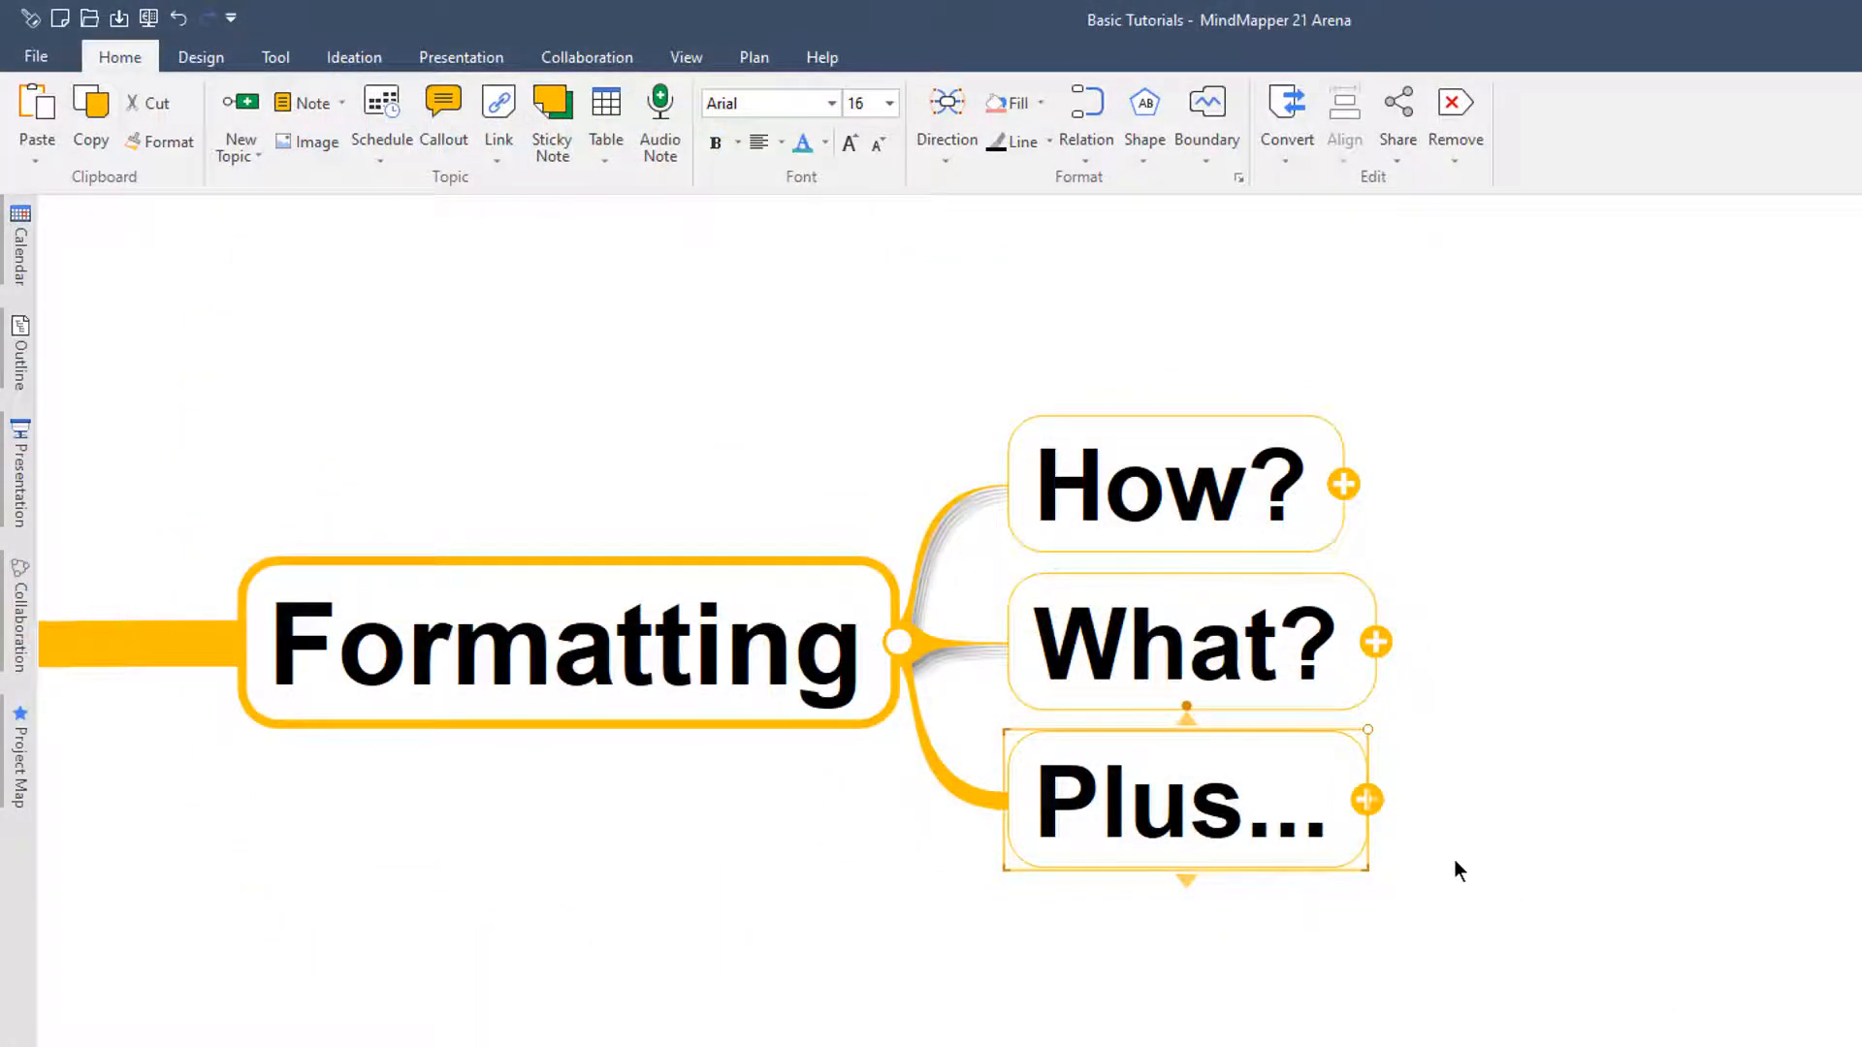
Step: Expand Plus... to reveal the Themes and Hand drawn subtopics
left_click(1366, 799)
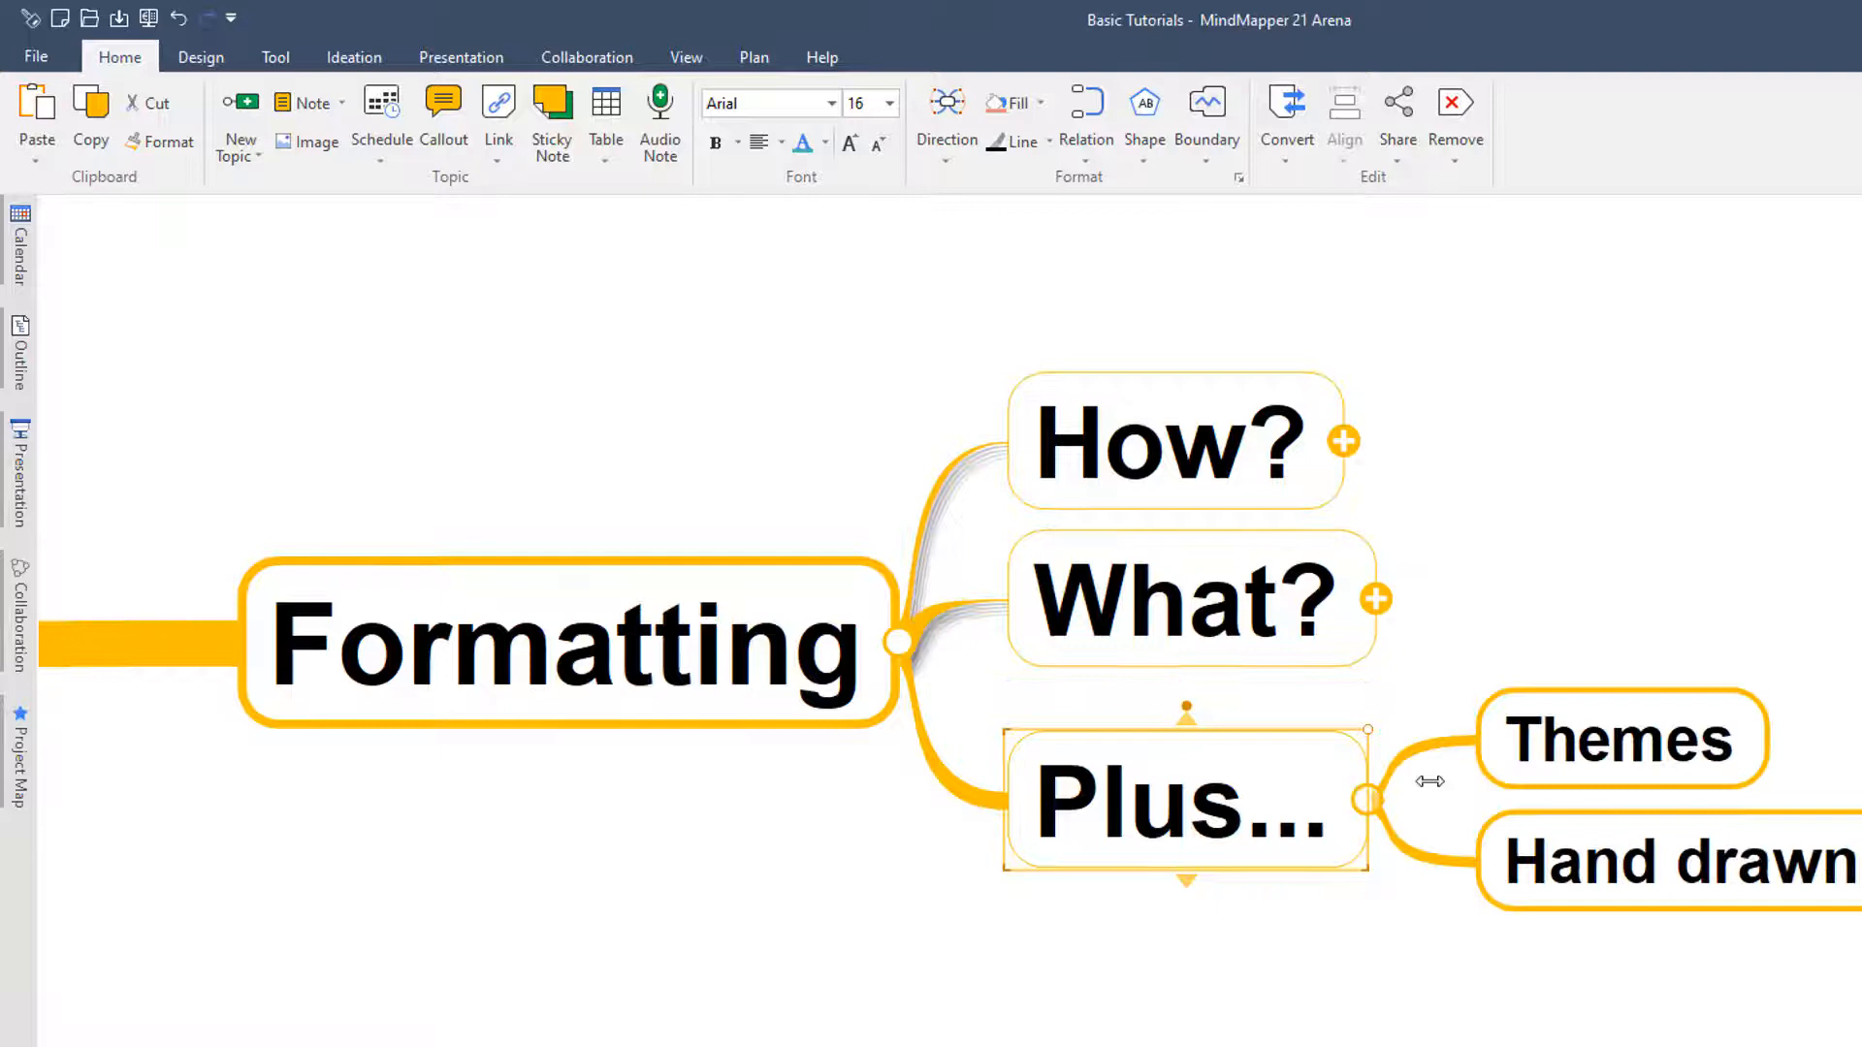
left_click(1621, 739)
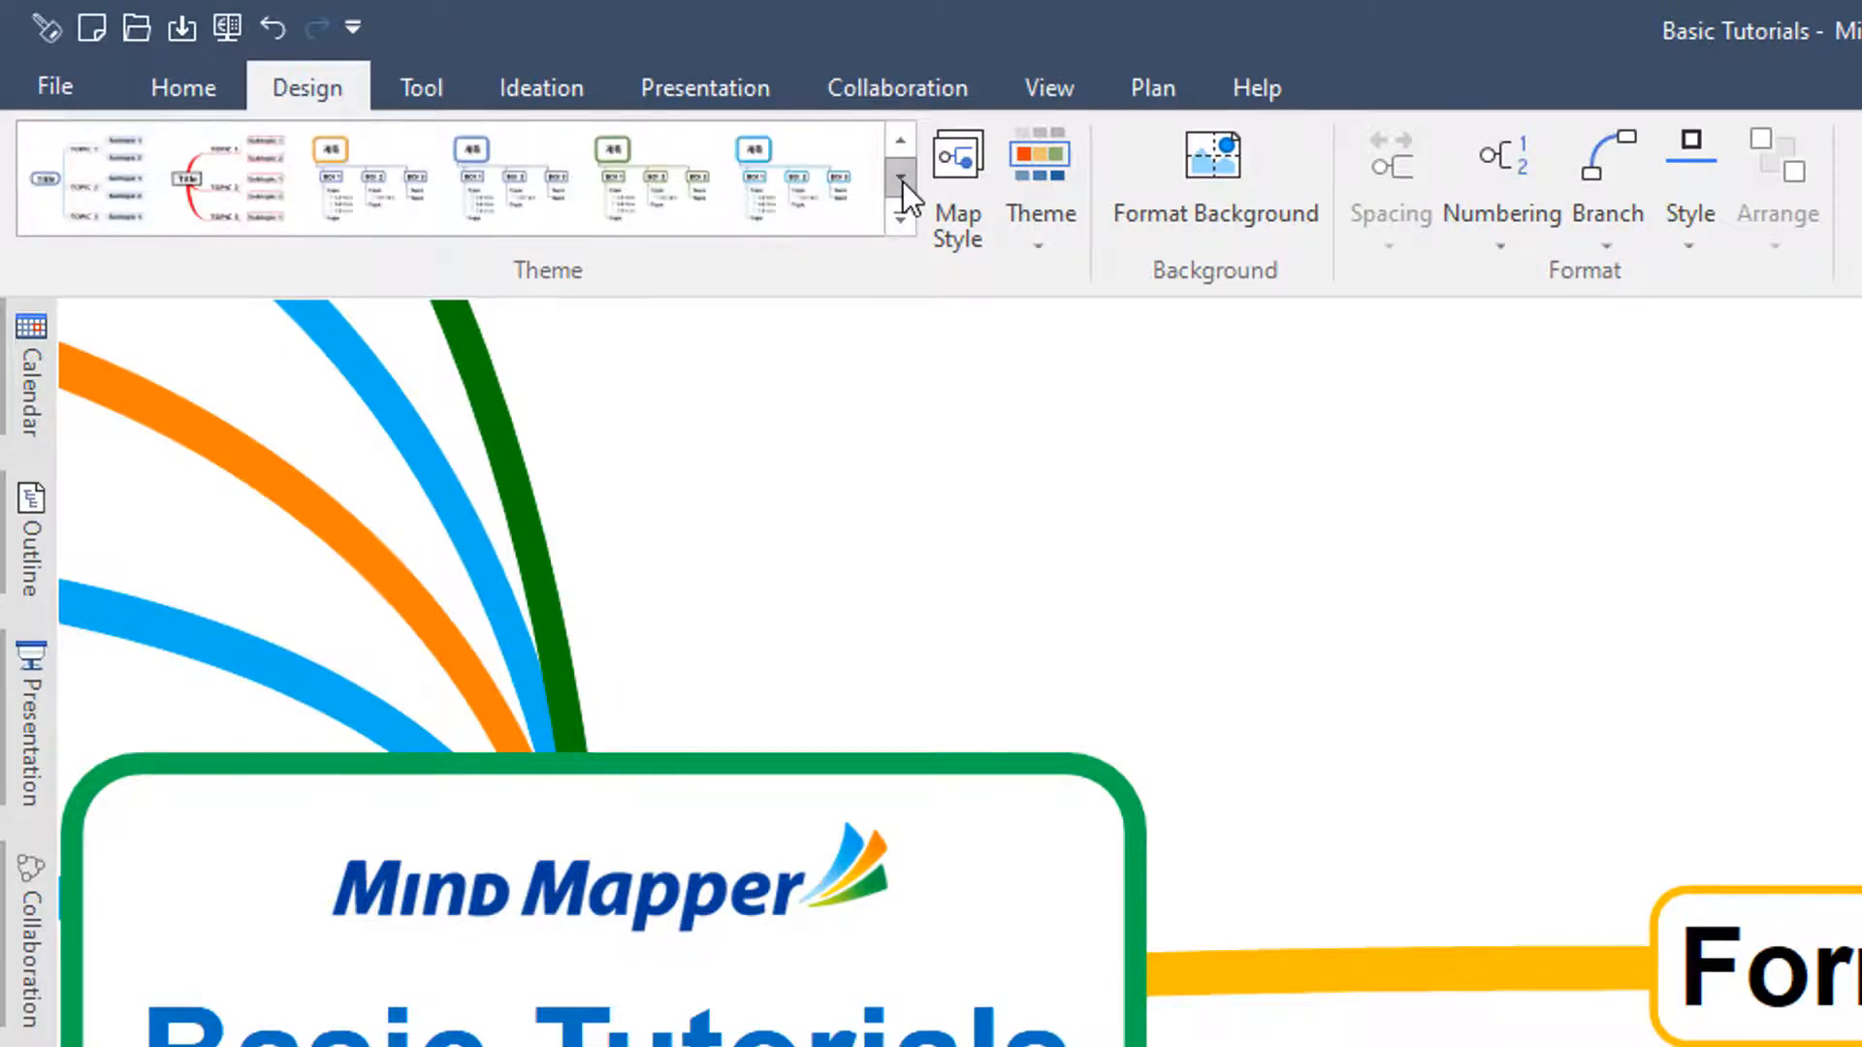
Step: Scroll the Design theme gallery and try a theme on the Basic Tutorials map
left_click(901, 217)
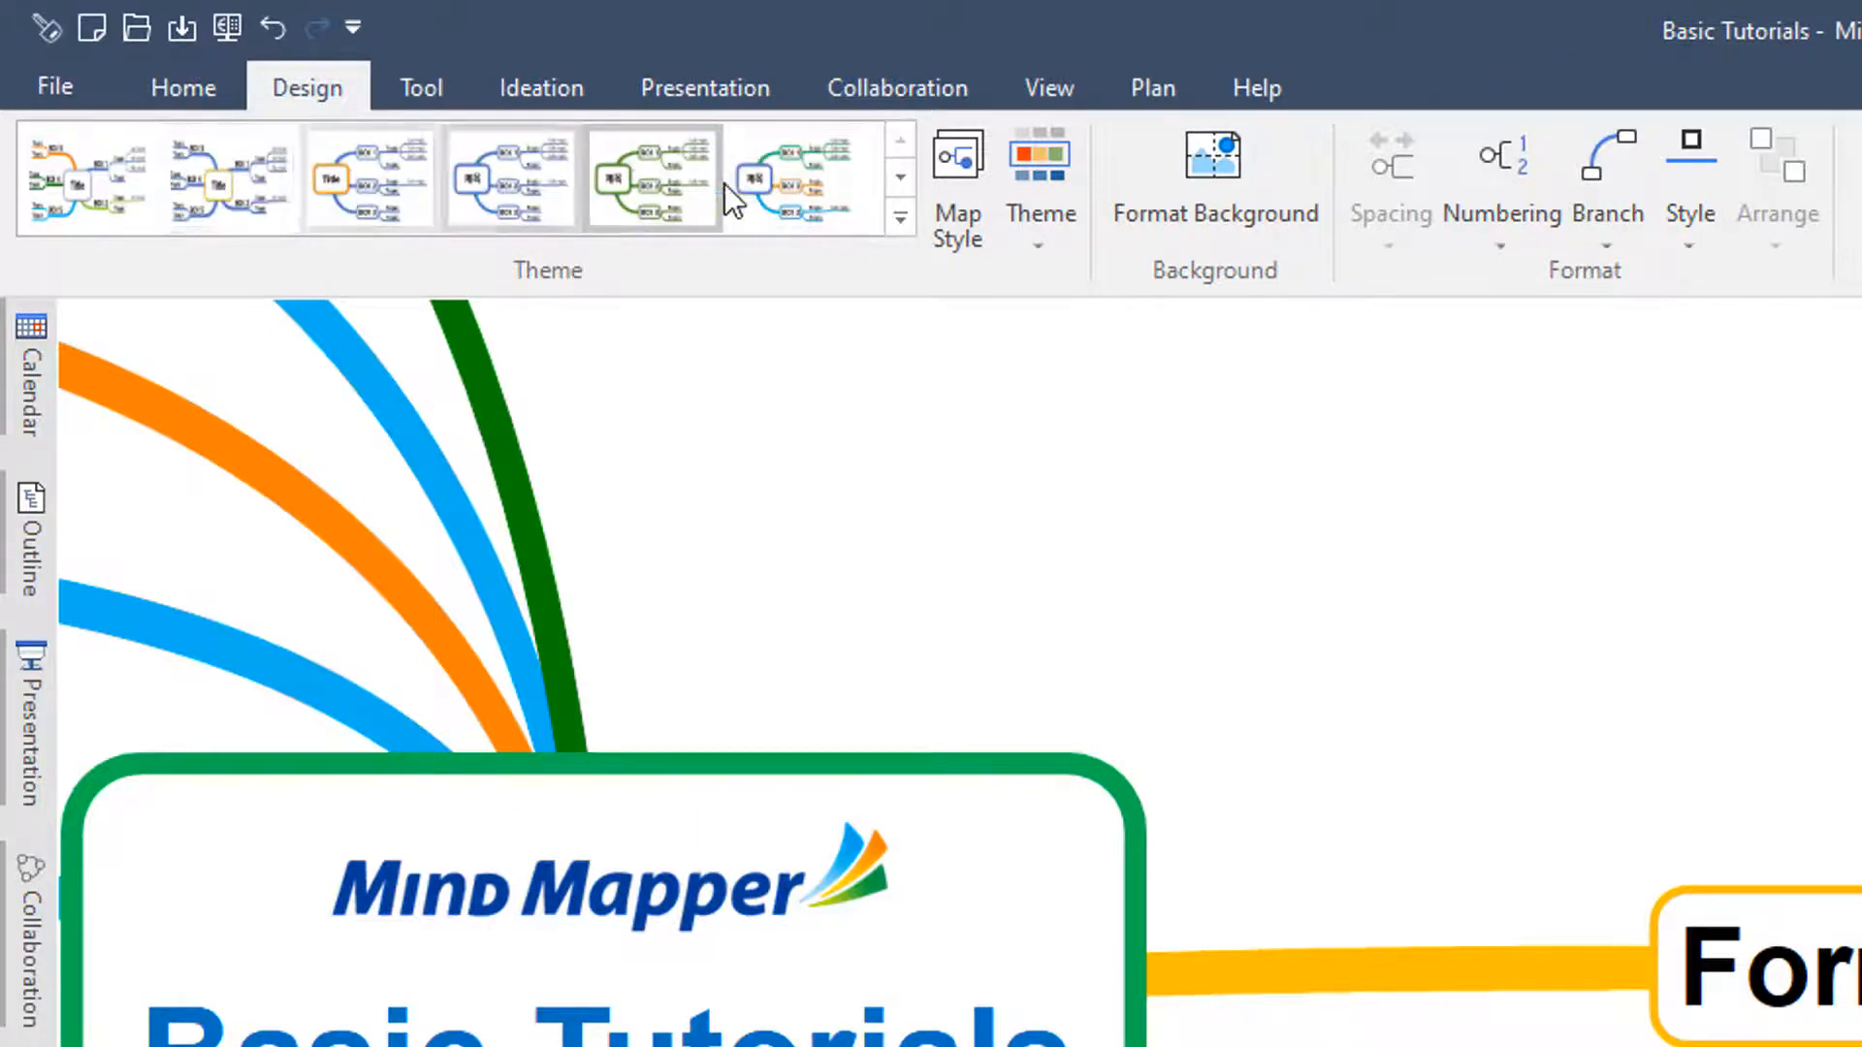
left_click(1038, 184)
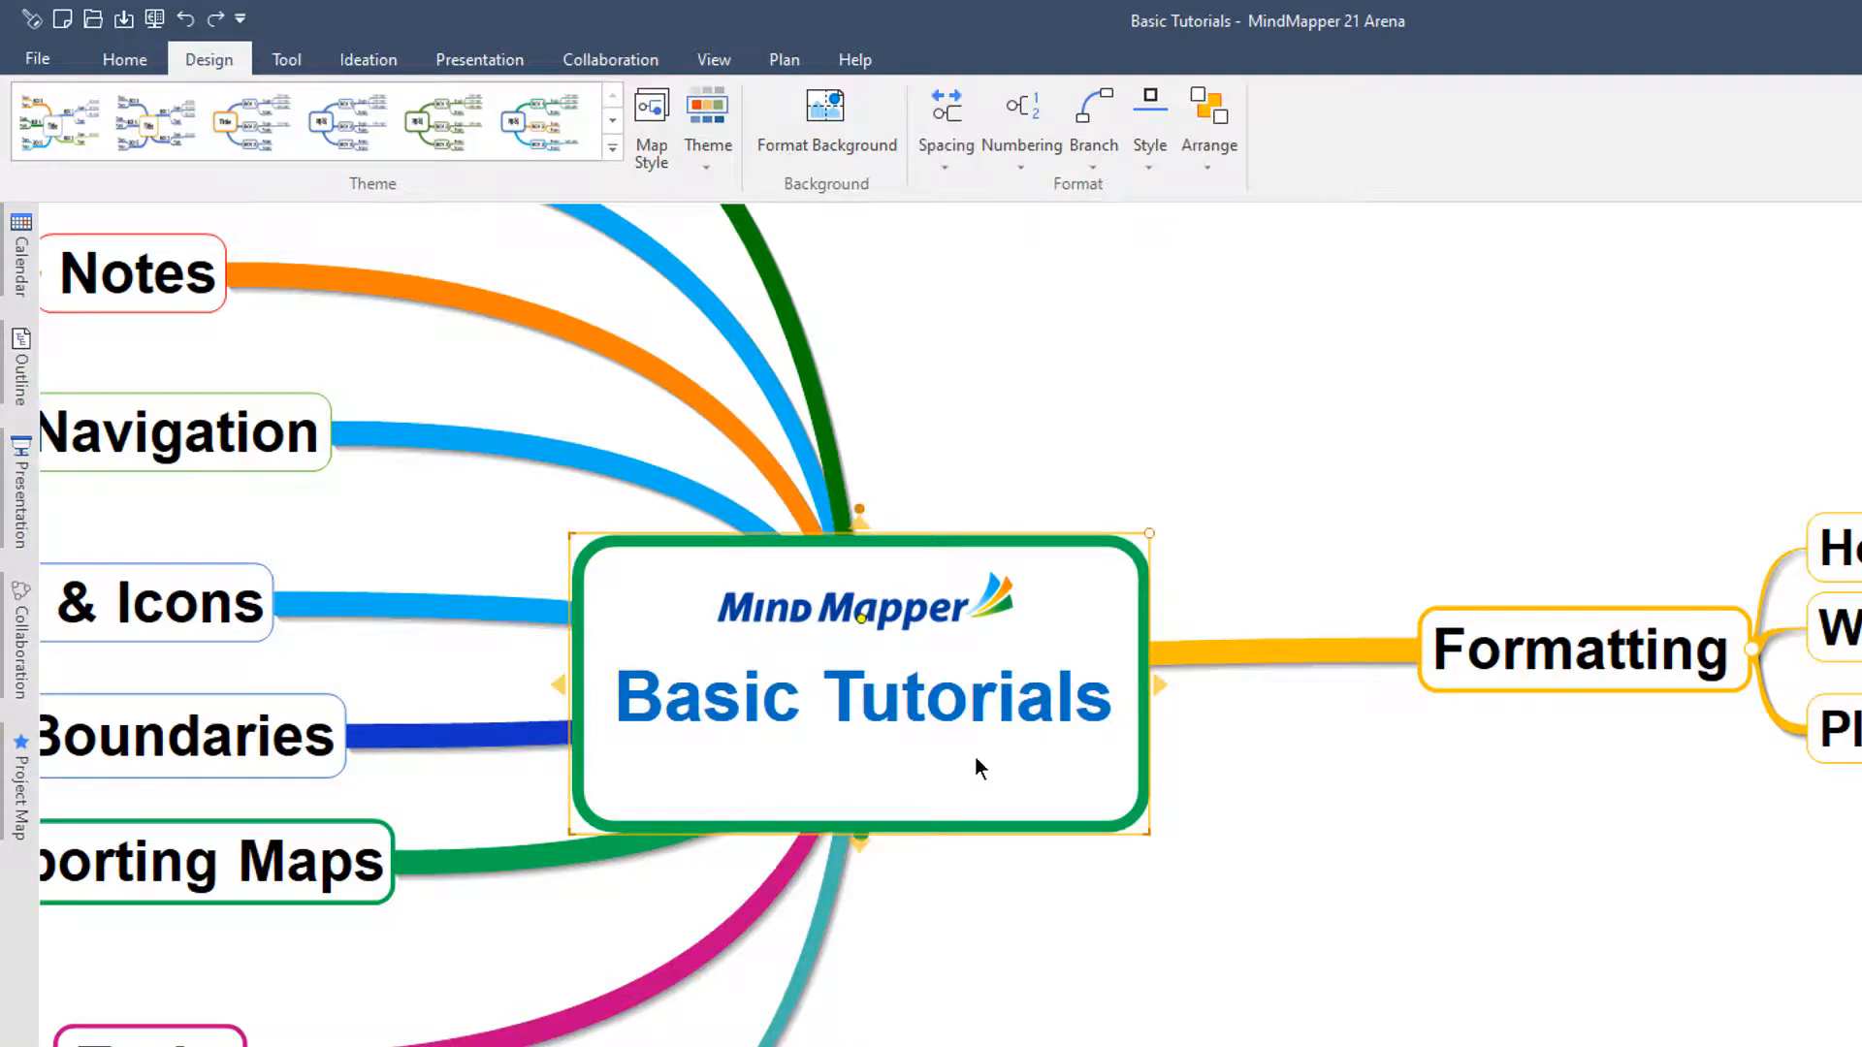
Step: Select the central Basic Tutorials topic to prepare the hand-drawn Radiant layout change
left_click(123, 59)
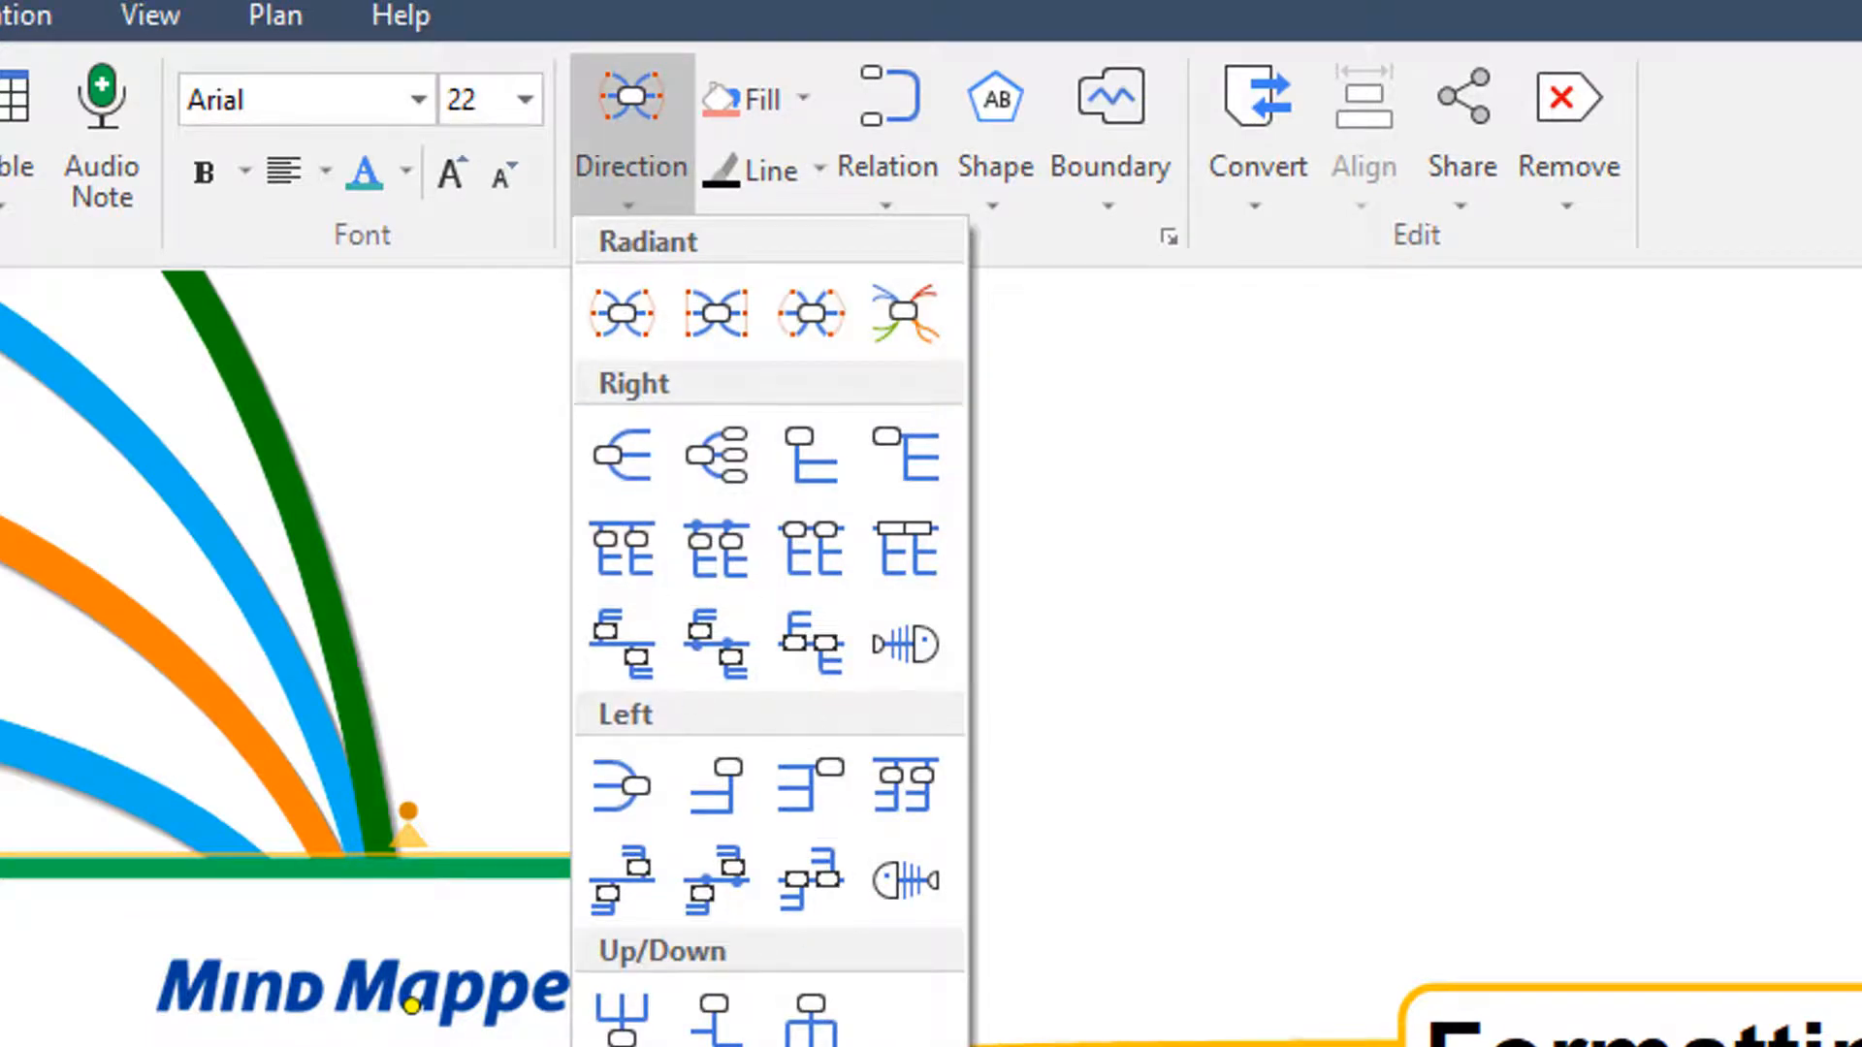
mouse_move(905, 314)
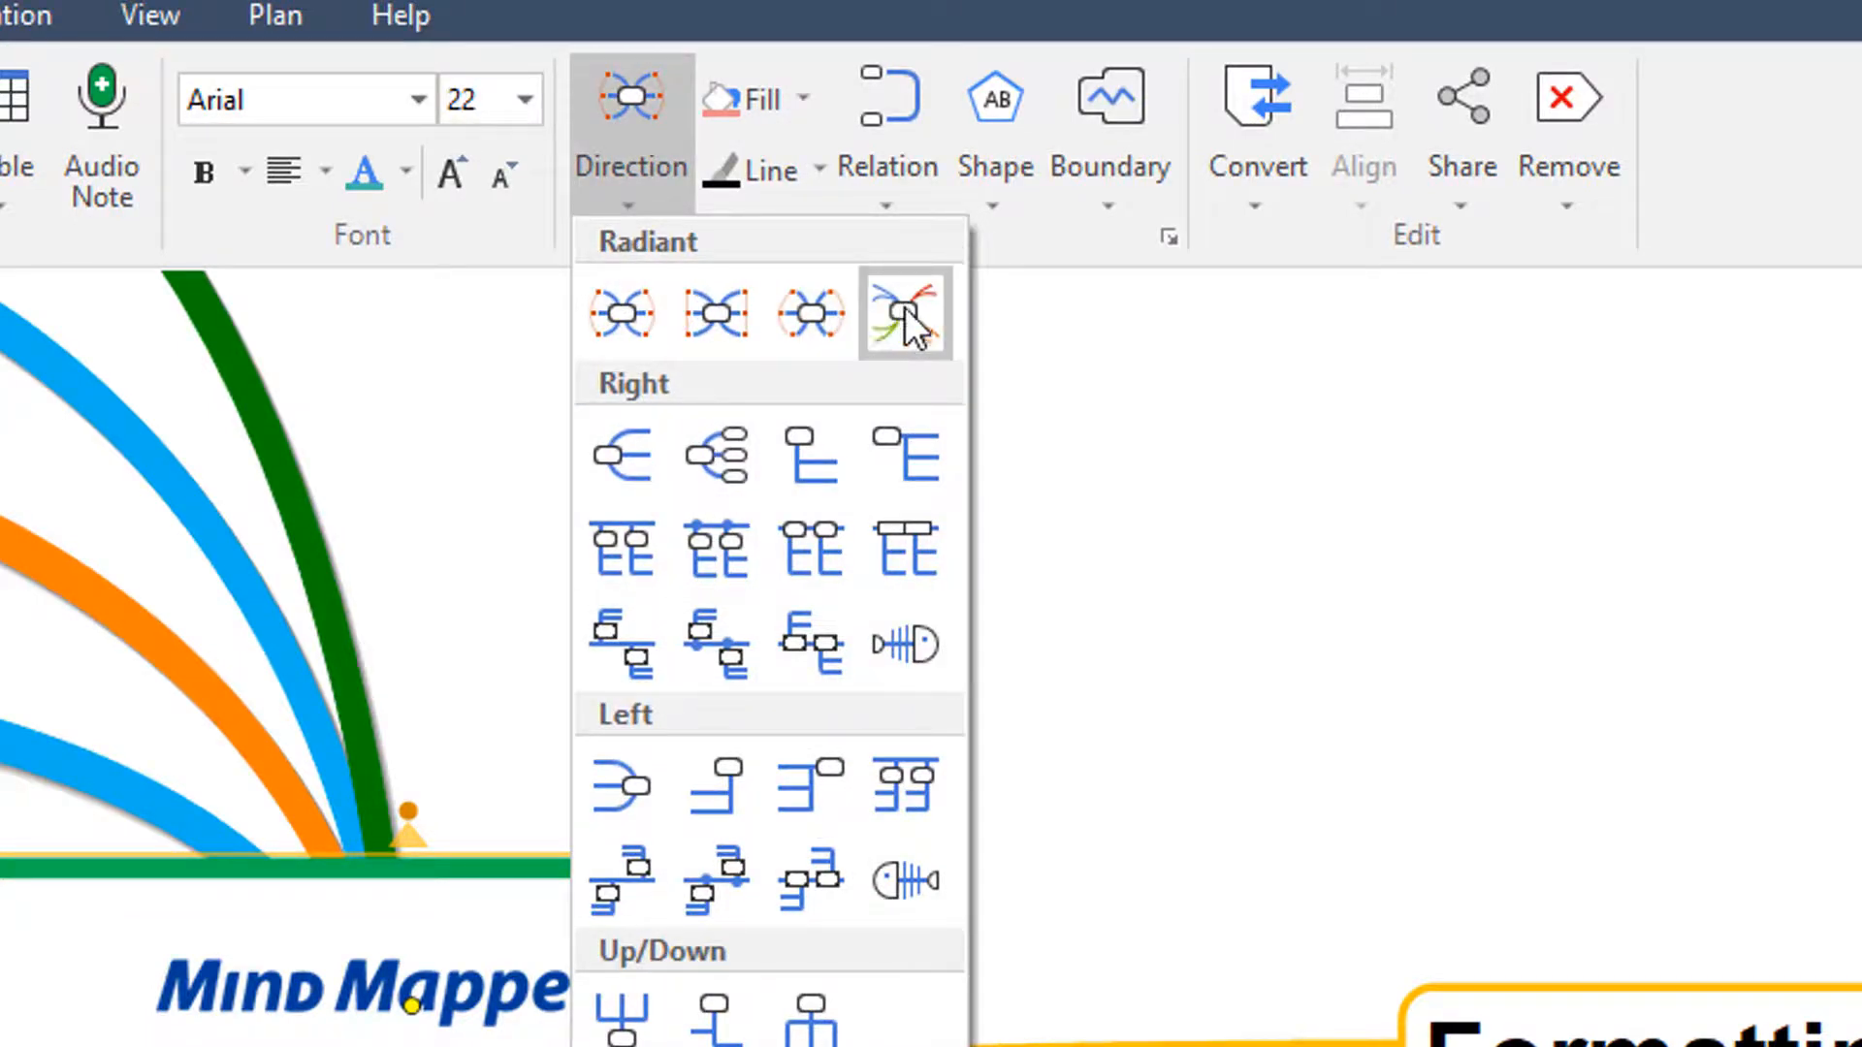
mouse_move(905, 314)
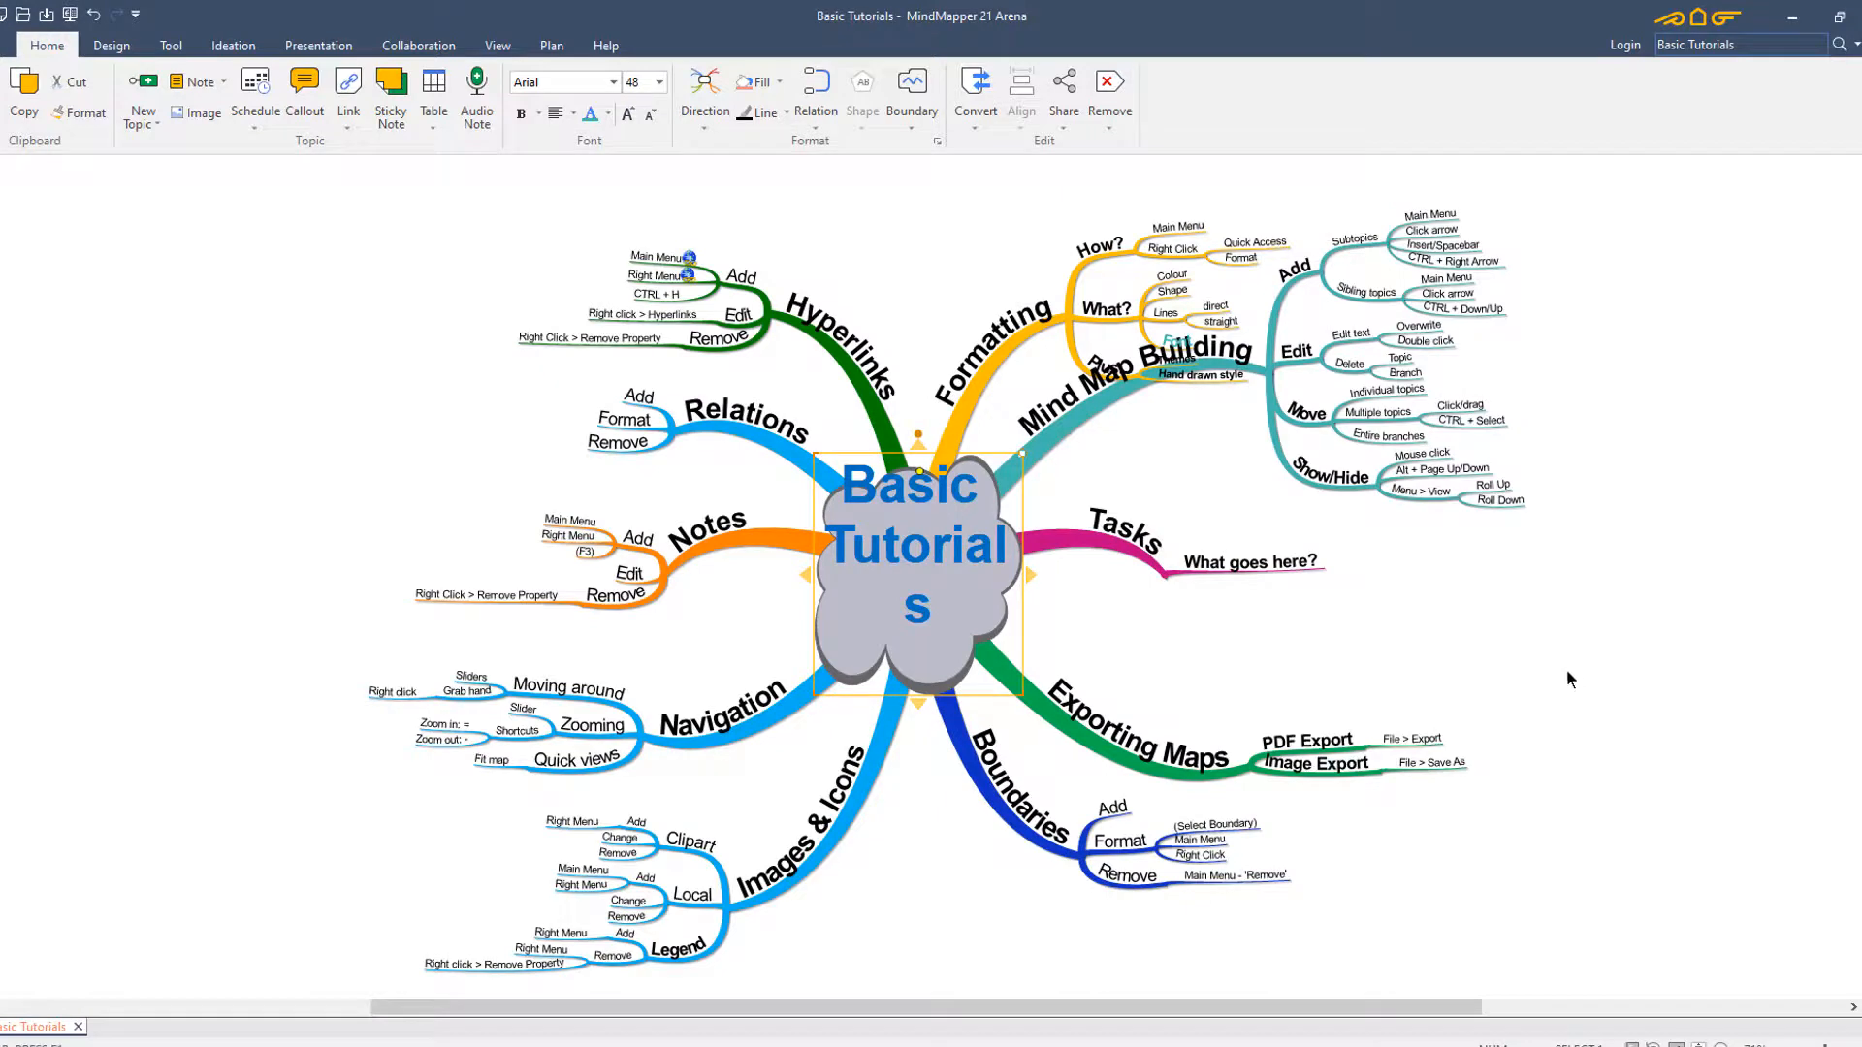
Step: Restore the Basic Tutorials map from the hand-drawn look to its regular radial style
left_click(991, 309)
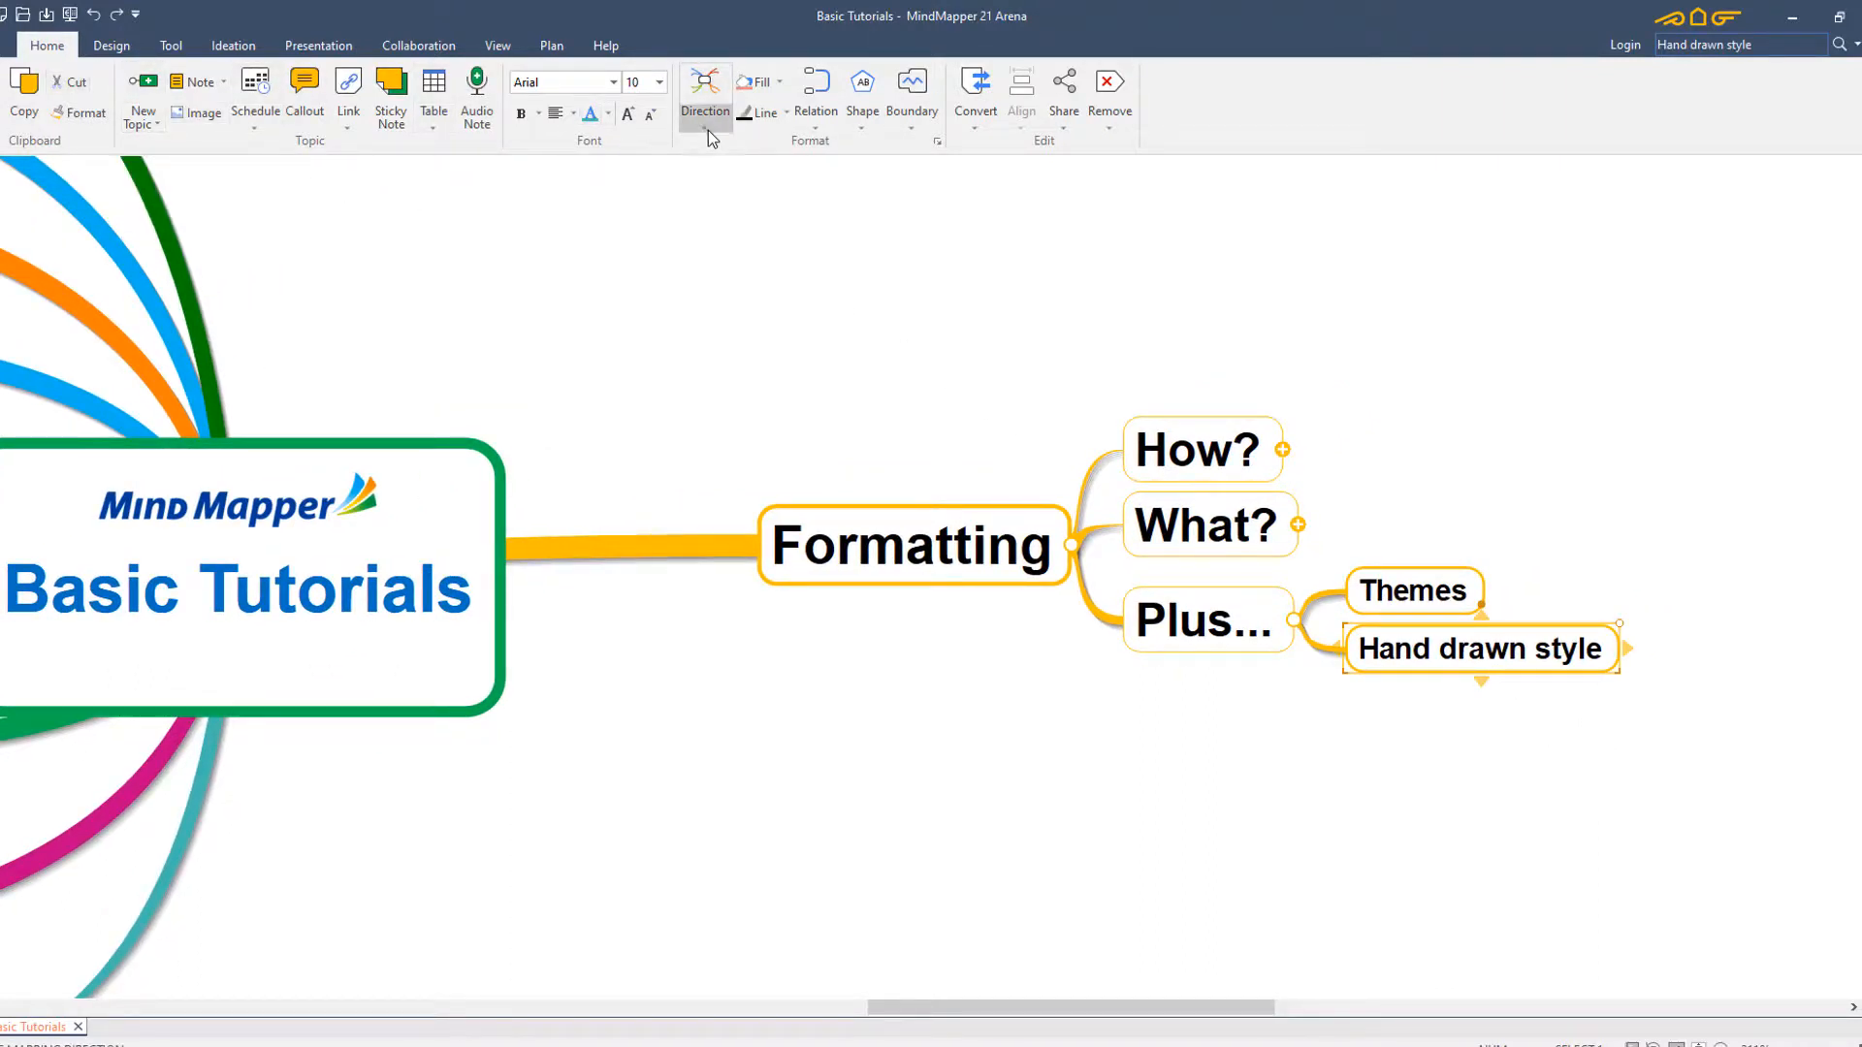
left_click(704, 90)
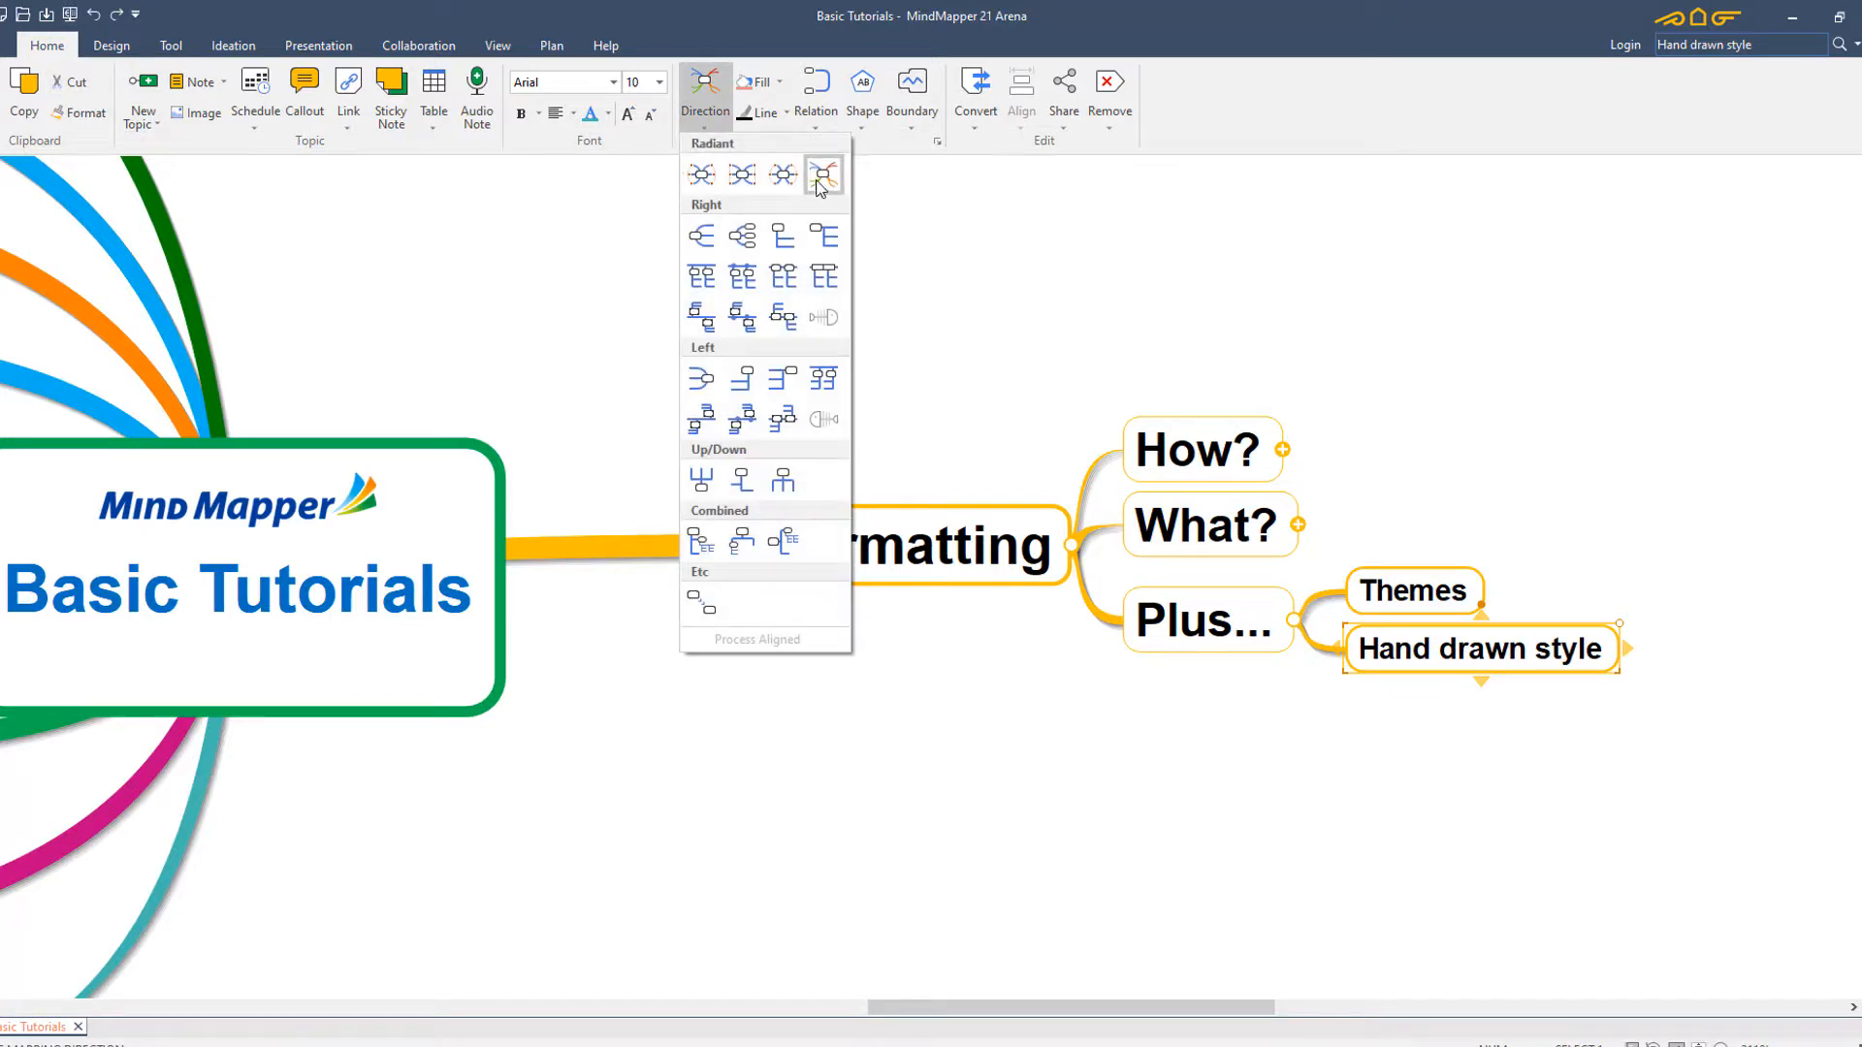
left_click(824, 174)
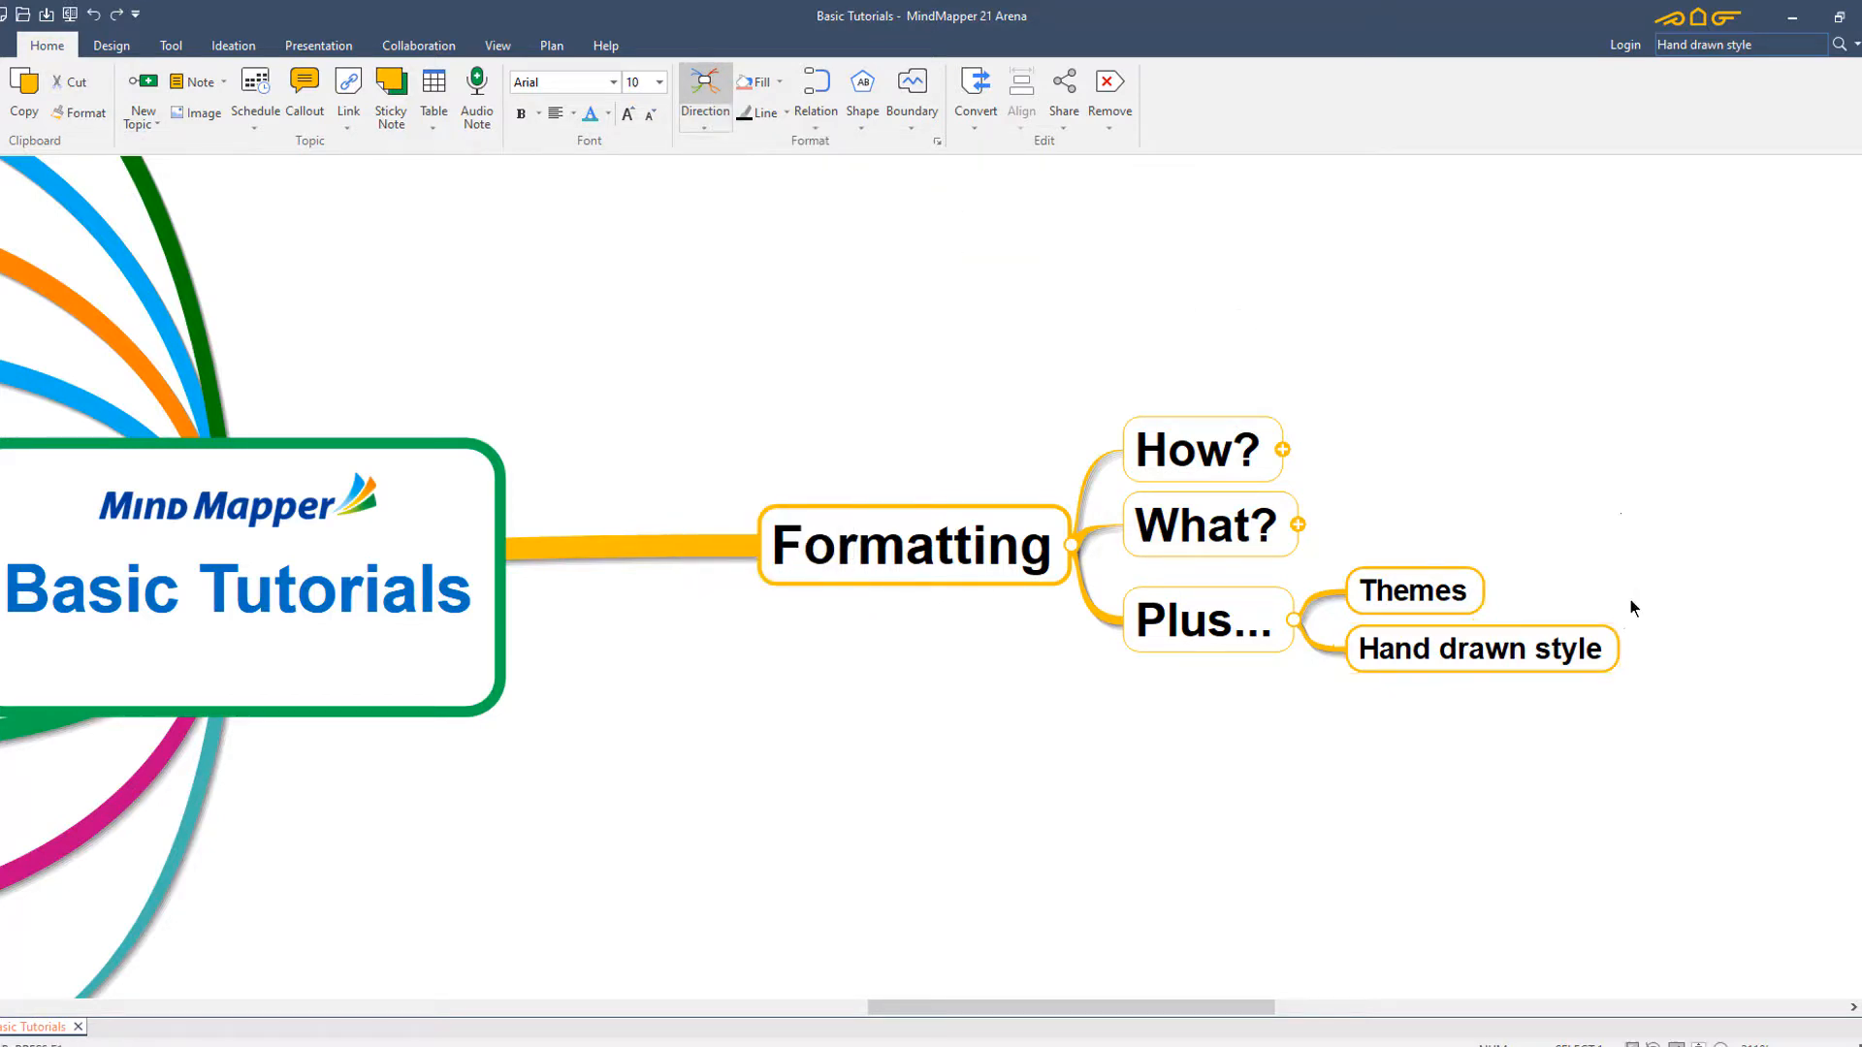
left_click(1207, 618)
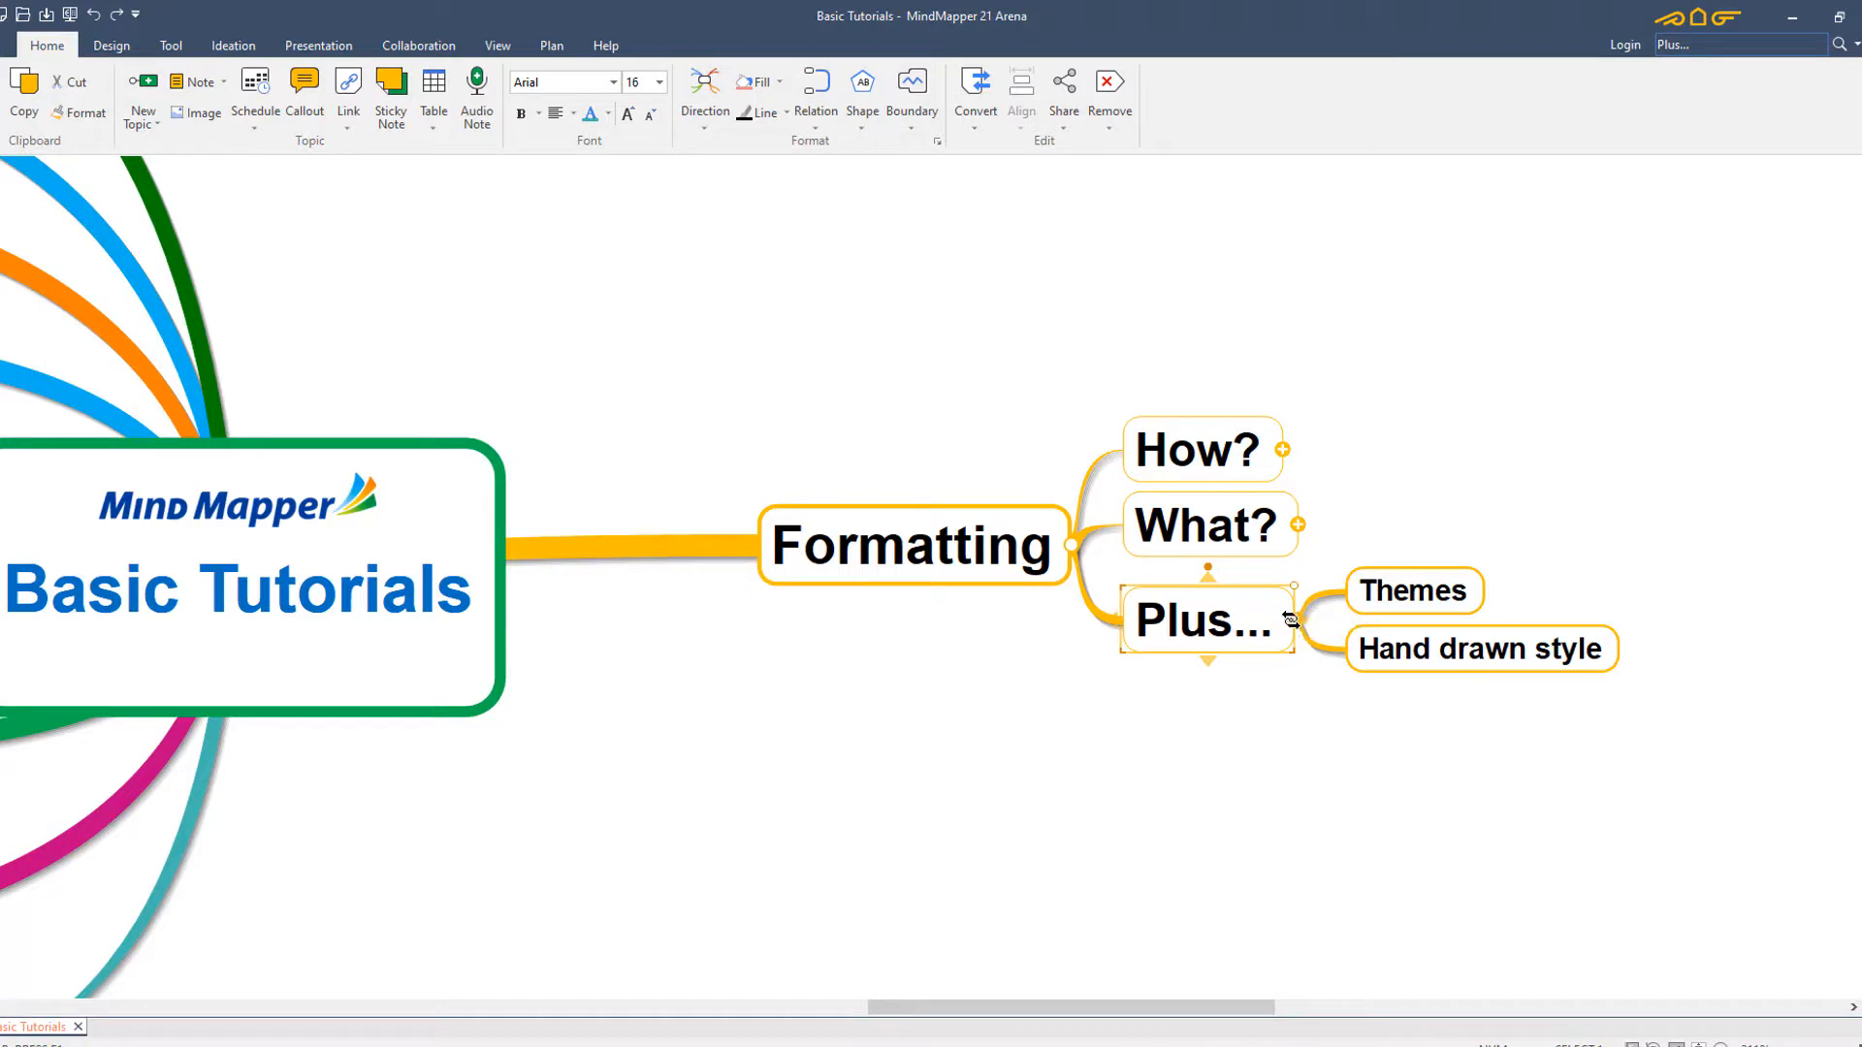